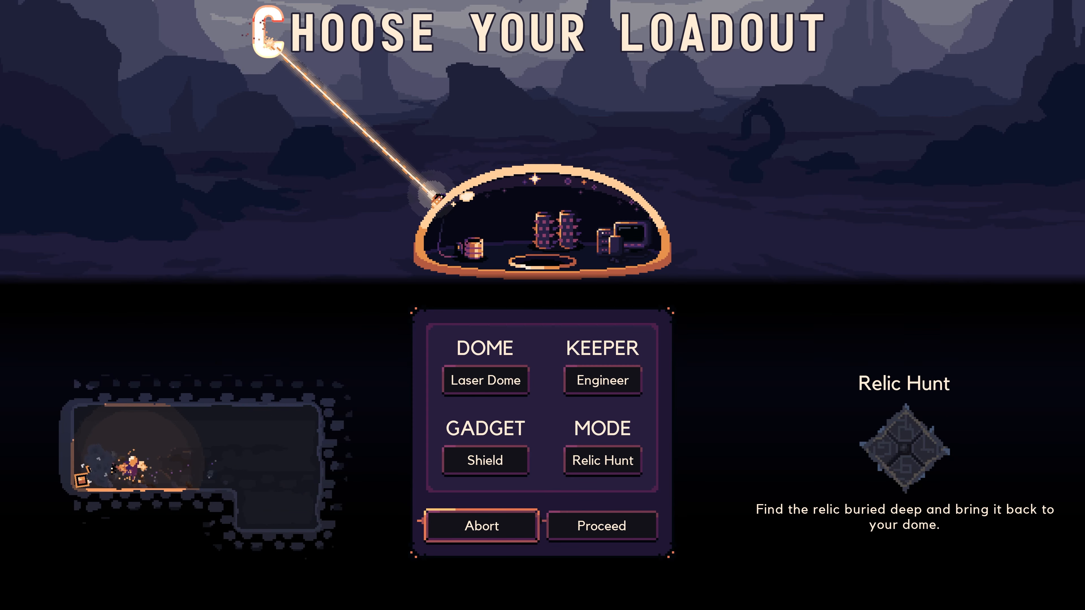
Proceed through loadout, keeping Shield as the primary gadget after viewing the locked Orchard.
click(485, 380)
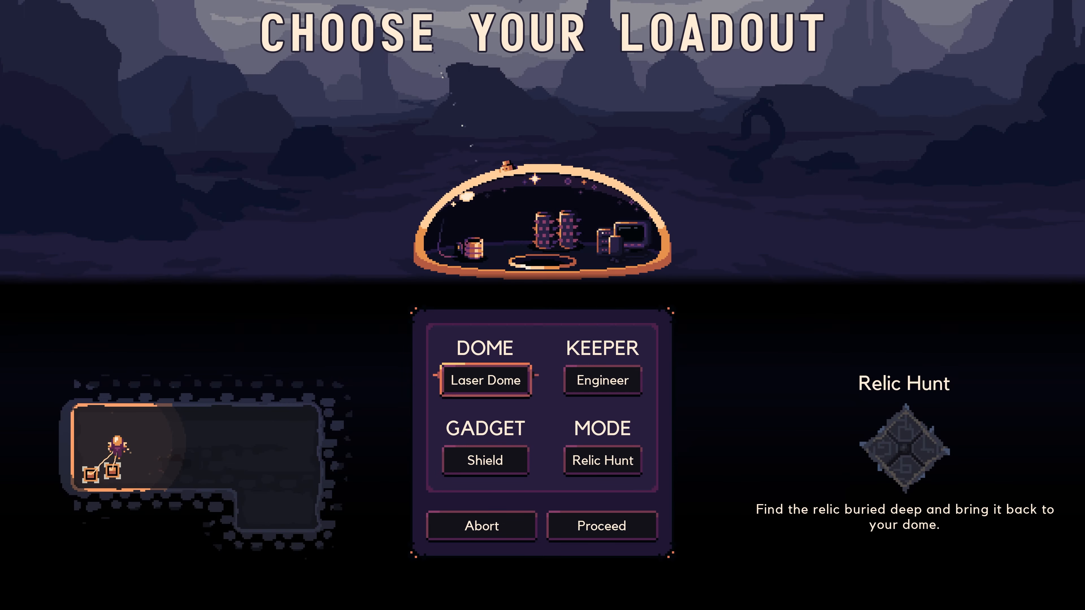
click(484, 460)
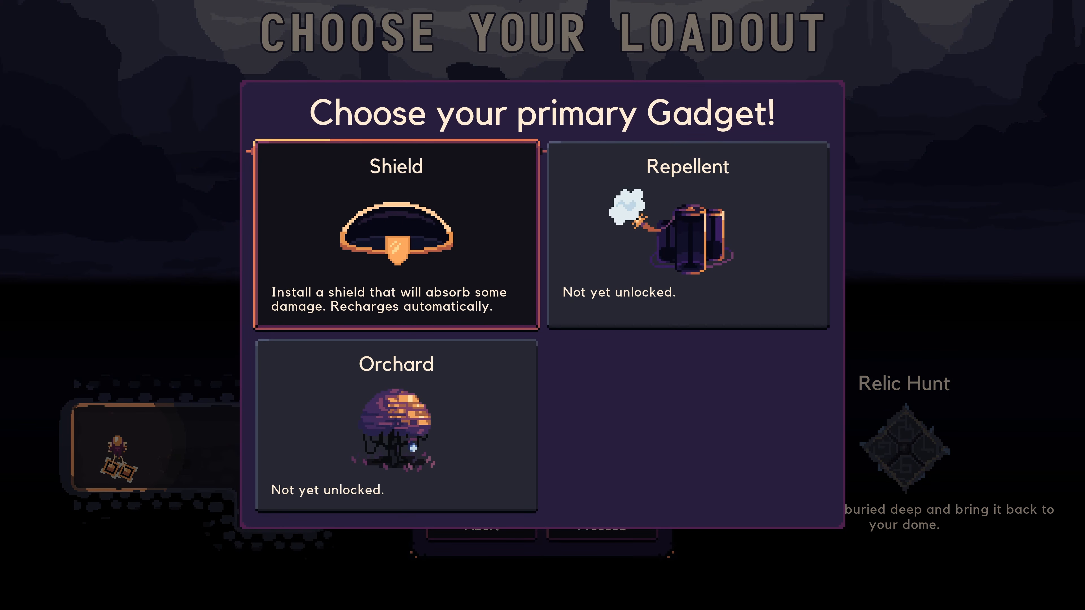
click(395, 422)
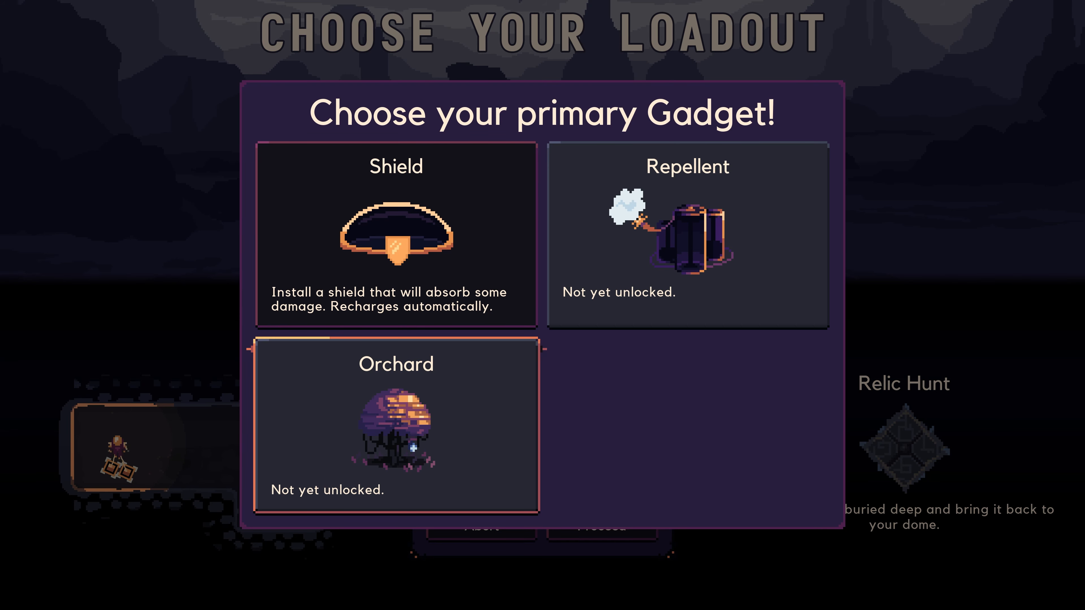
click(395, 233)
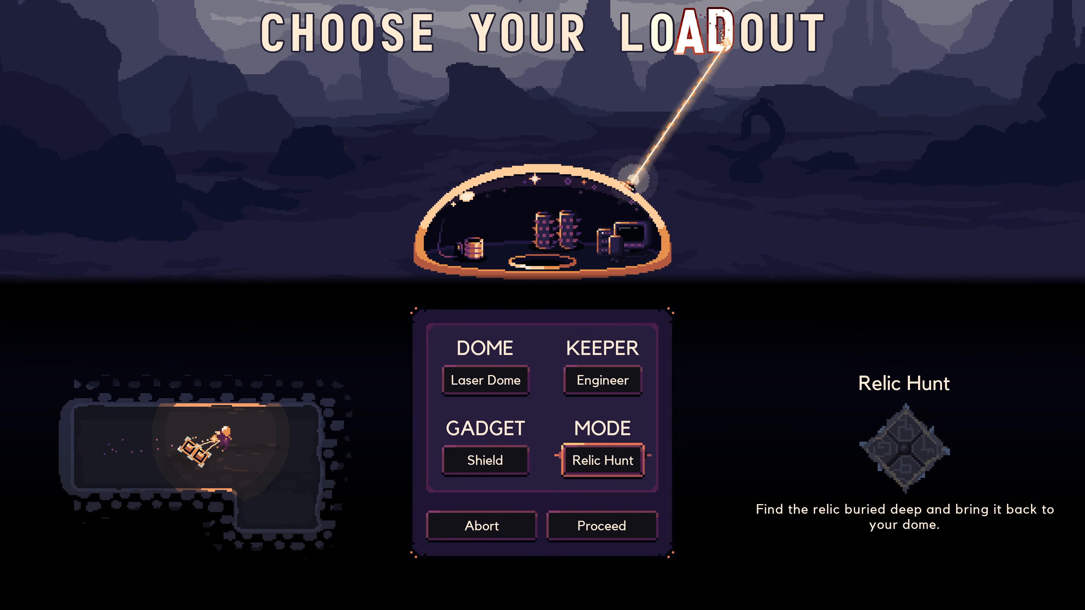
click(601, 460)
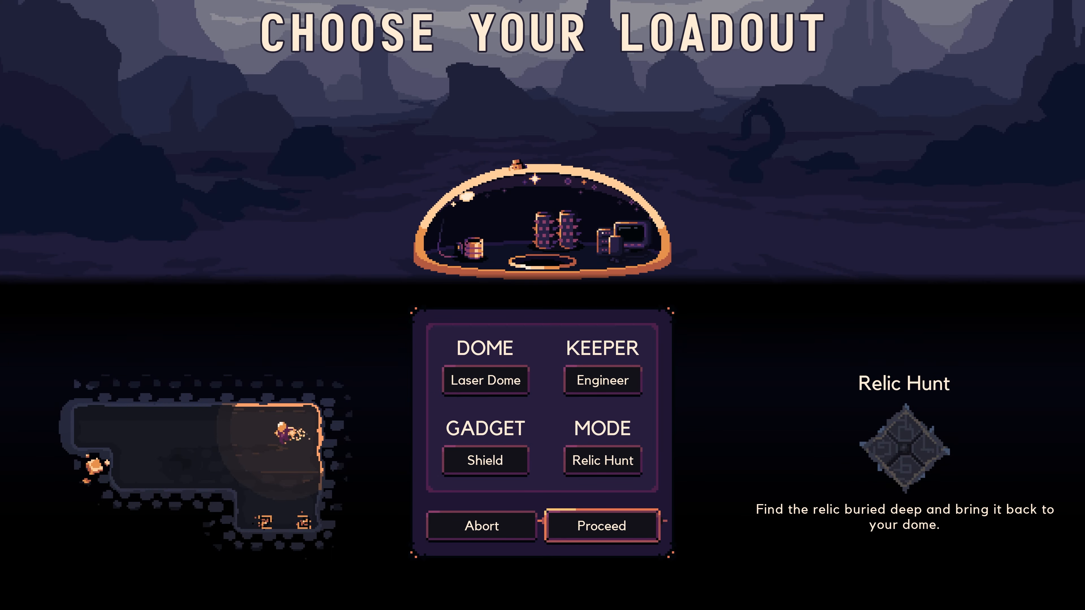
click(601, 526)
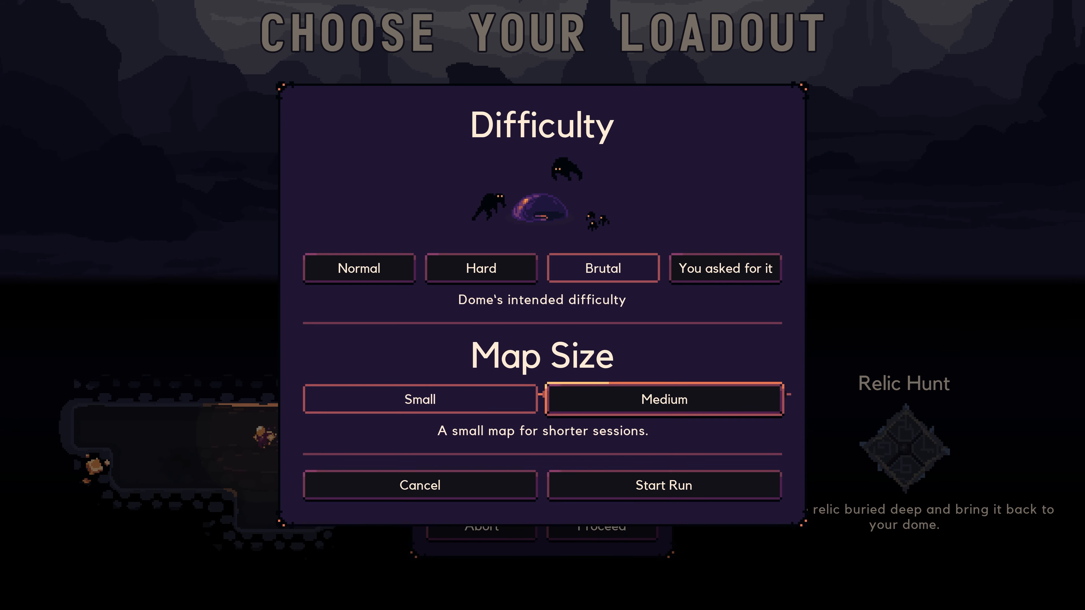
Choose a medium map and Brutal difficulty, preview 'You asked for it', and start the run.
click(663, 400)
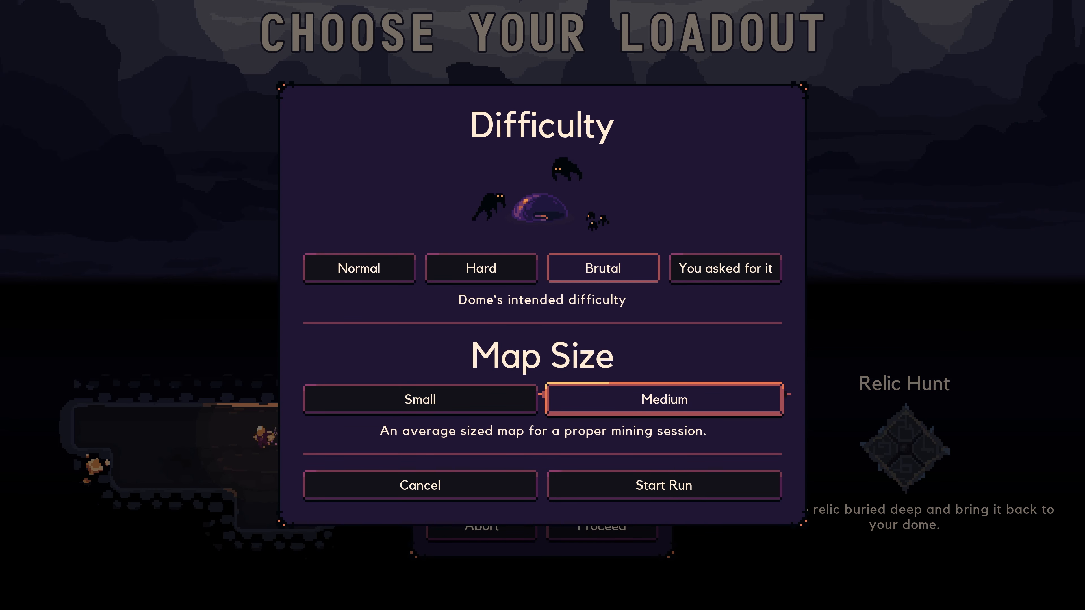
click(603, 269)
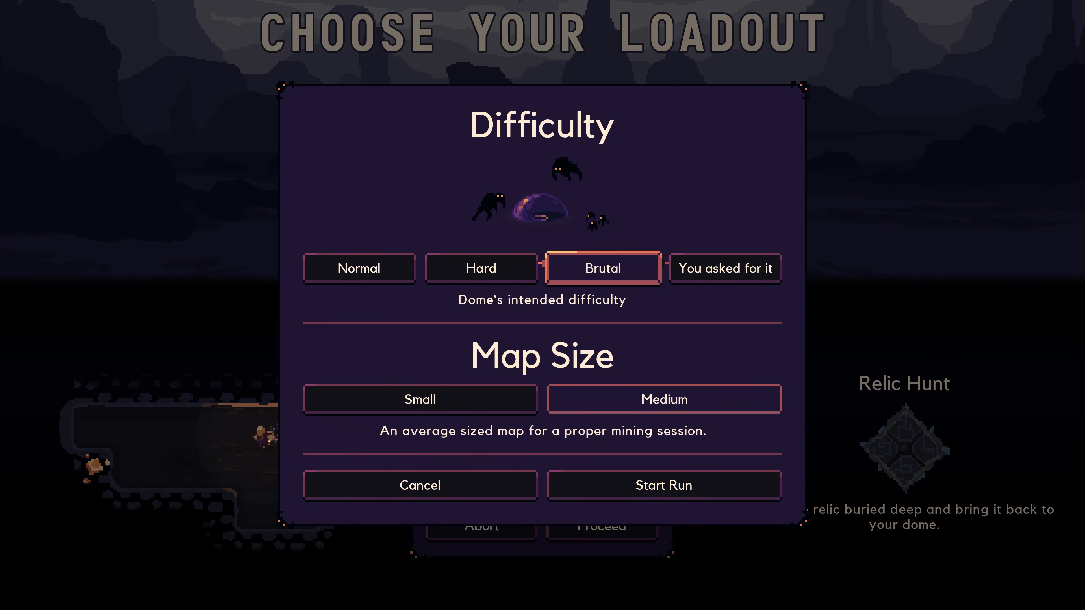
click(725, 269)
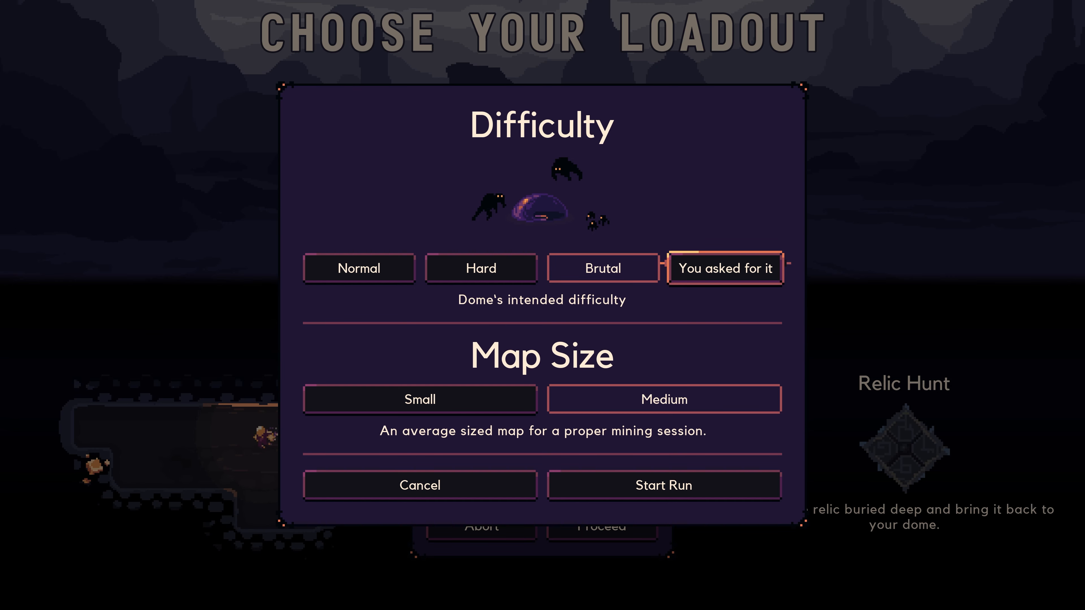
click(724, 269)
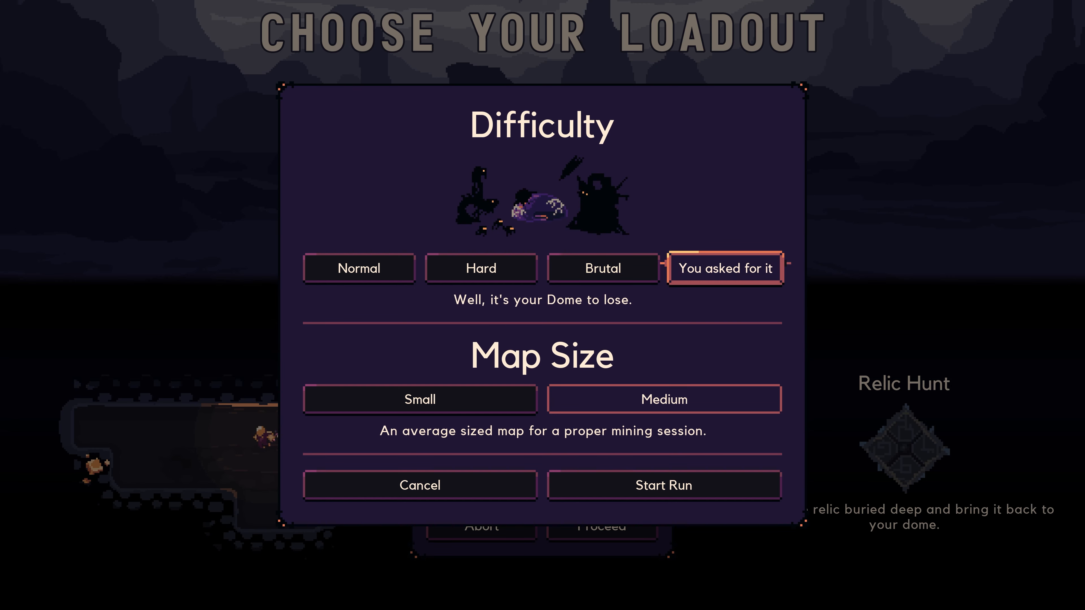
click(601, 269)
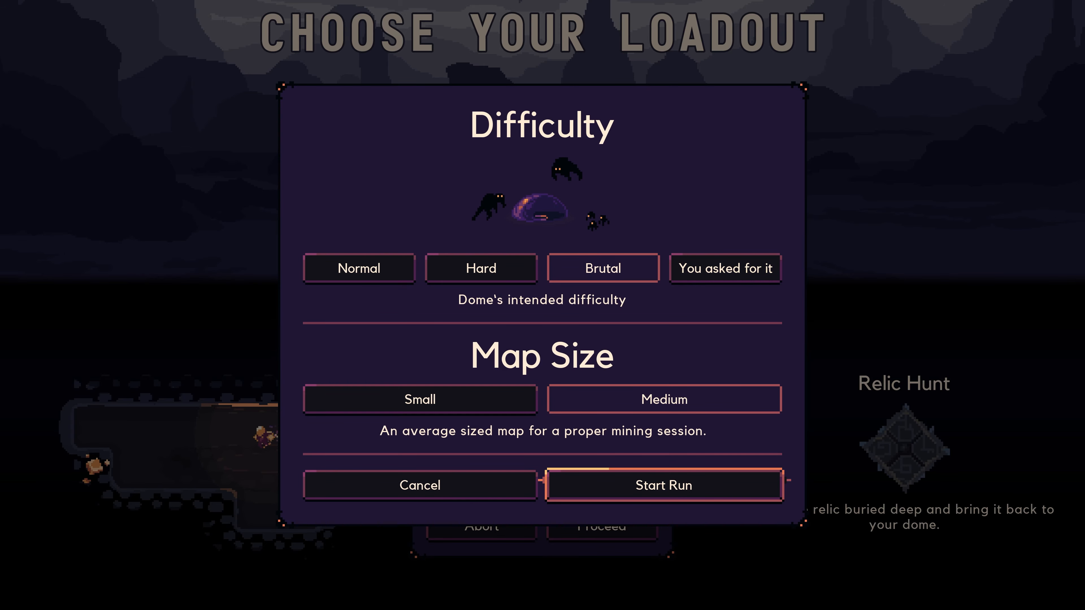
click(662, 485)
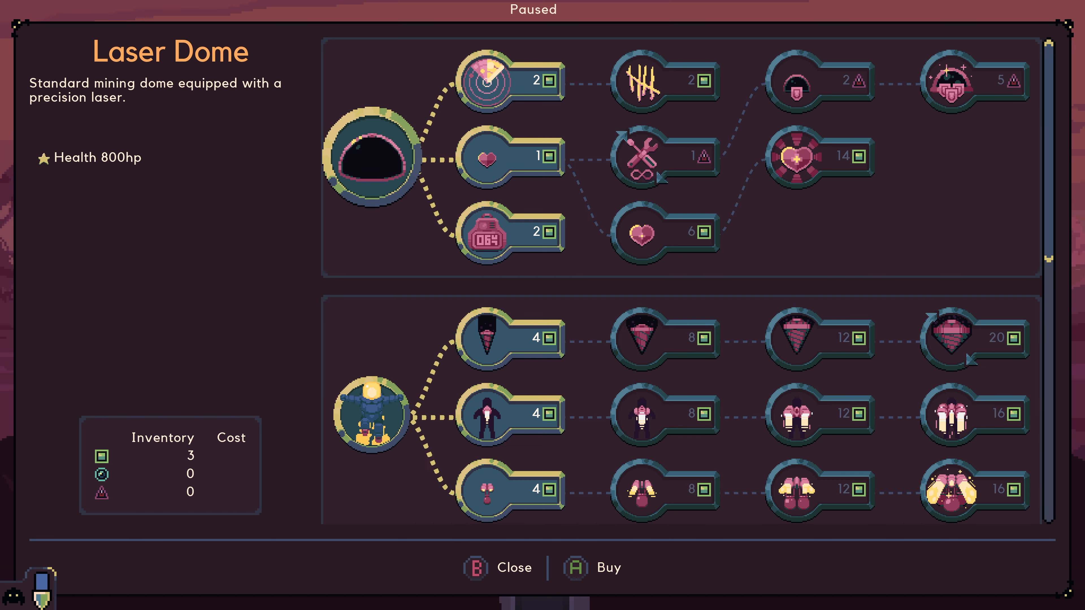
Buy the Hostile Proximity Meter, then pause and browse the Engineer and Shield upgrades.
click(486, 79)
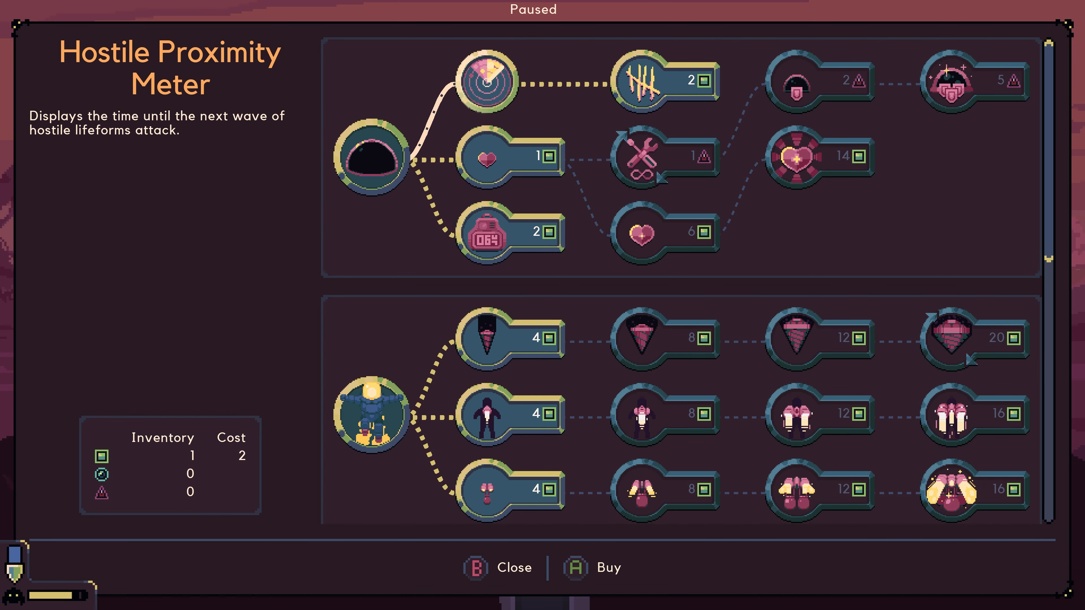
click(498, 567)
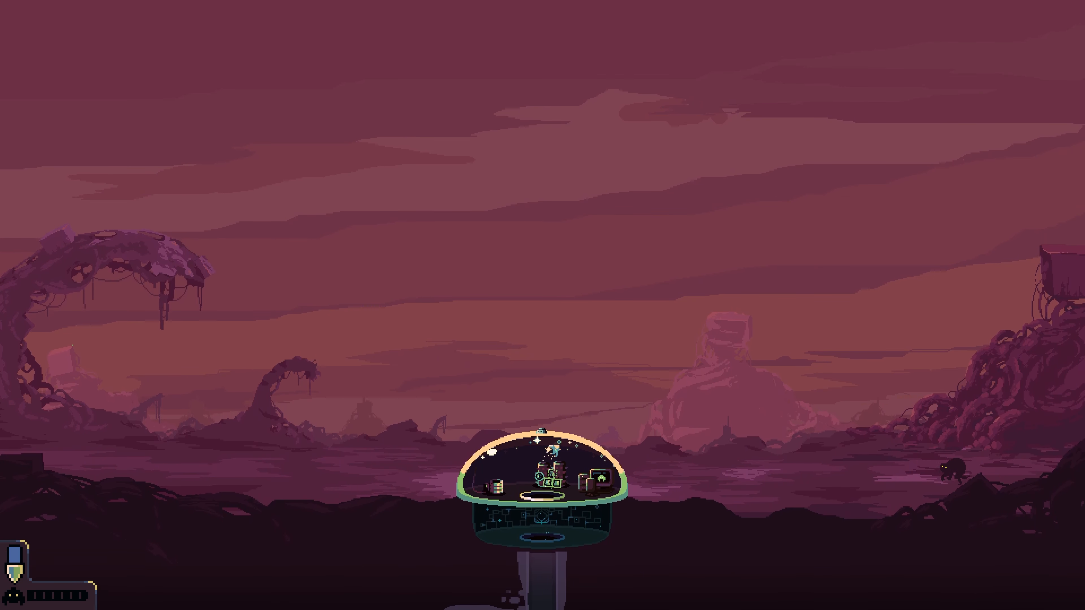
key(Escape)
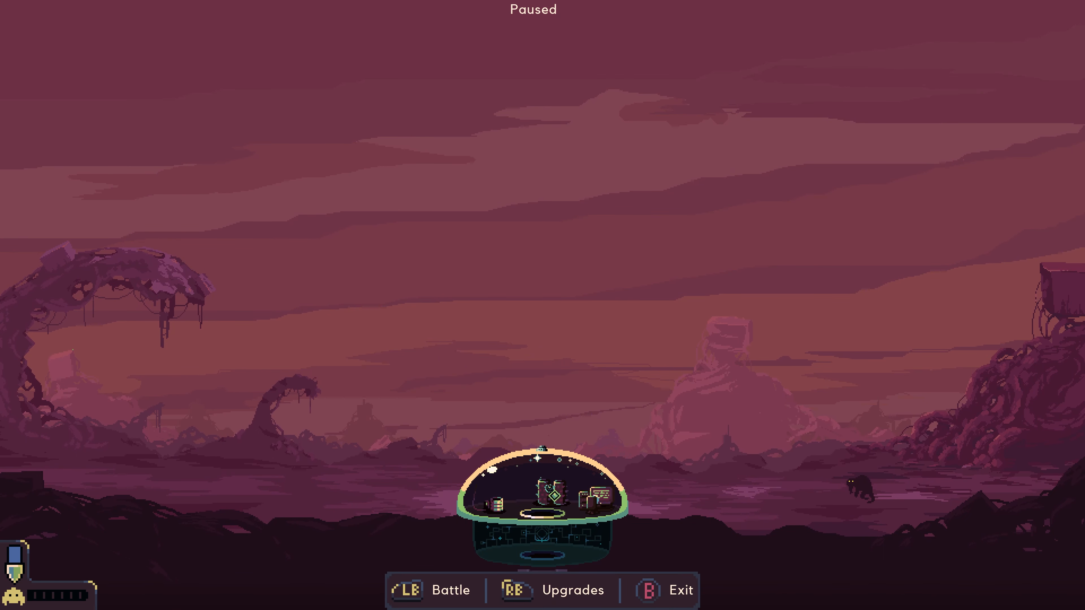
click(554, 590)
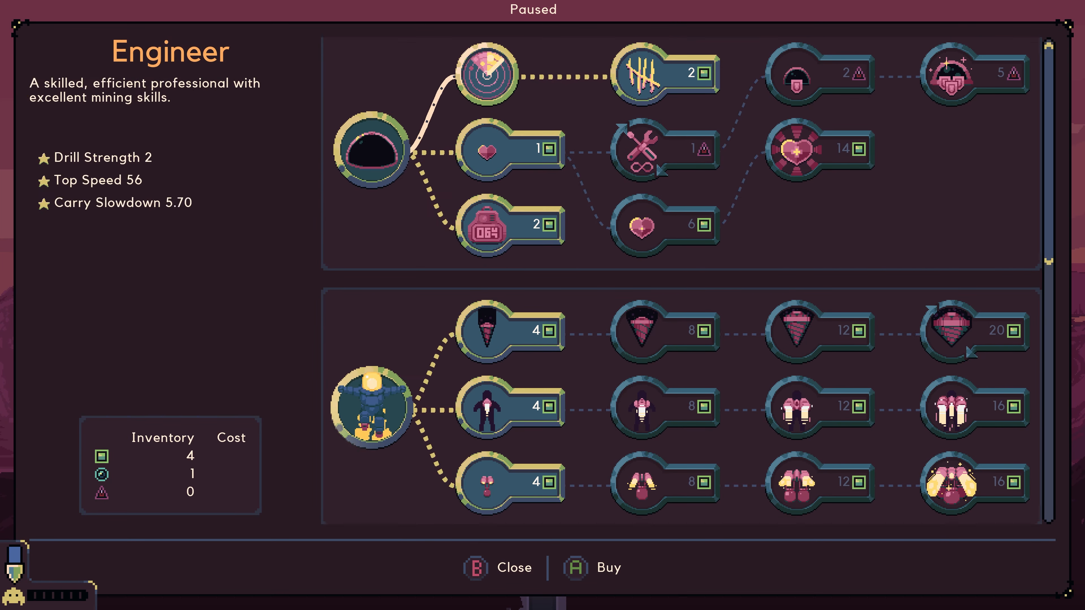
scroll(down, 3)
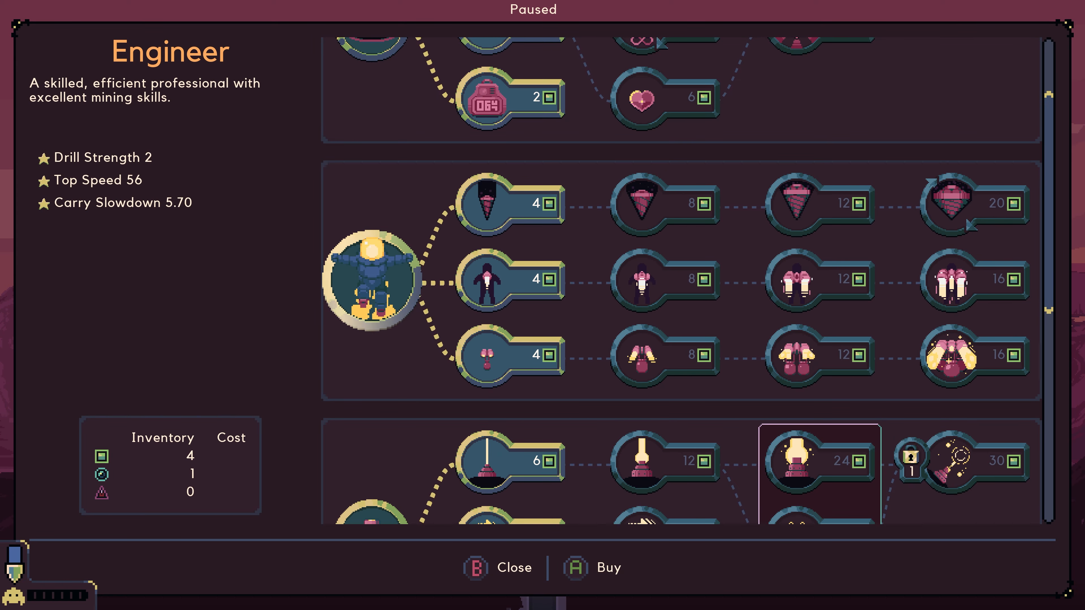
click(505, 278)
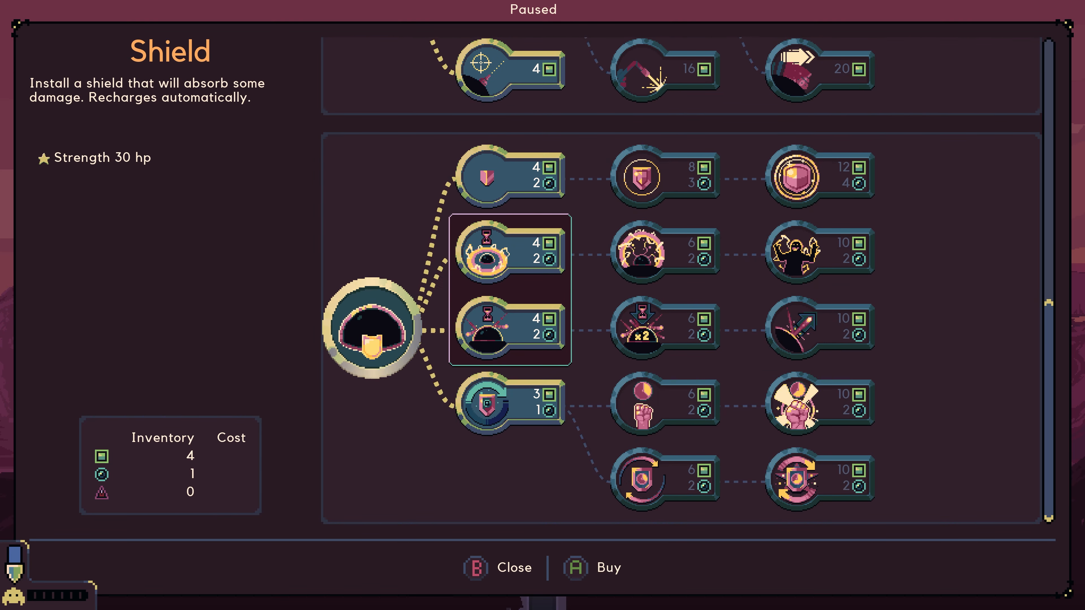
Compare Electro Blast, Reflection and Carry Strength 1, then buy Drill Strength 1.
click(491, 328)
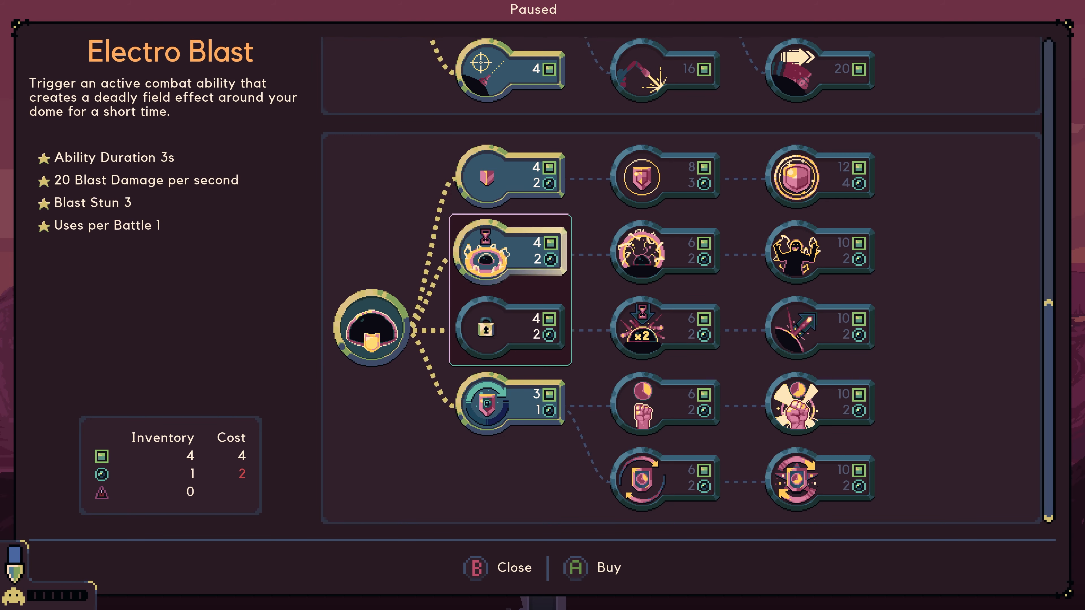
click(488, 327)
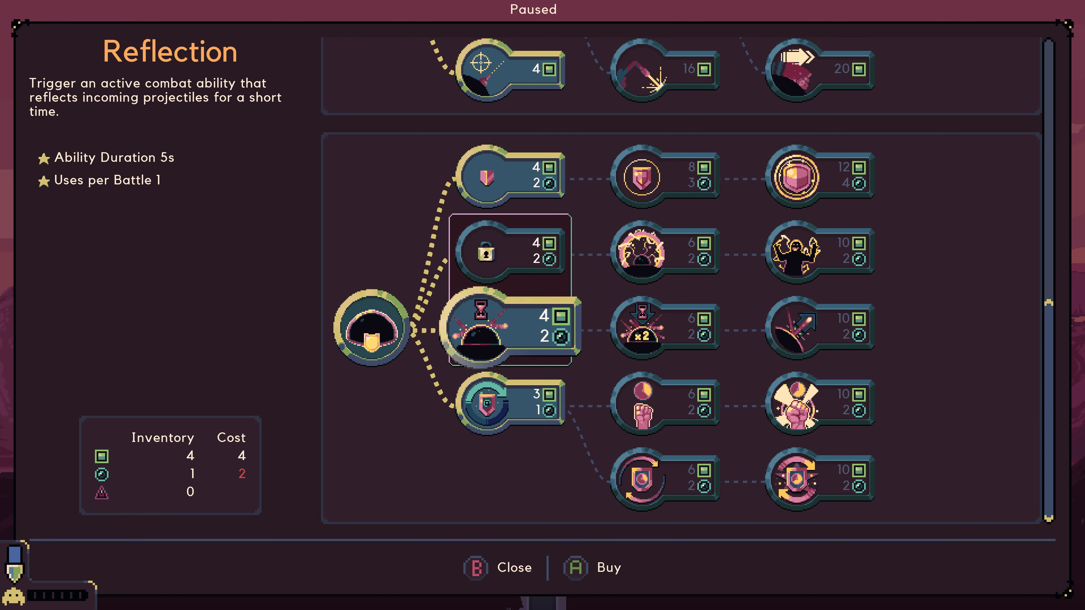
click(485, 251)
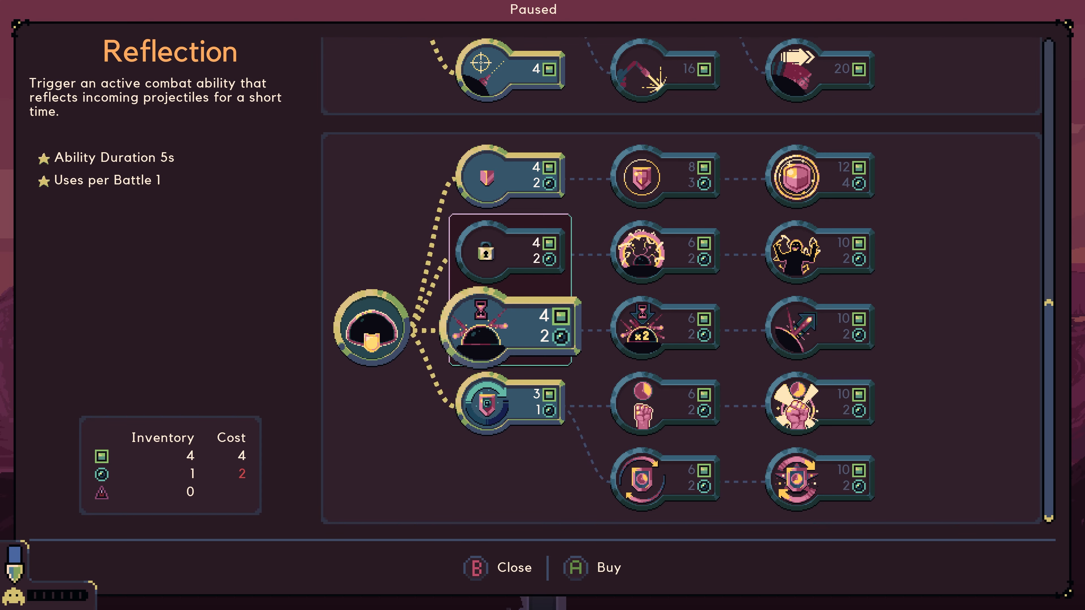
click(496, 250)
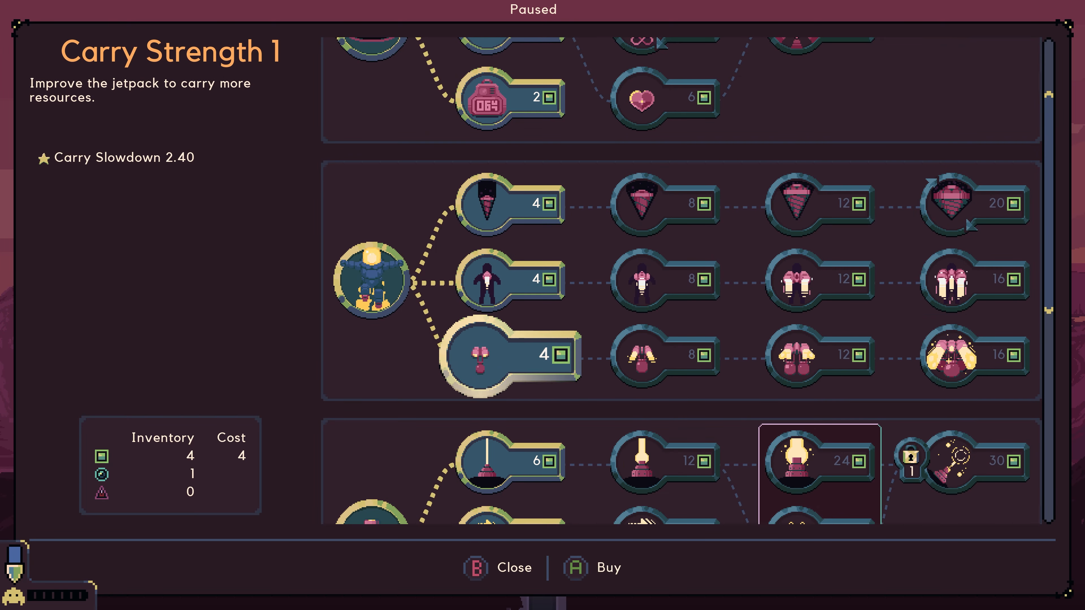
click(509, 200)
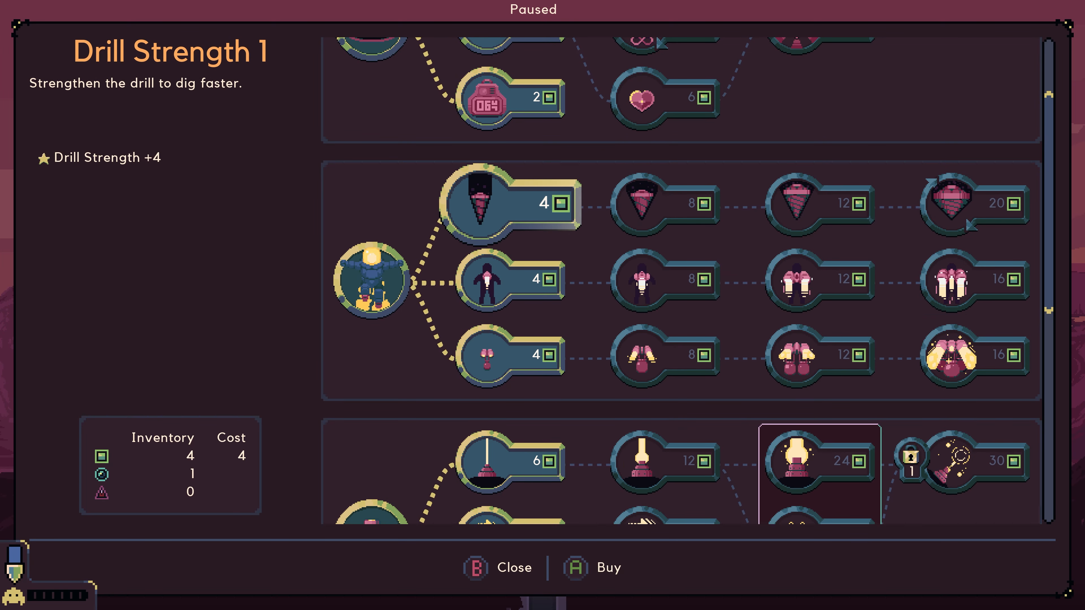
click(498, 568)
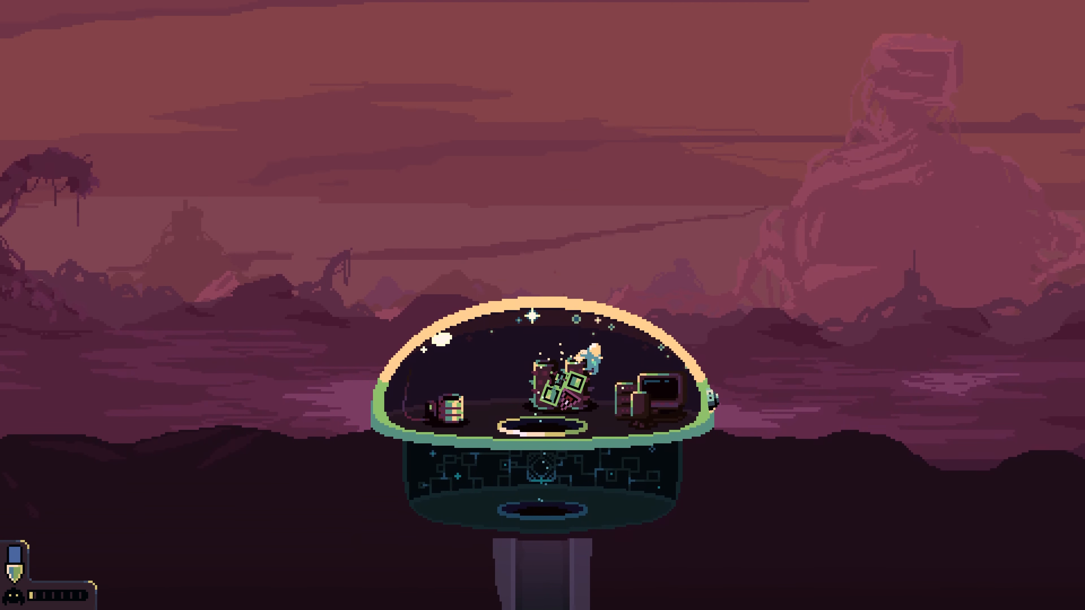
key(Escape)
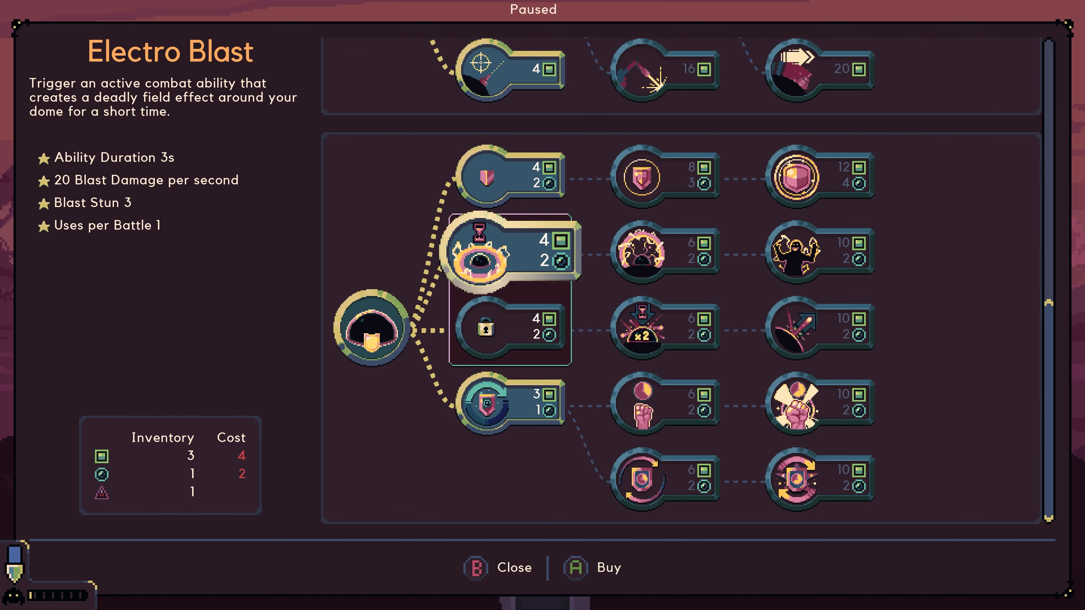
click(509, 404)
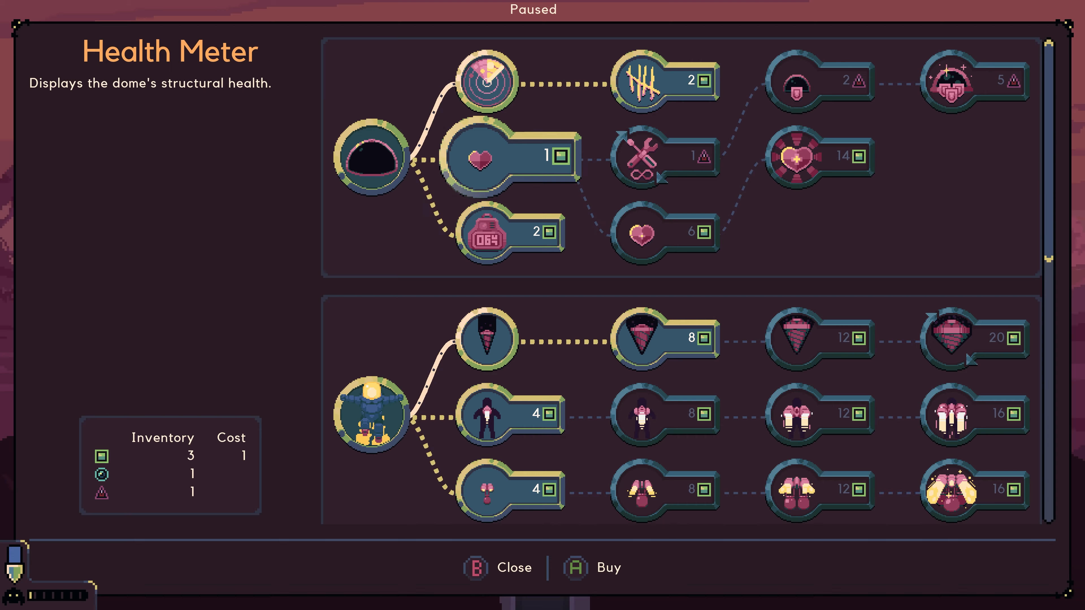
mouse_move(482, 156)
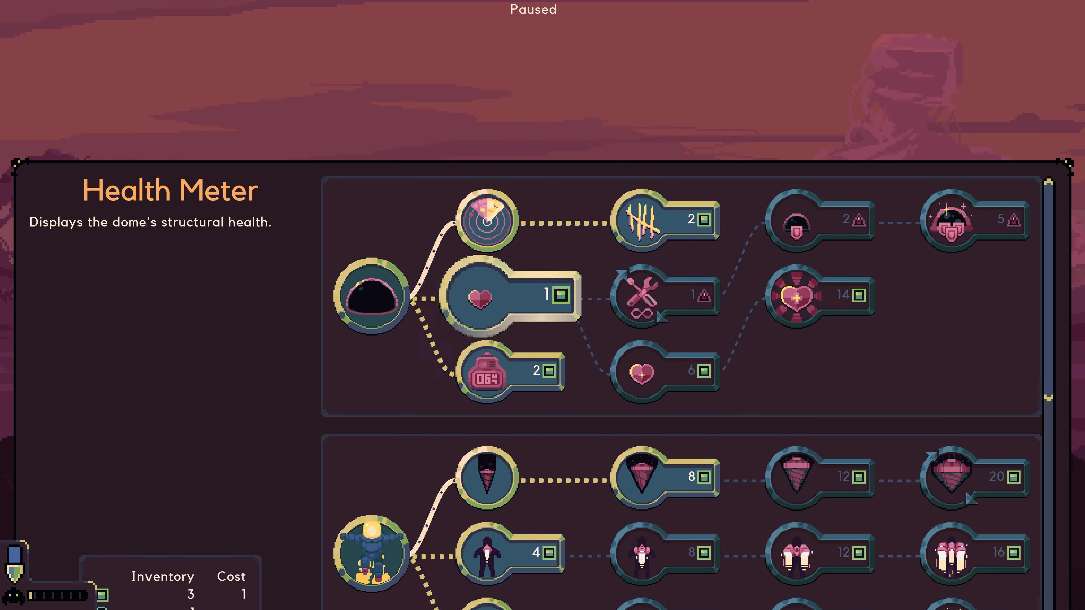
Close the upgrade tree and resume play at the dome.
key(Escape)
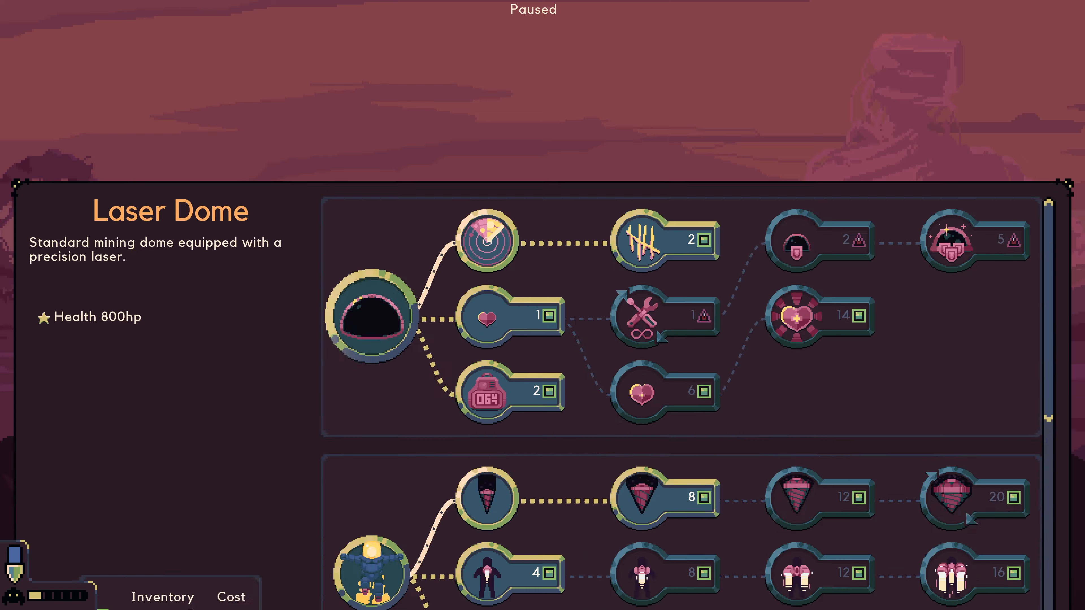
scroll(down, 3)
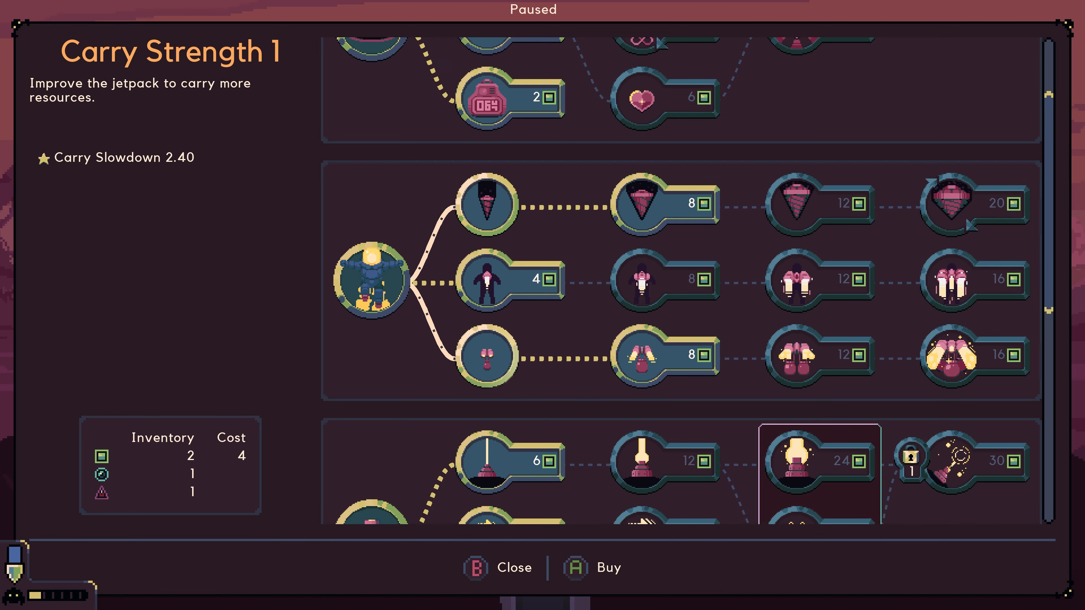
click(500, 568)
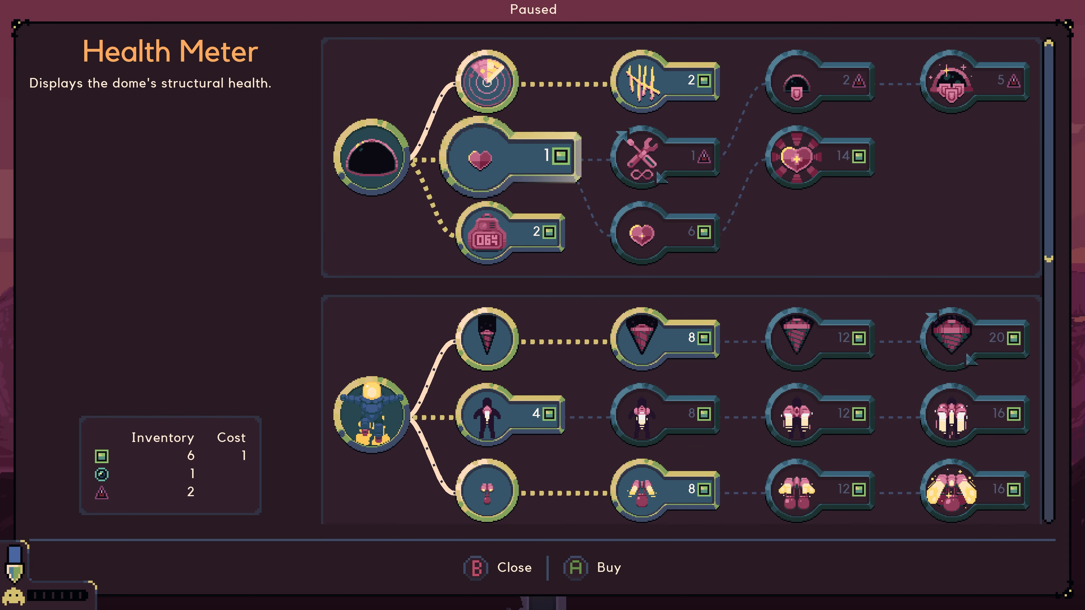
click(788, 82)
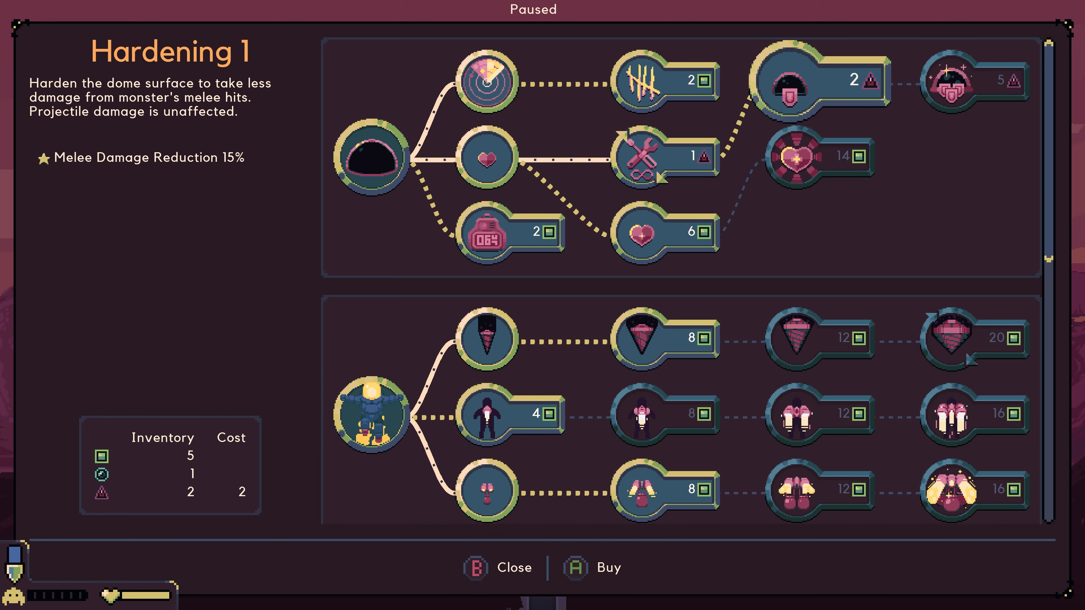
click(795, 81)
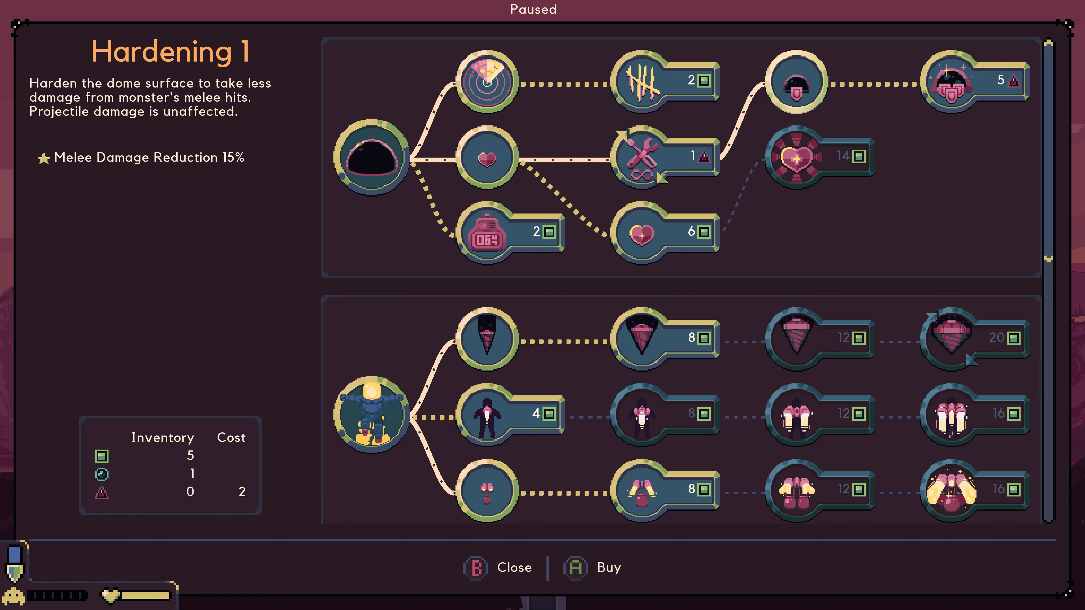
click(497, 568)
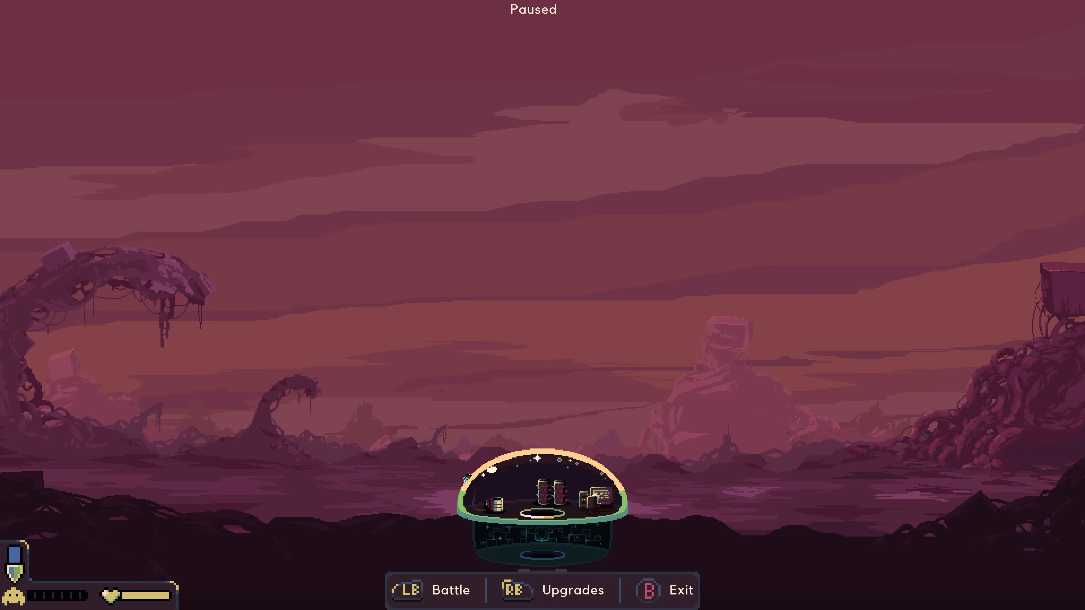
click(554, 590)
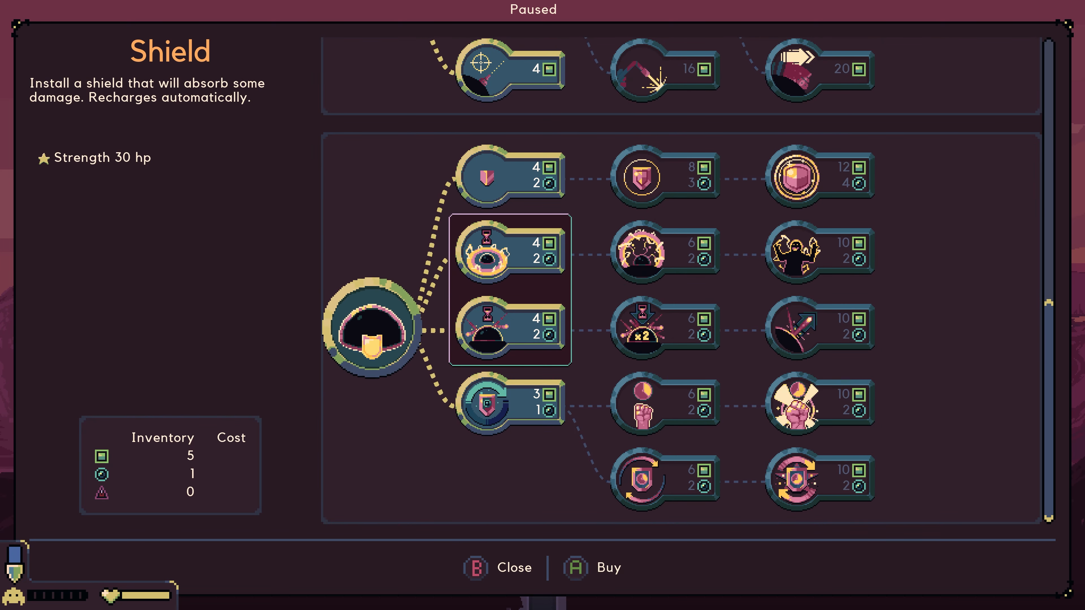
click(484, 405)
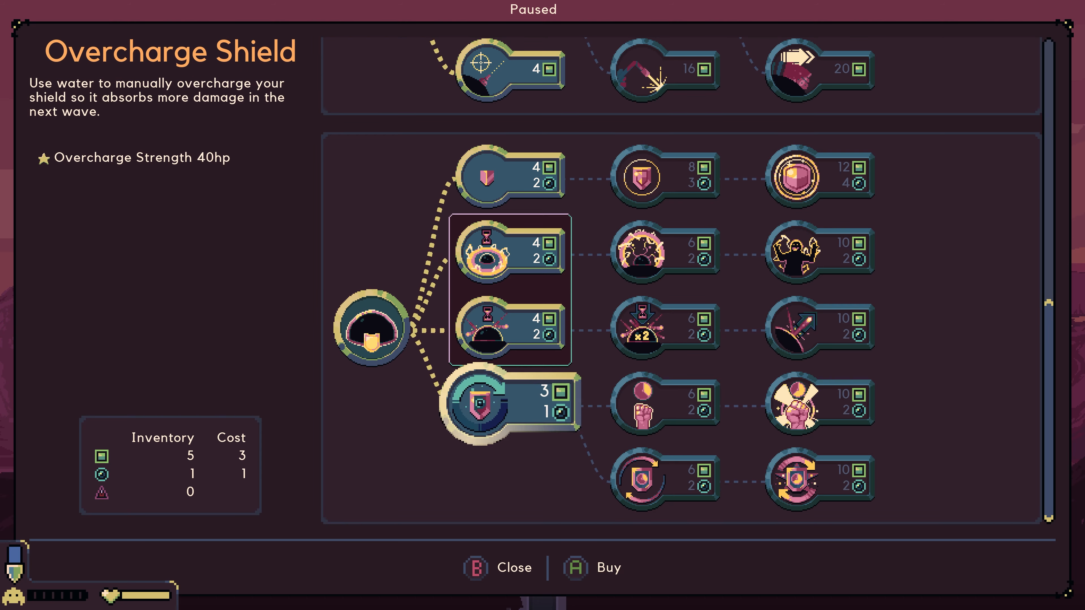
click(509, 174)
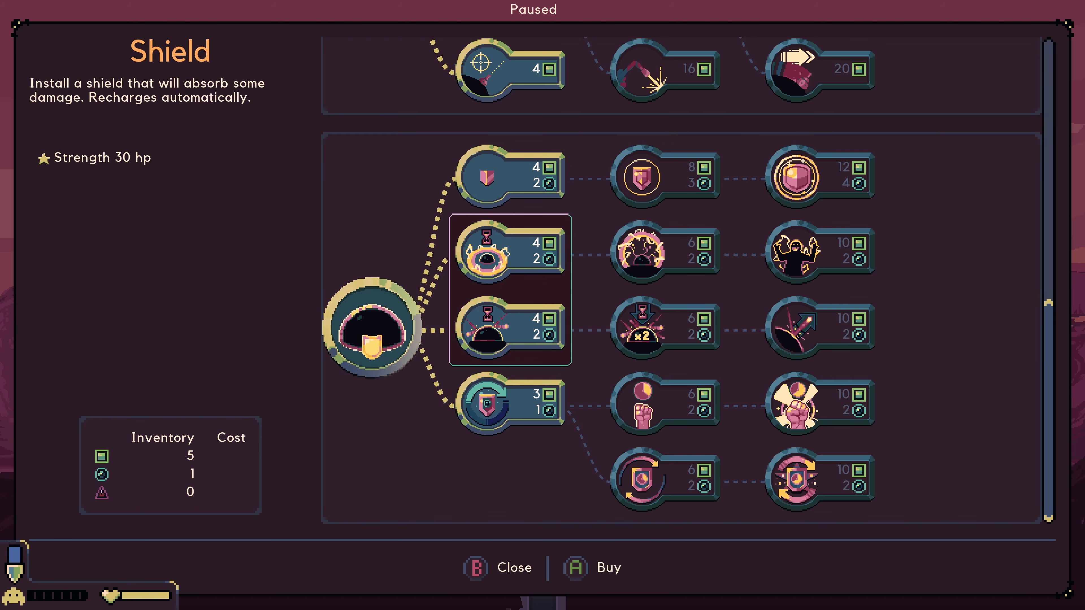
click(477, 175)
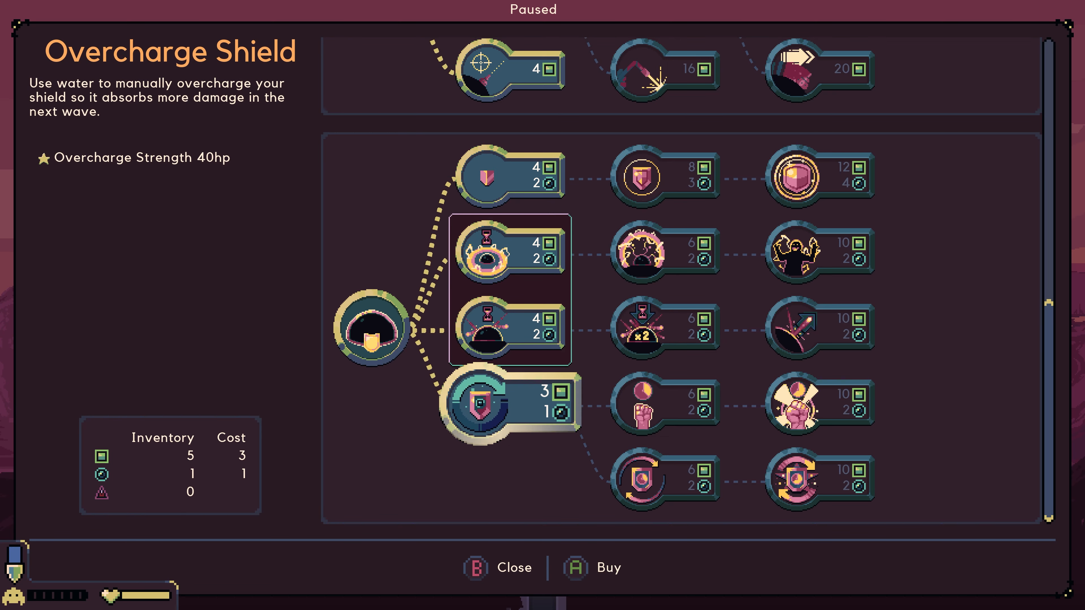
click(499, 568)
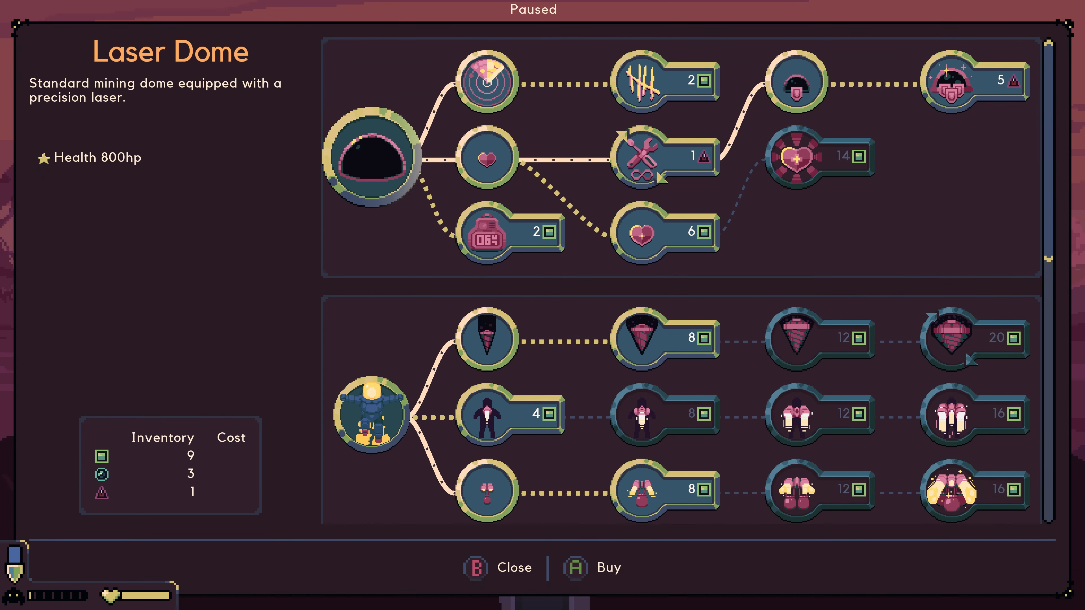
Browse the jetpack Speed 1, dome Health 1 and laser Power 1 upgrades.
click(487, 157)
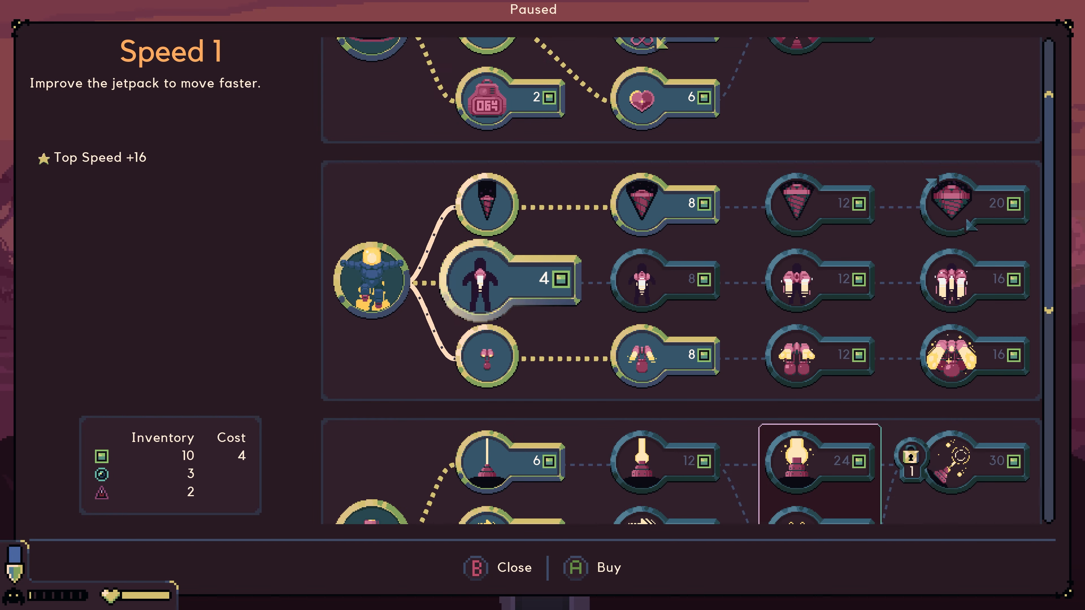
click(664, 356)
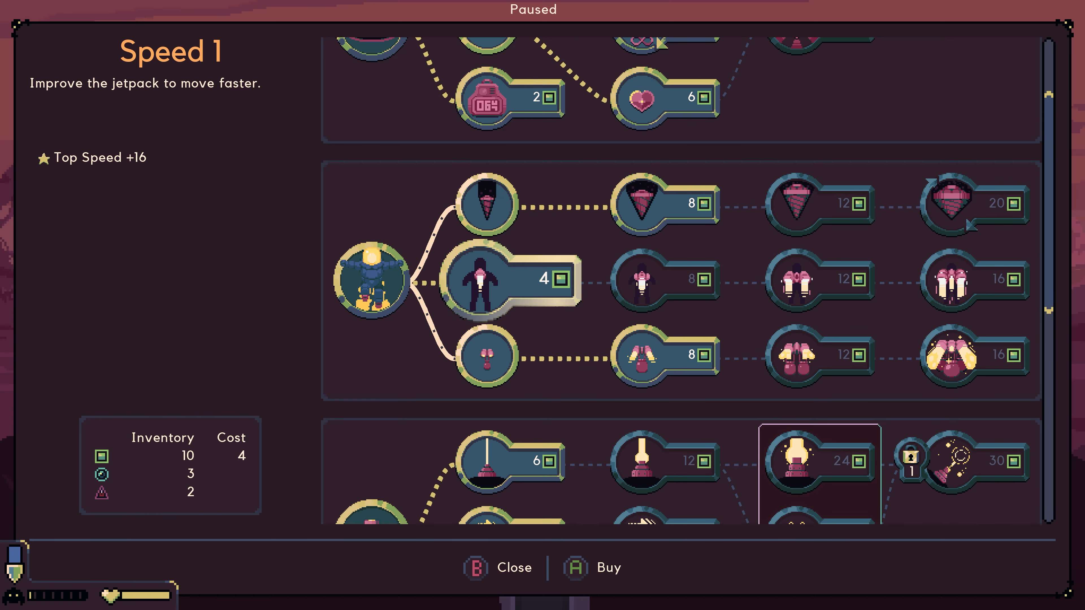
click(483, 204)
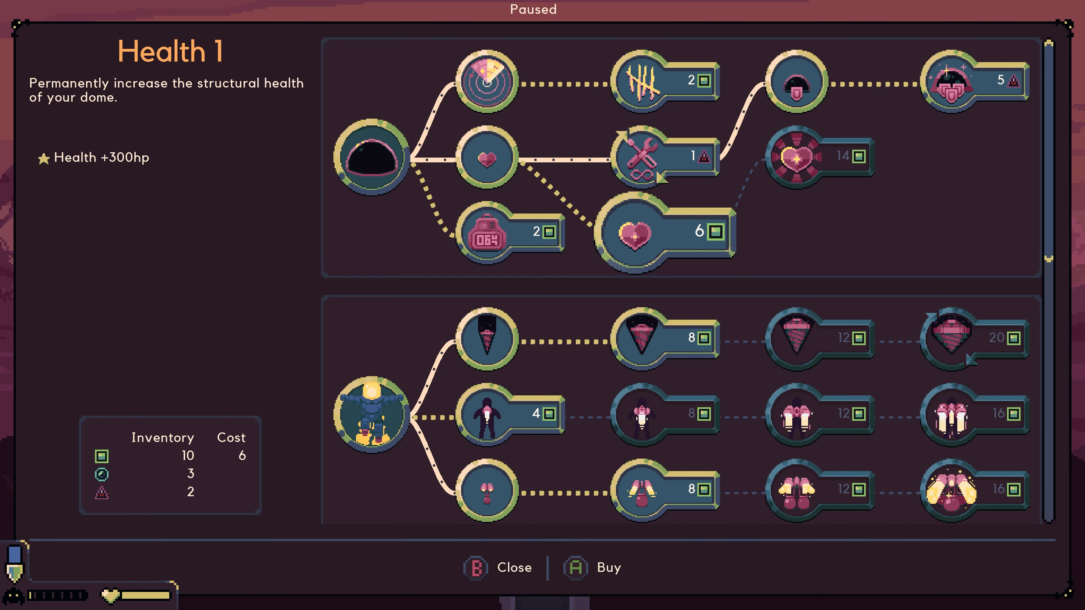
click(487, 157)
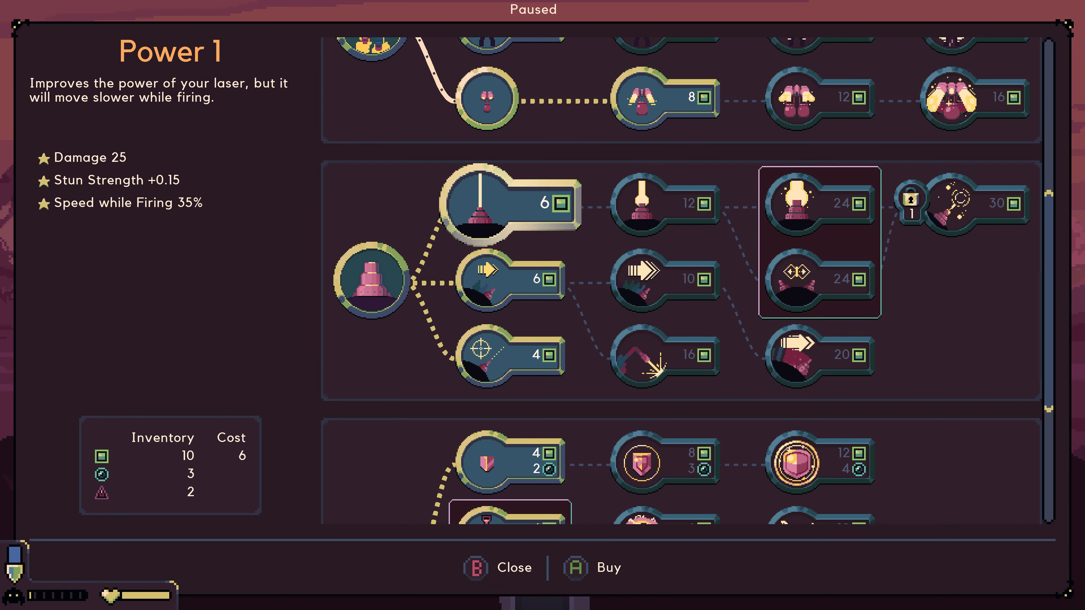
scroll(down, 3)
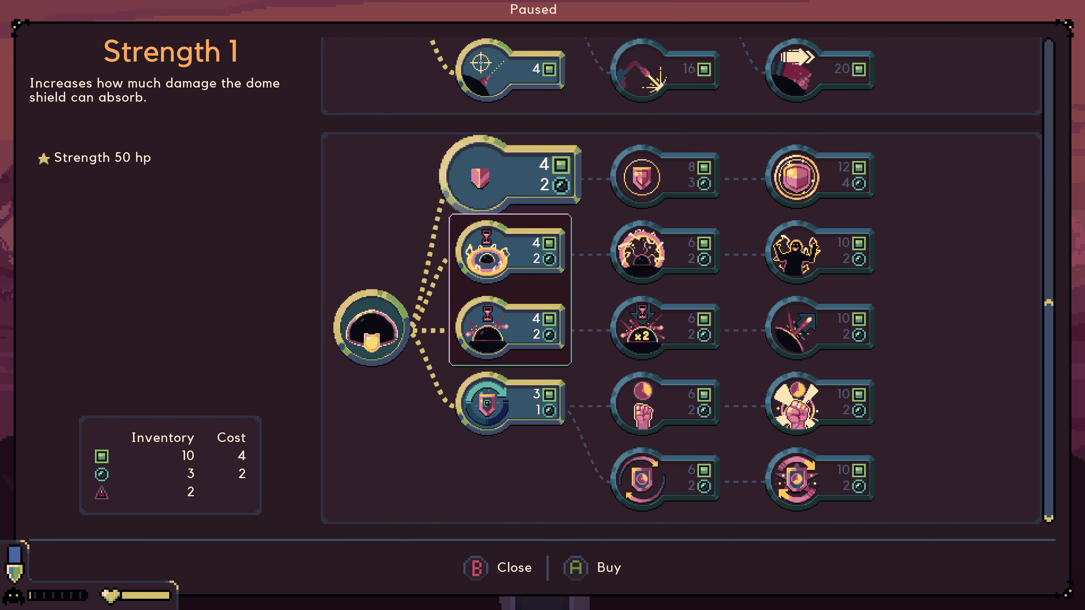
Buy the shield Strength 1 upgrade, raising the dome shield to 50 hp.
click(664, 177)
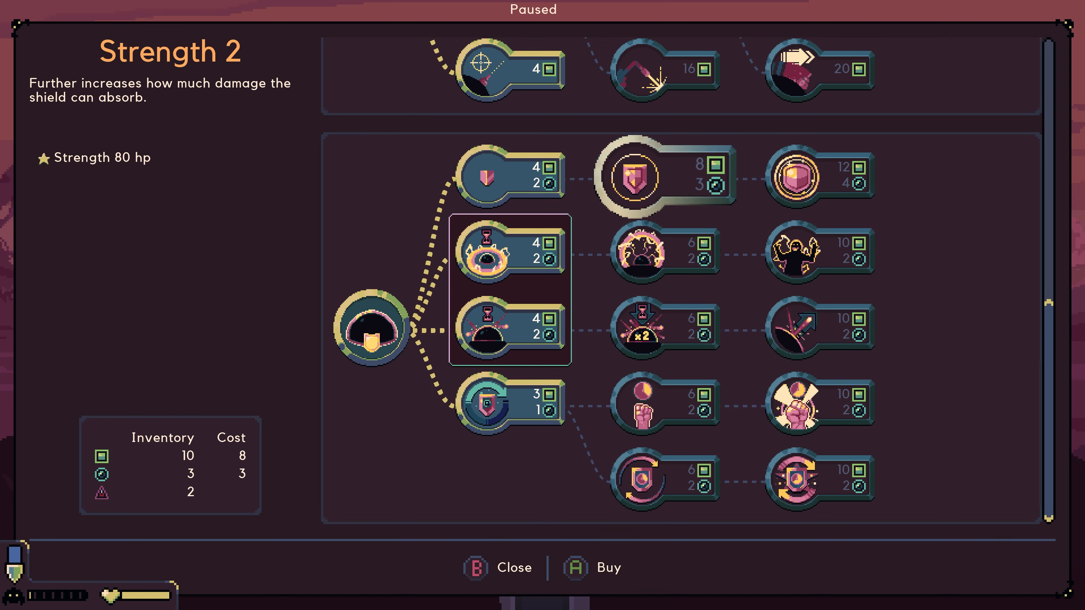
click(488, 175)
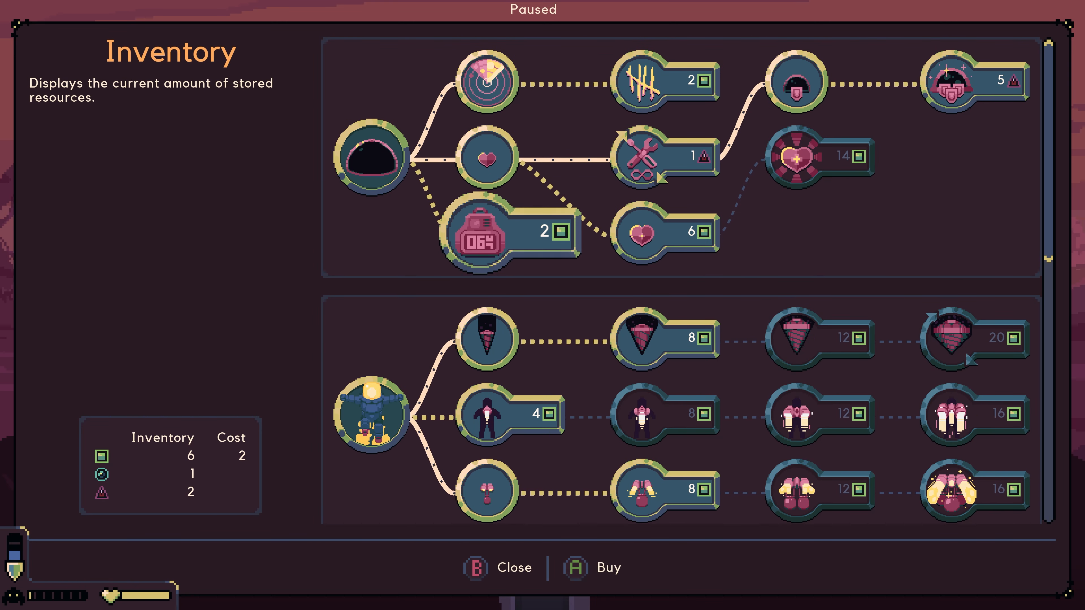
click(499, 567)
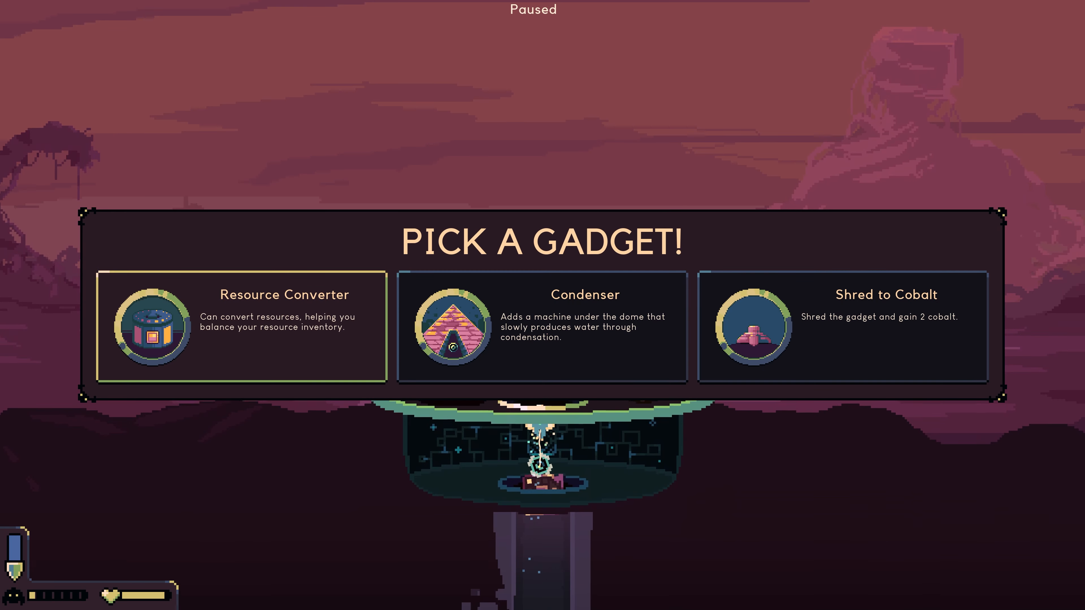
Pick the Condenser gadget, then pause and browse the dome's shield upgrade tree.
click(541, 328)
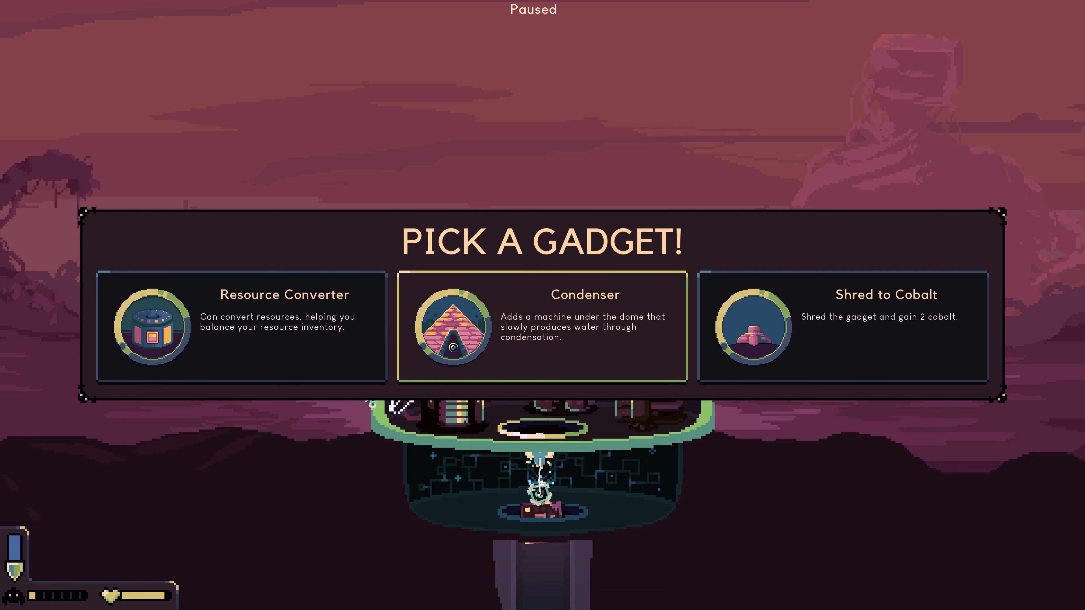
click(542, 327)
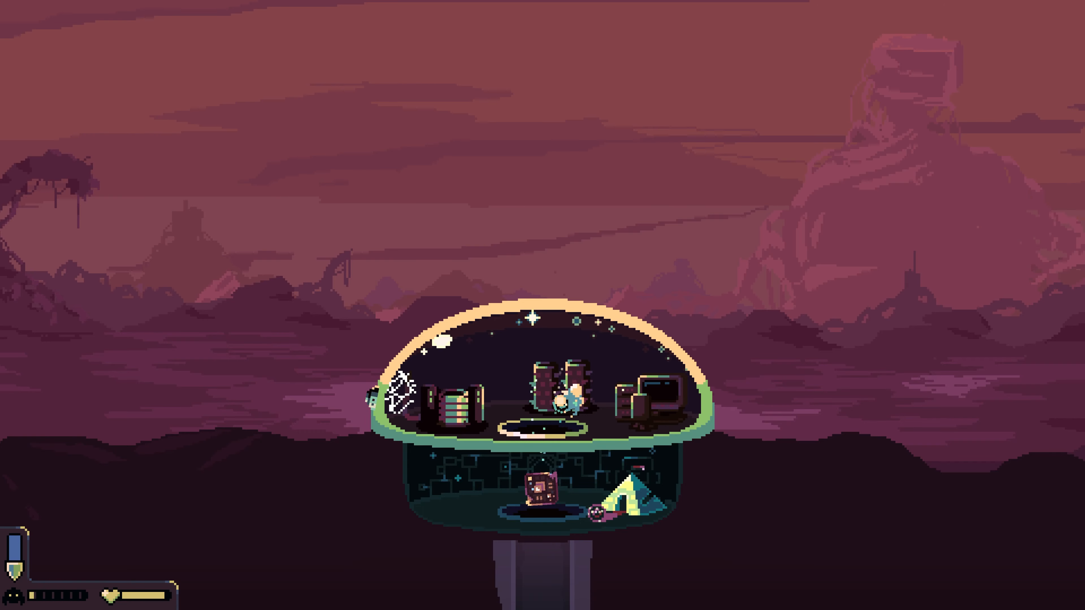
key(Escape)
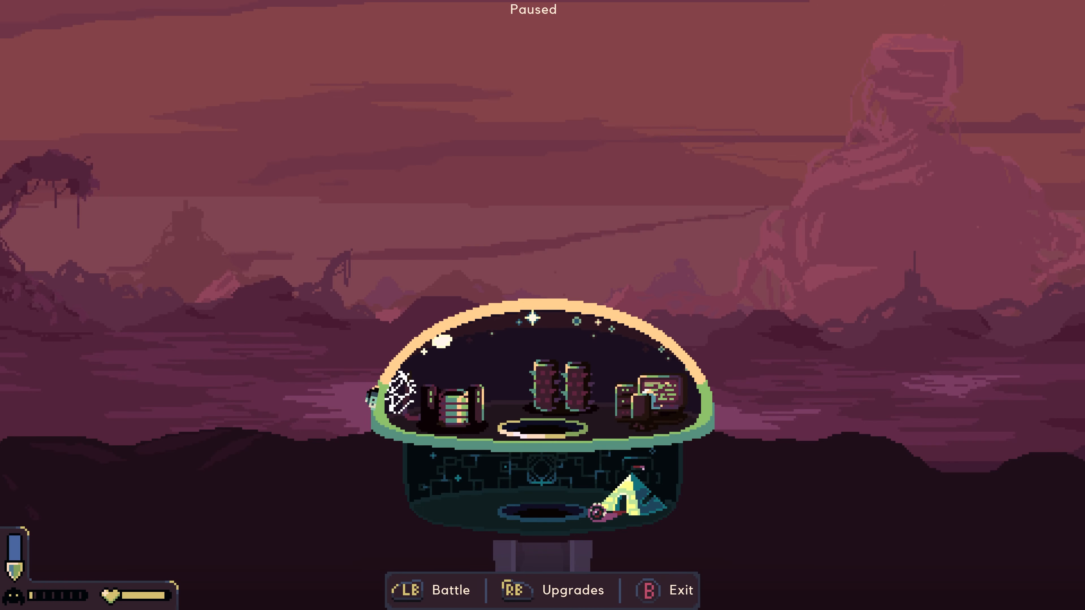
click(553, 590)
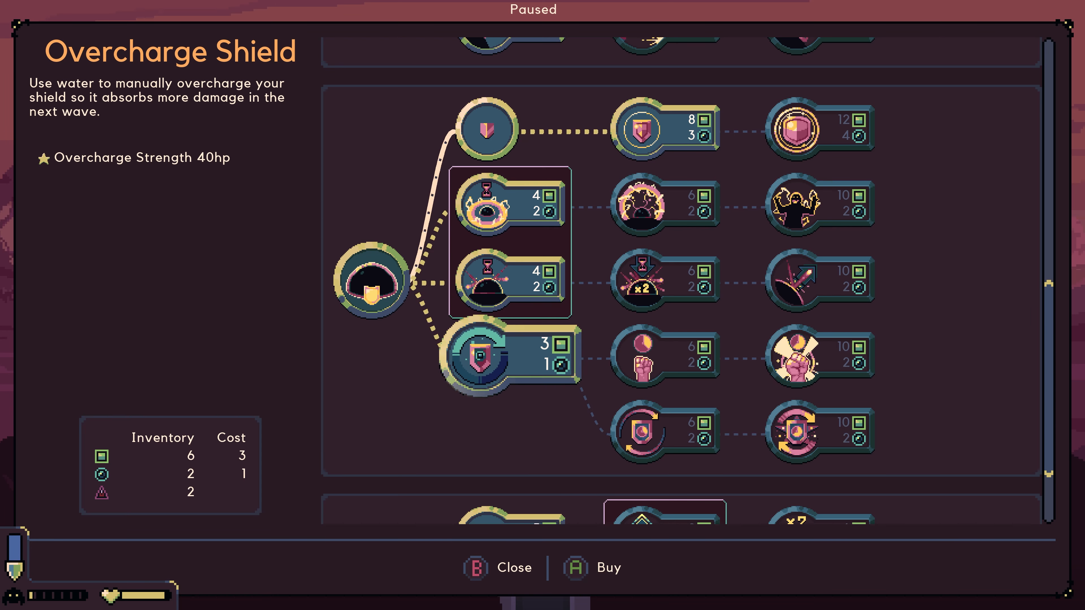
click(511, 279)
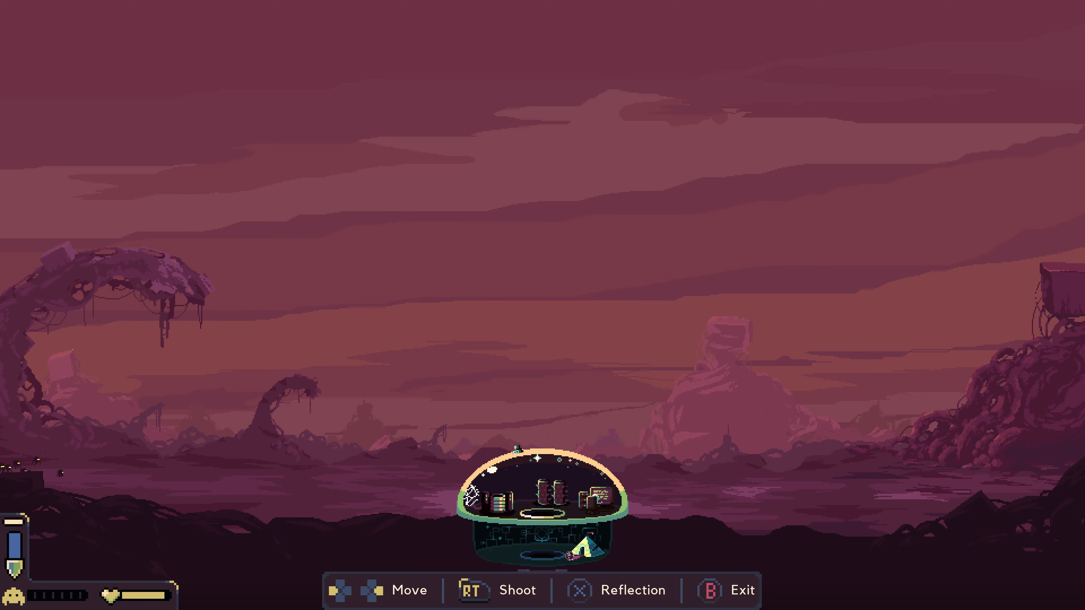
Sweep the laser around the dome, then leave laser control.
key(RT)
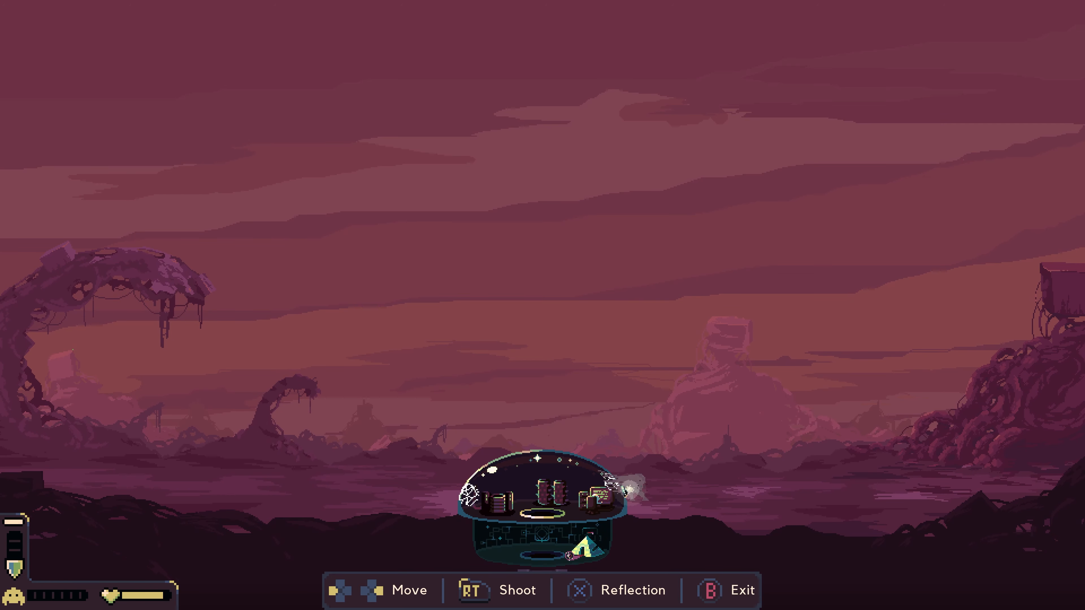
key(RT)
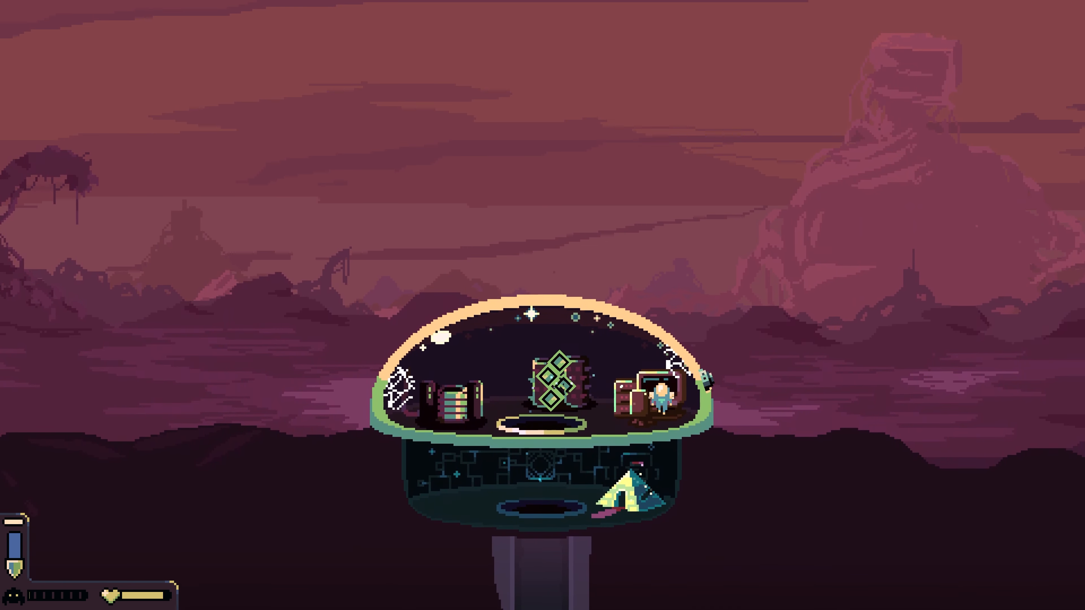
Review the Condenser and Move Speed 1 entries, ending on Power 1 at 6 iron.
key(Escape)
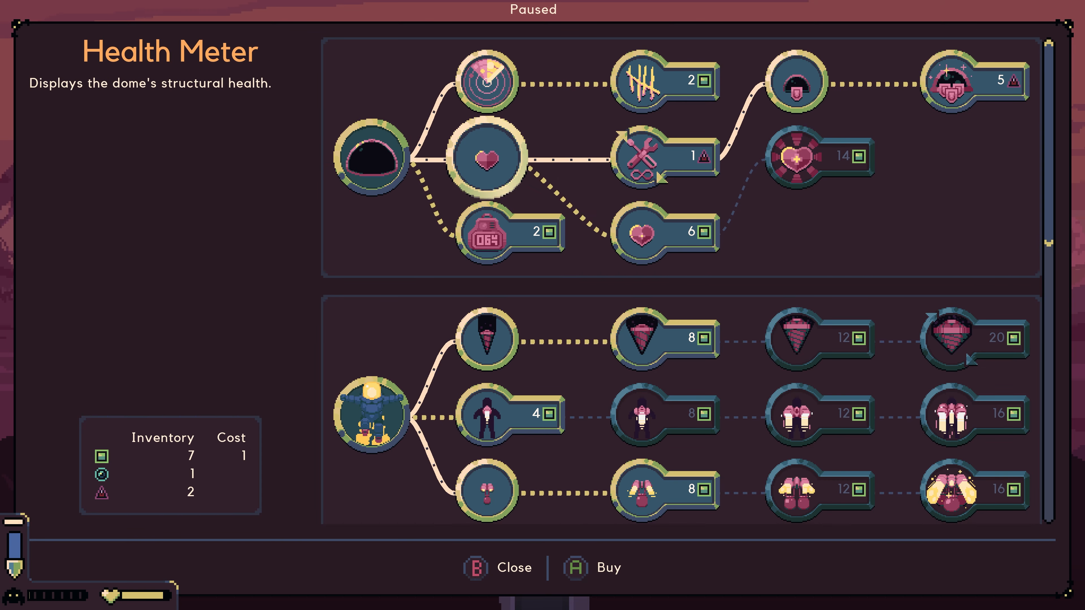
scroll(down, 3)
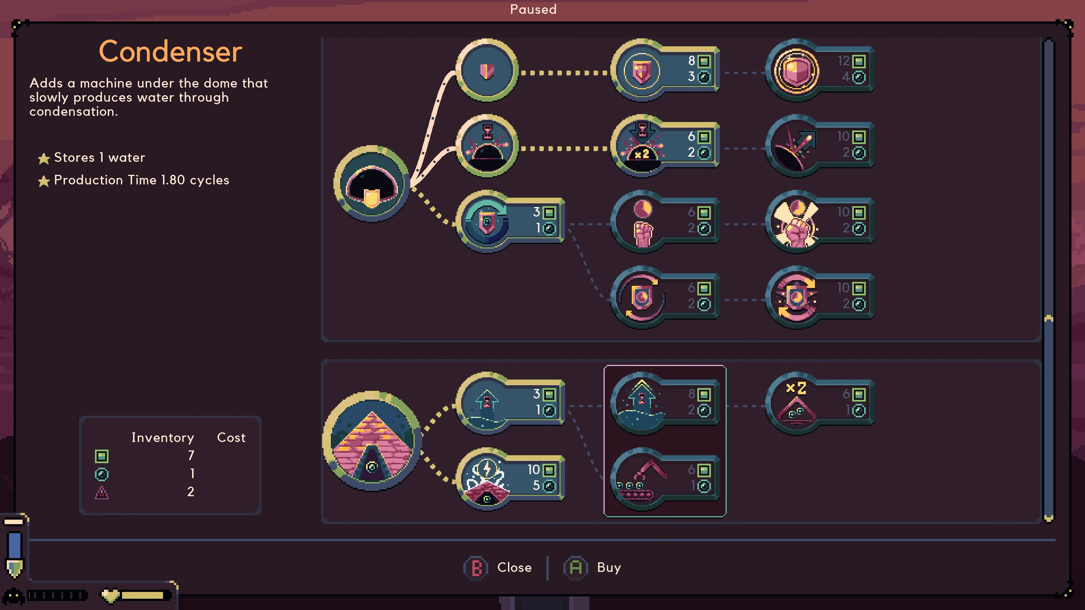
click(497, 400)
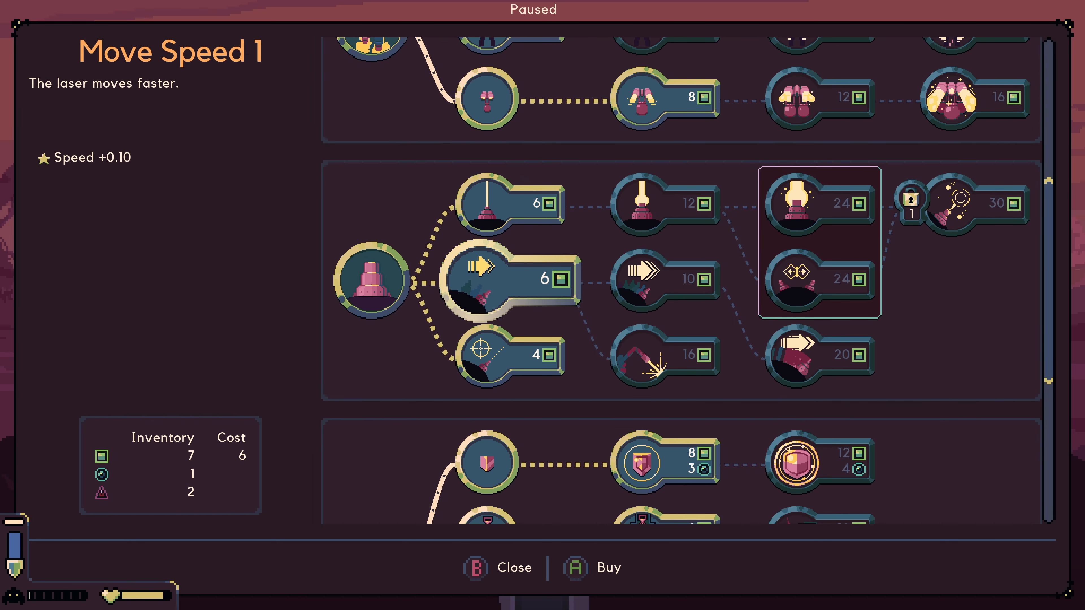
click(505, 200)
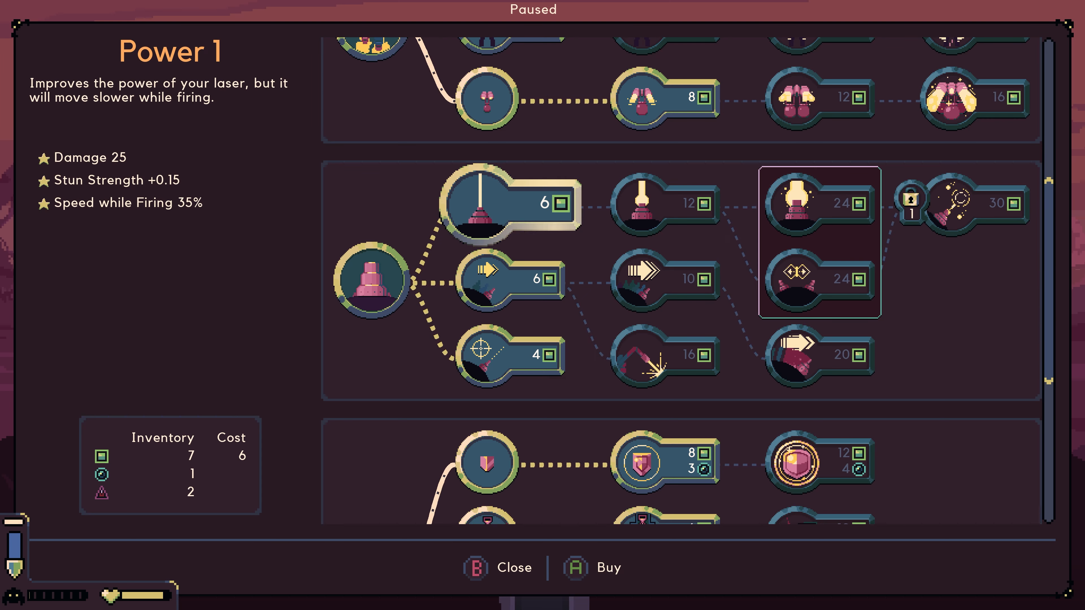
click(487, 201)
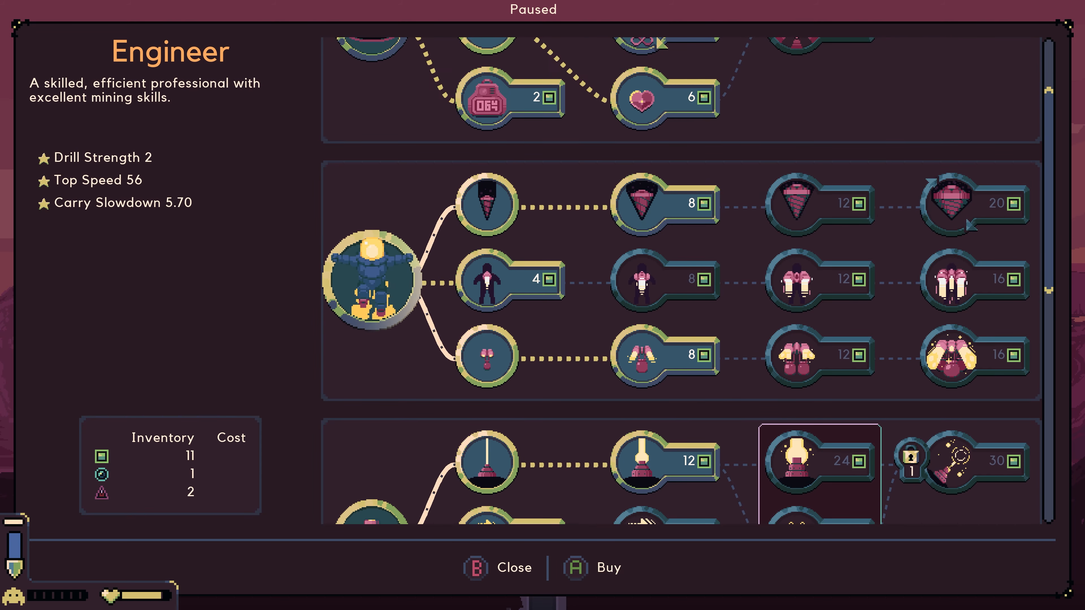
click(661, 355)
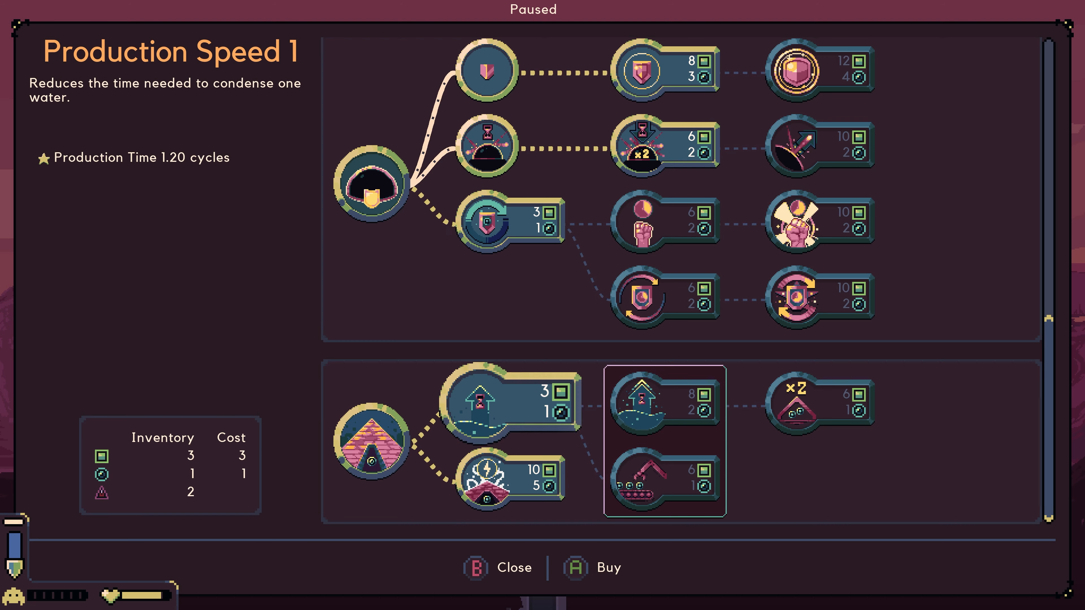
click(506, 475)
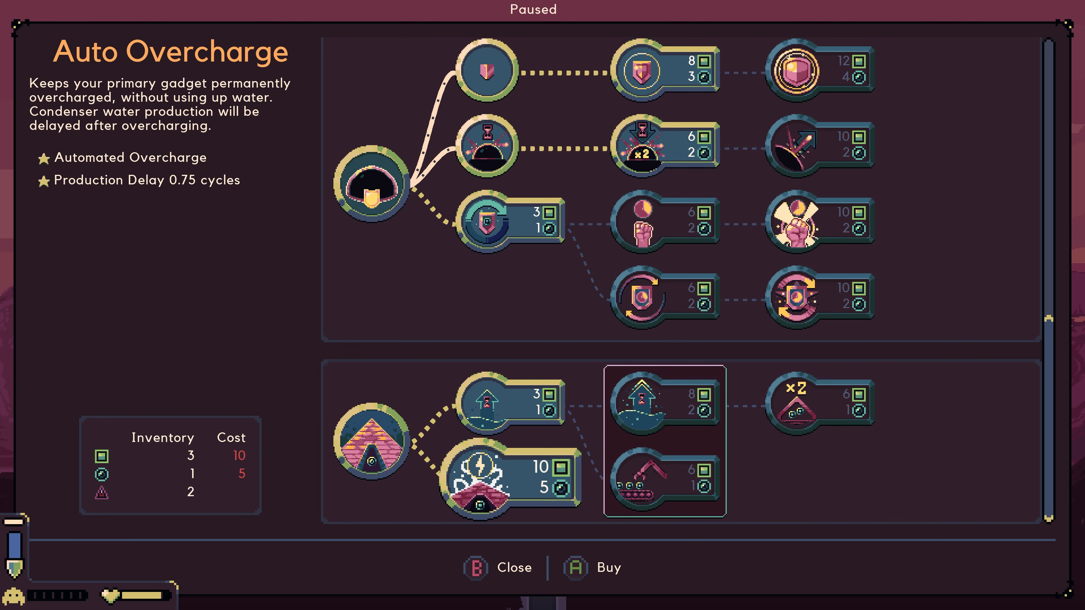
click(495, 400)
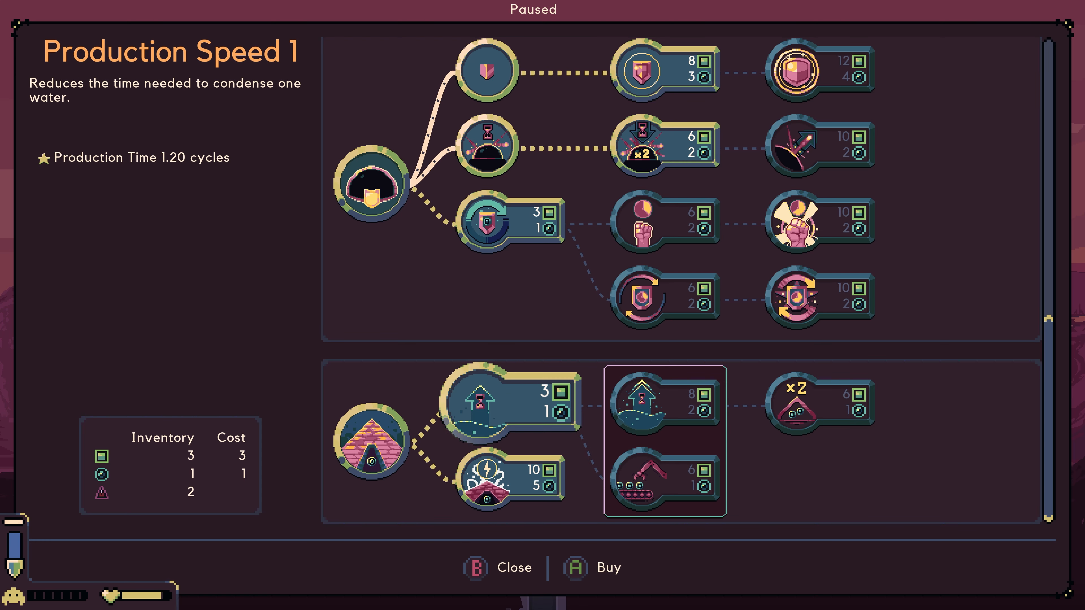
click(498, 568)
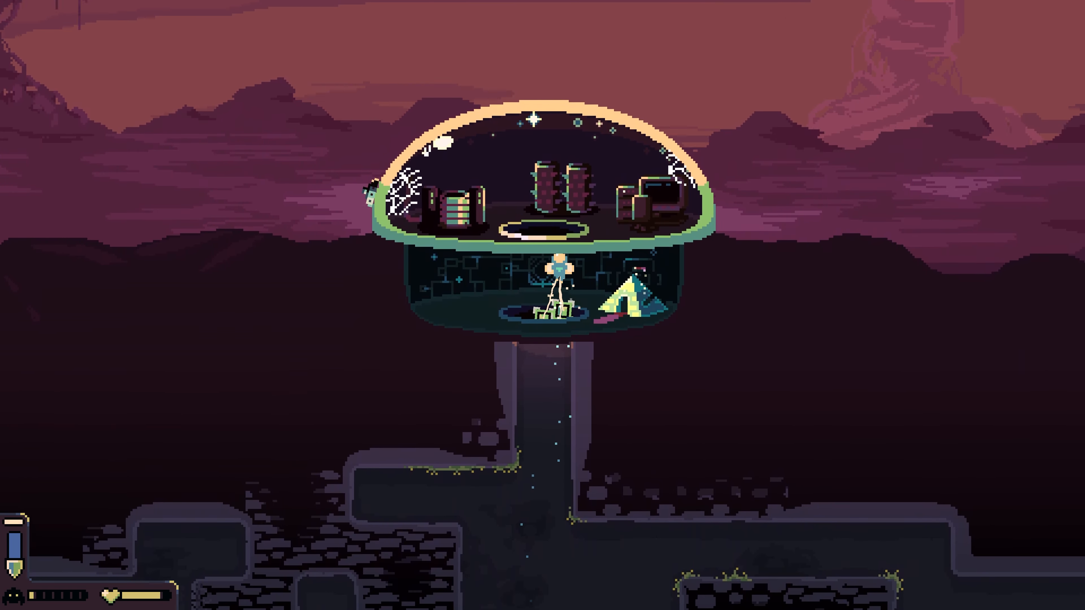
Buy the Overcharge Shield upgrade and take up the laser as monsters approach.
key(Escape)
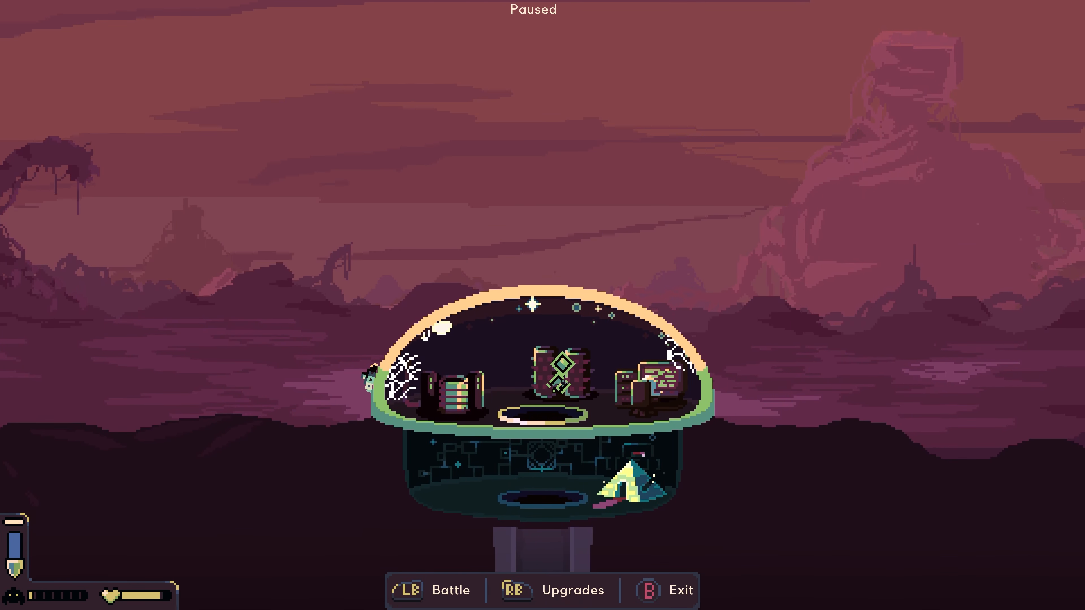
click(555, 591)
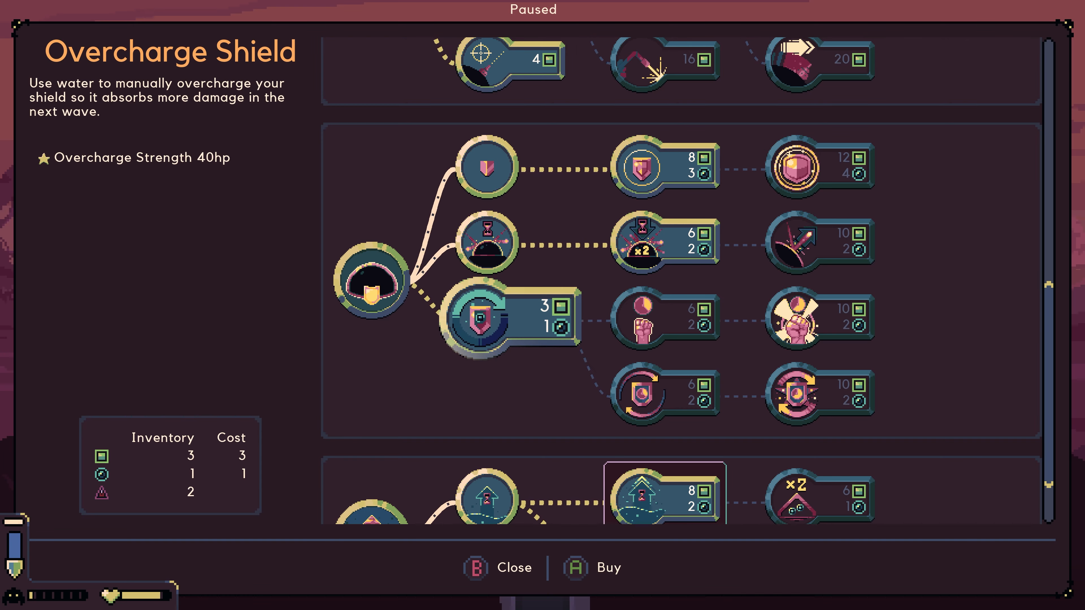
click(503, 568)
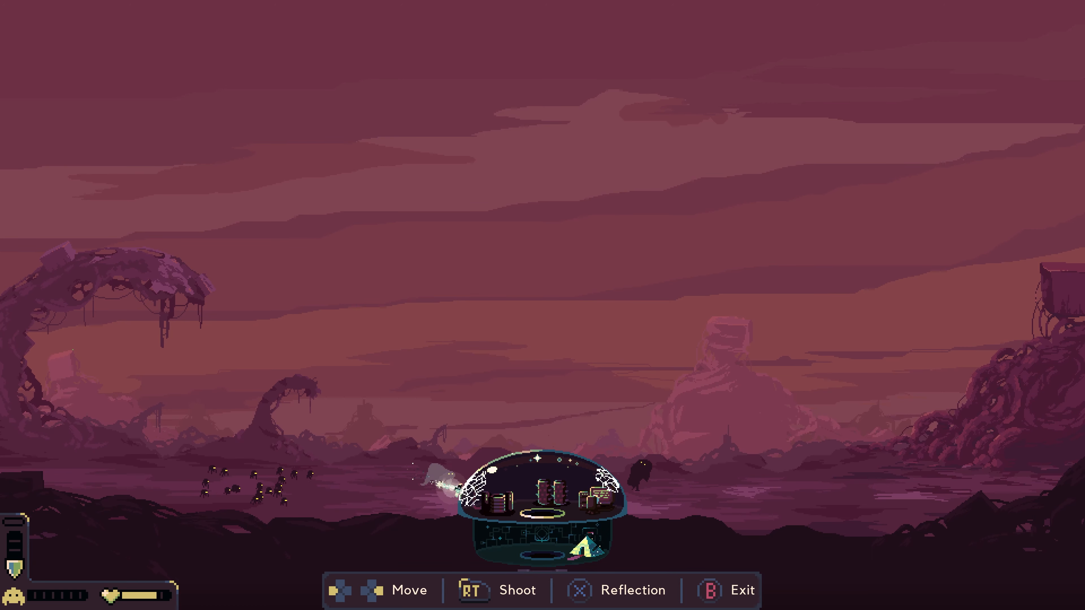
Fire the laser on the attacking monsters until the wave is cleared.
key(RT)
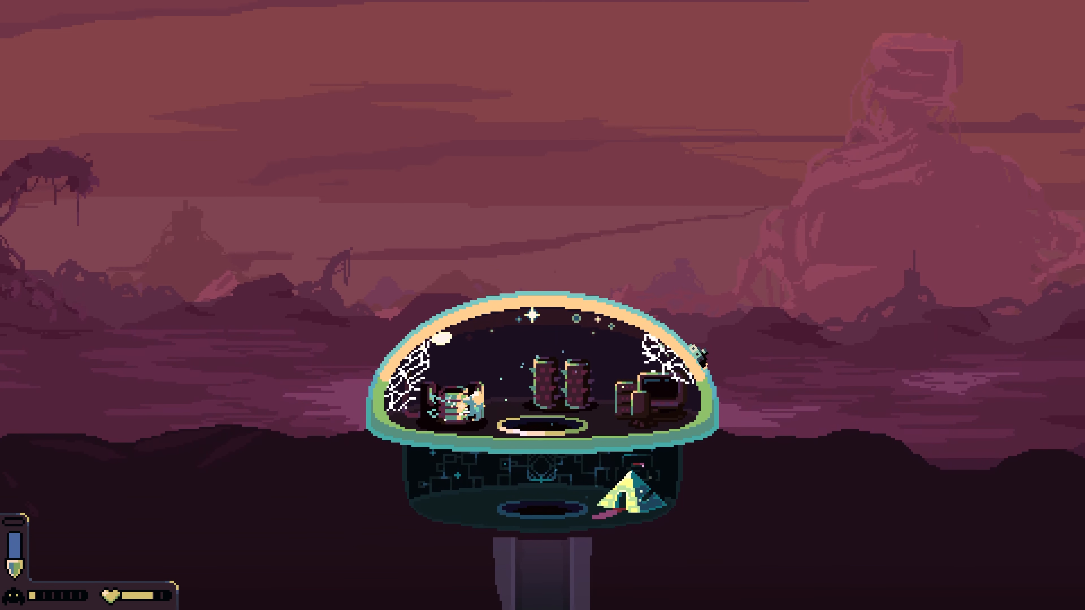
Glance over the Laser Dome tree with nothing to spend, then head down the mine shaft.
key(Escape)
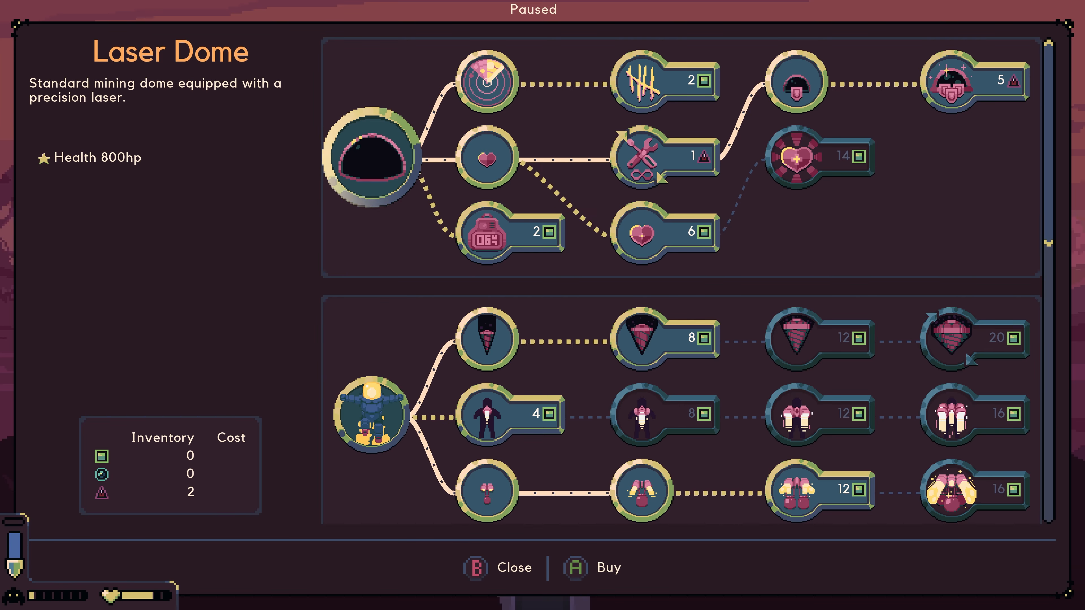
click(499, 567)
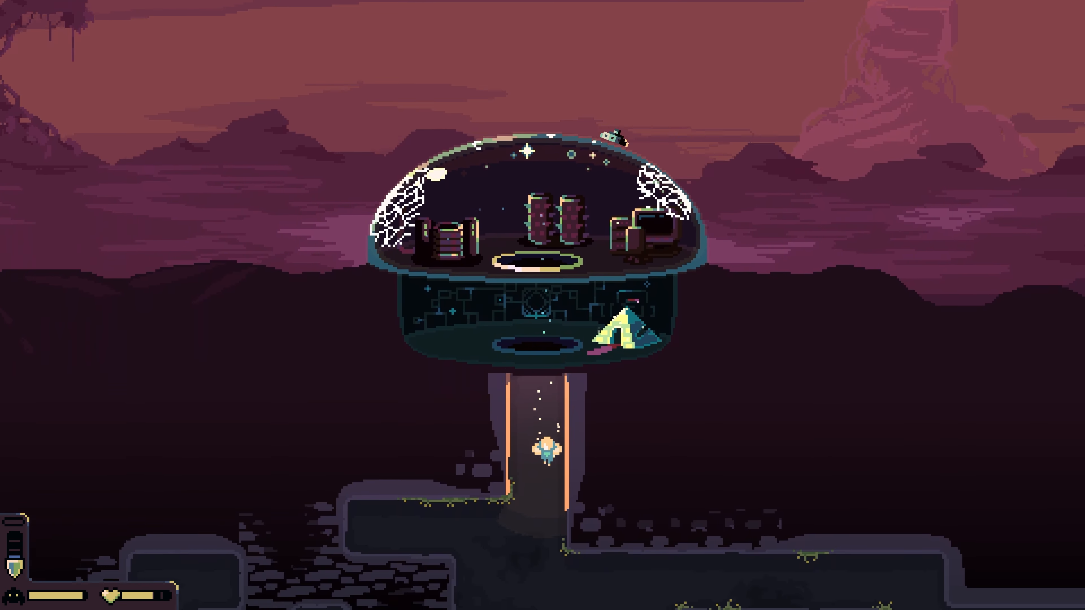
Drill down for iron and haul 10 iron back up to the dome's upgrade console.
scroll(down, 3)
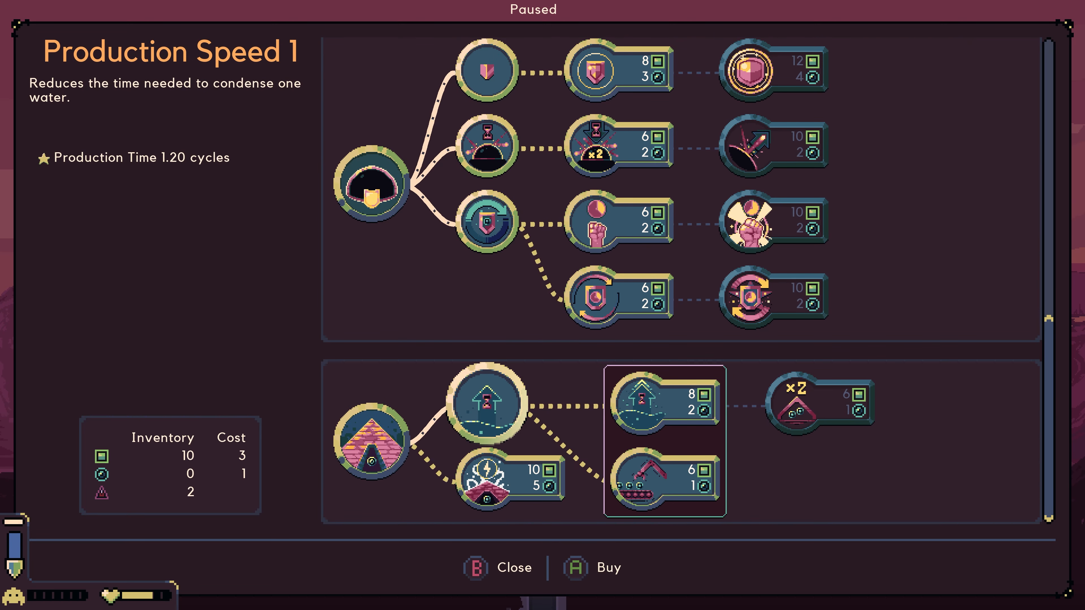
click(593, 568)
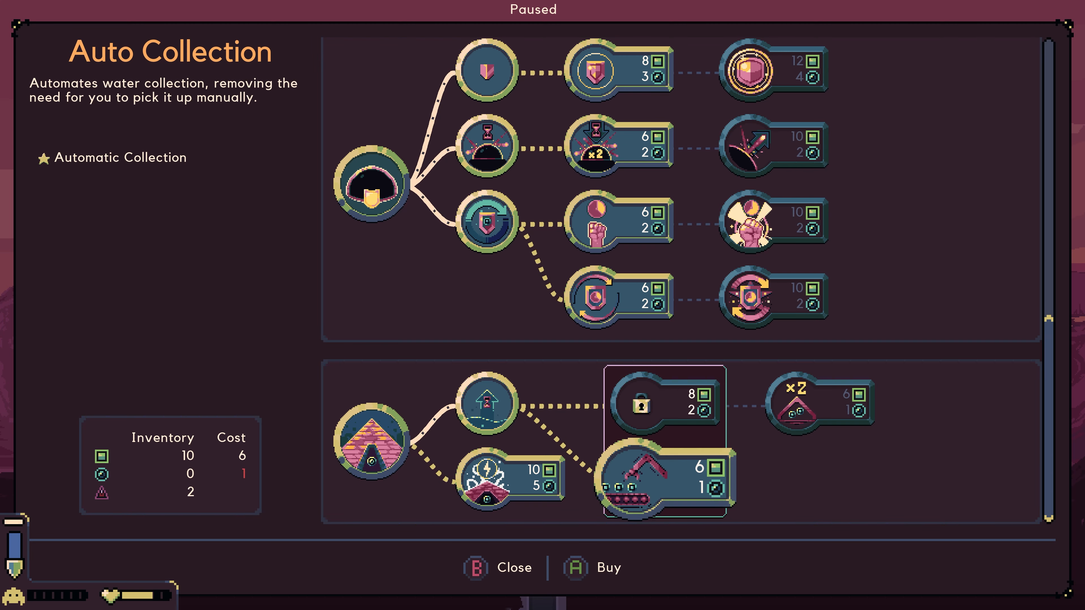
click(665, 400)
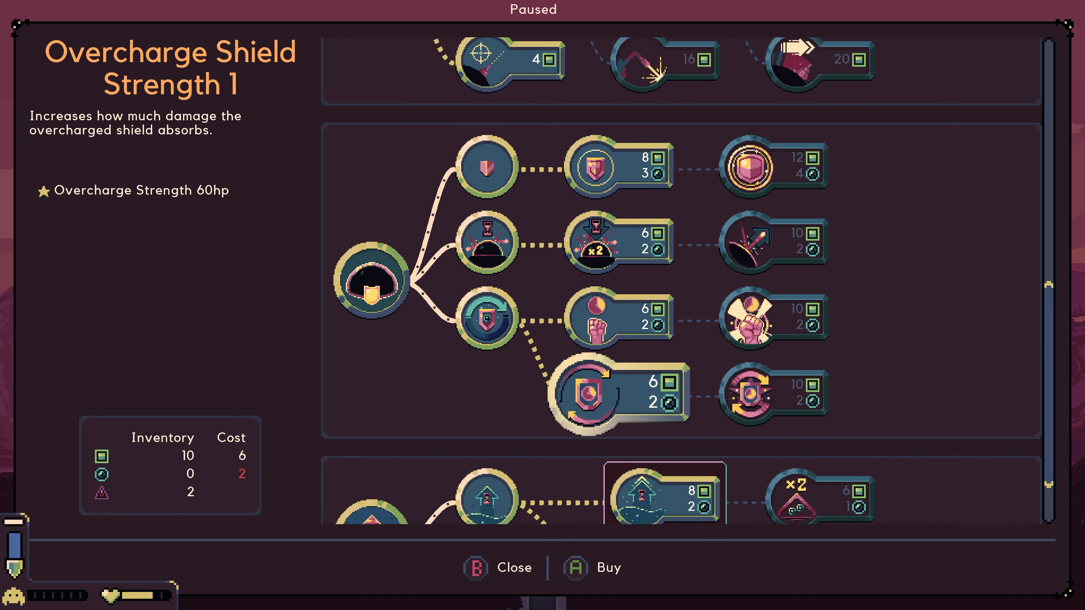
click(619, 318)
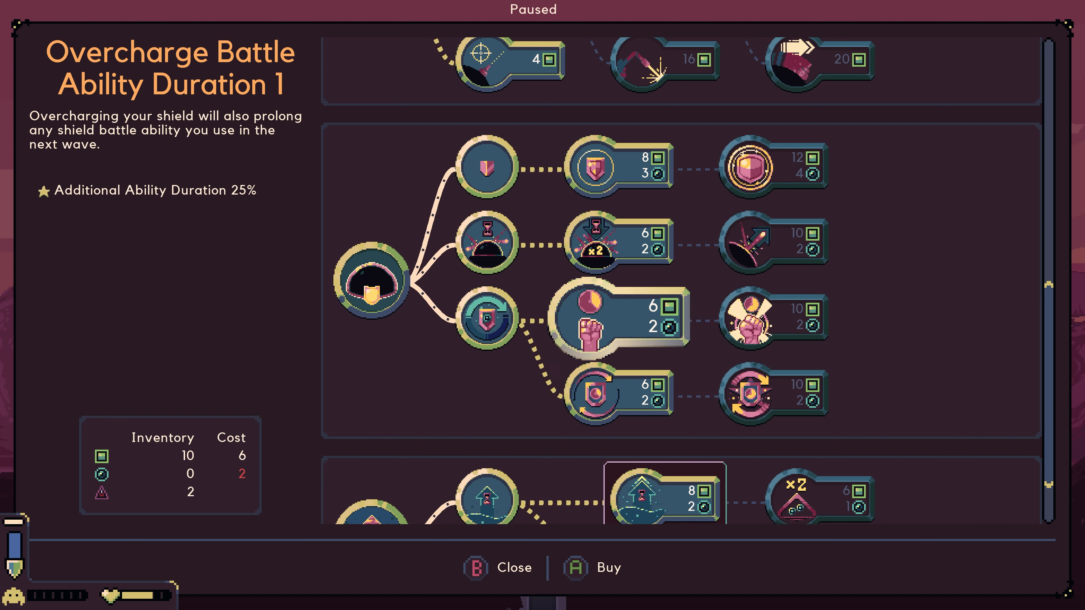
click(616, 241)
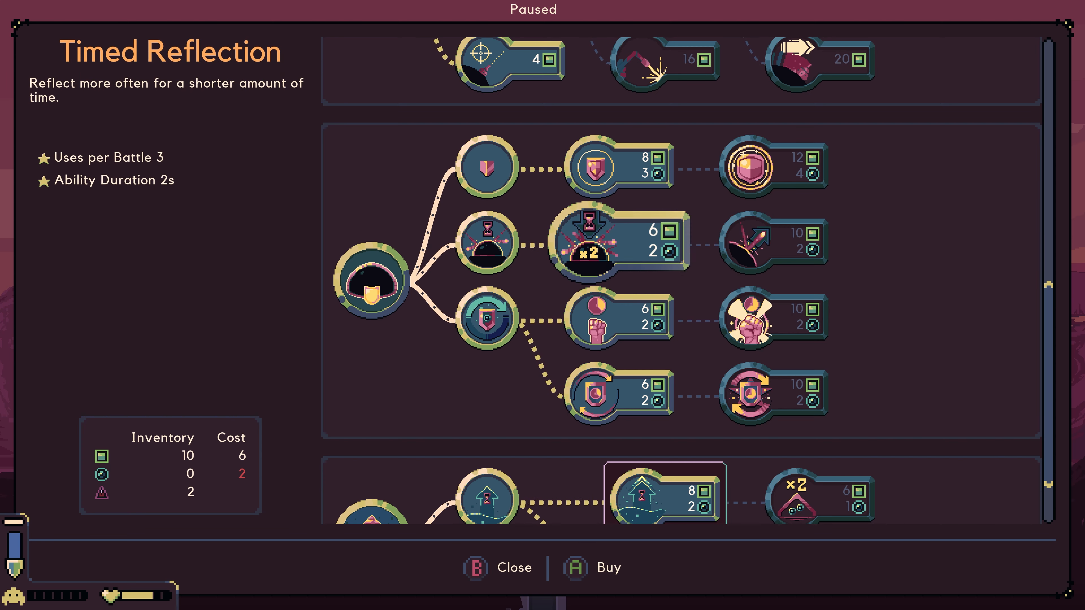
click(487, 242)
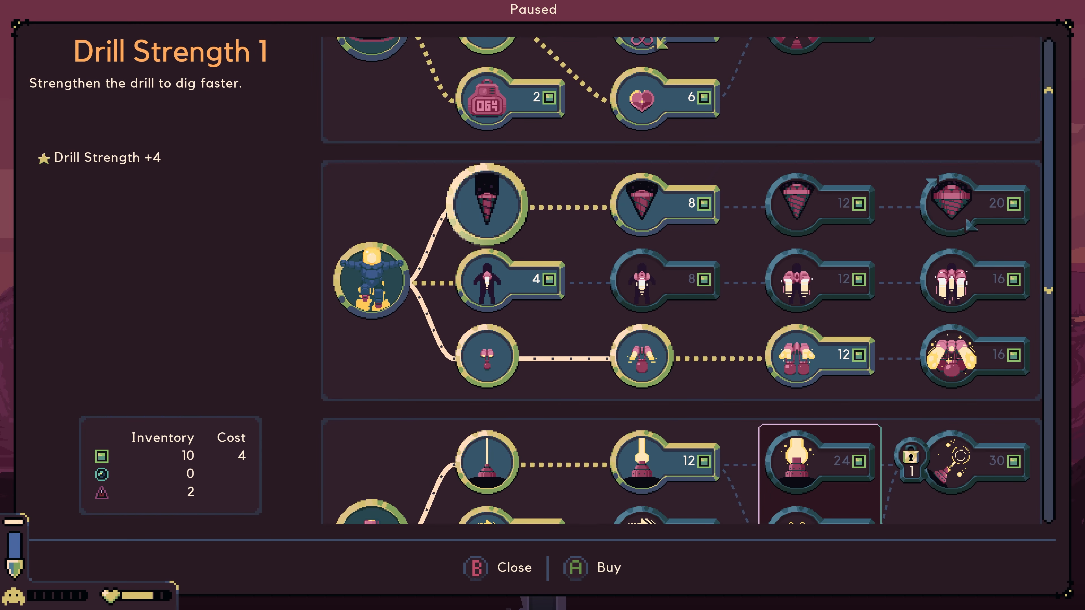
Buy Drill Strength with 8 iron, glance at Cobalt Repair, then leave the tree with 2 iron.
click(665, 204)
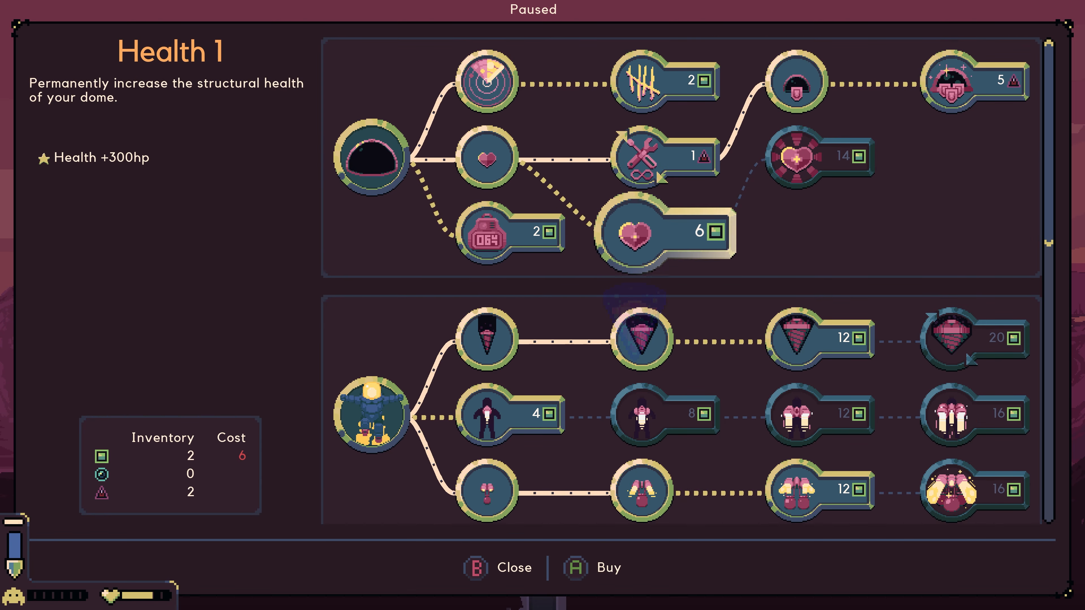
click(665, 156)
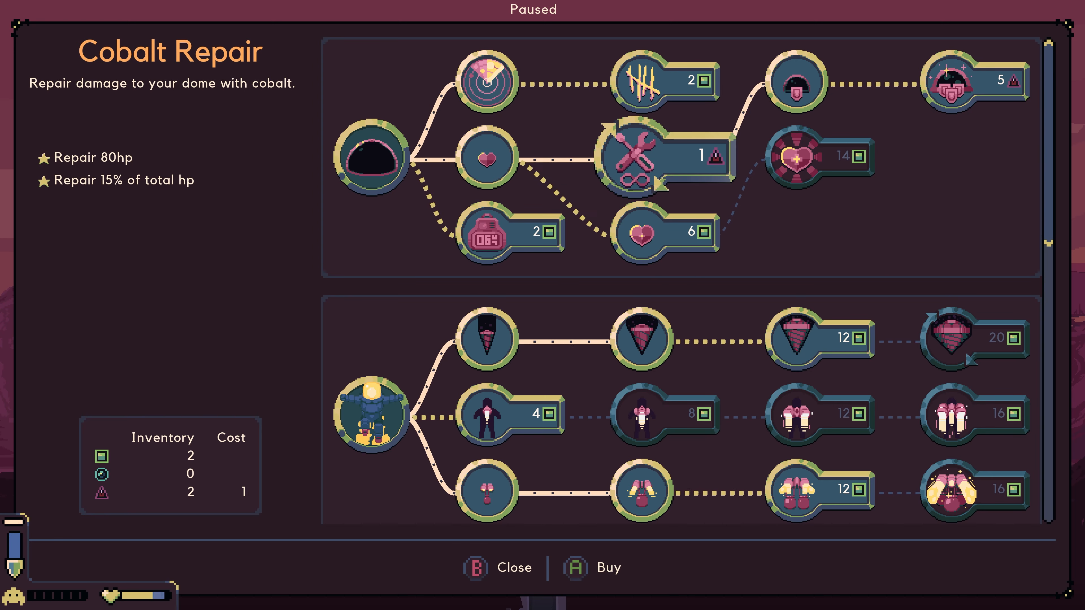
click(628, 157)
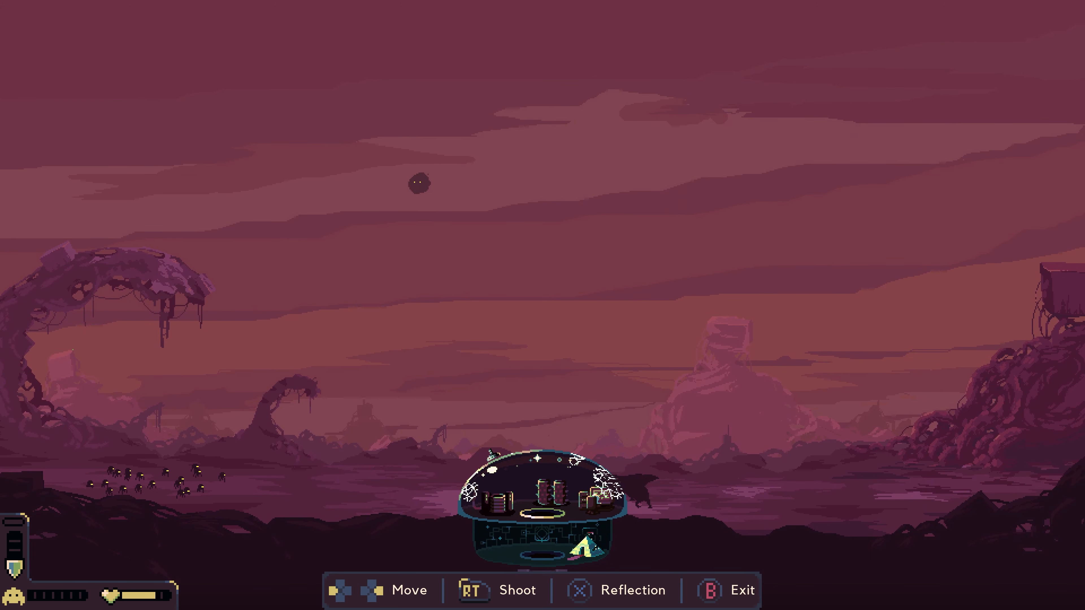
Fire the dome laser at the approaching monsters until the wave is cleared.
click(470, 590)
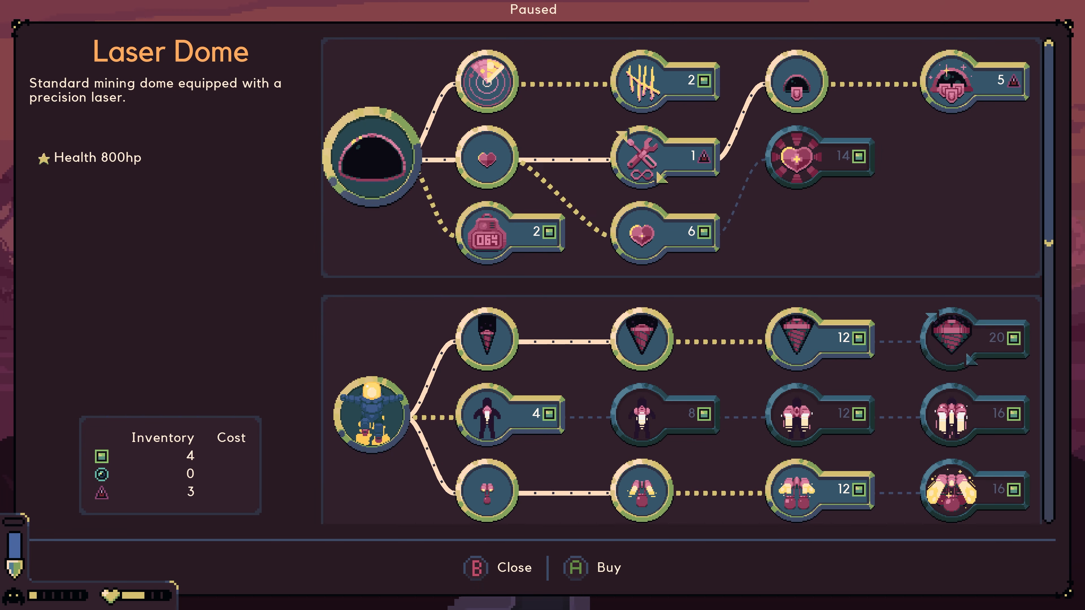
Buy the 6-iron Health 1 dome upgrade and spend one cobalt on Cobalt Repair, leaving 1 iron.
click(664, 156)
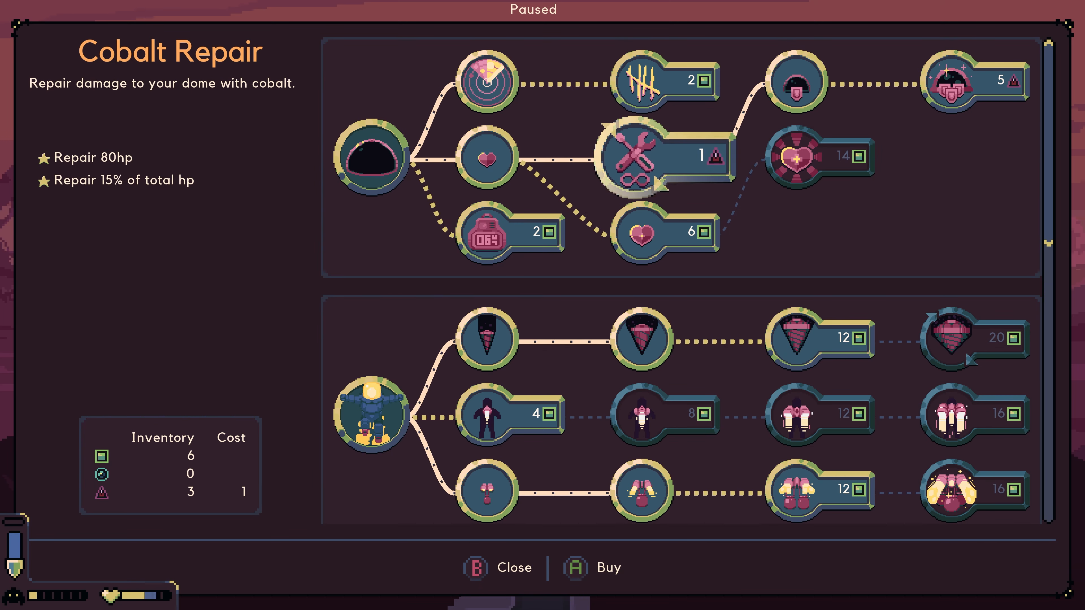
click(664, 156)
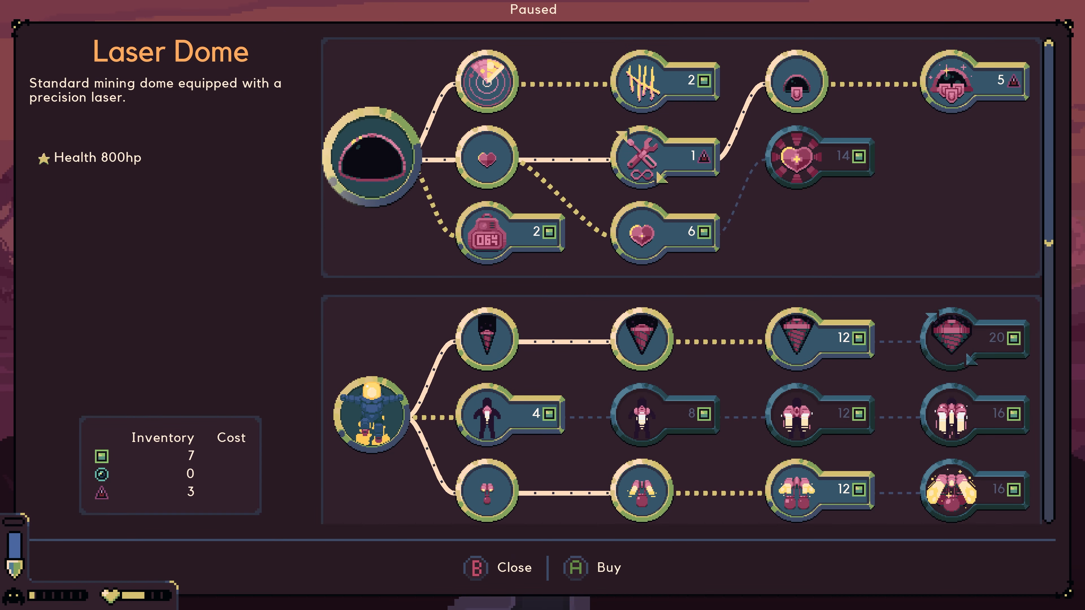
click(488, 158)
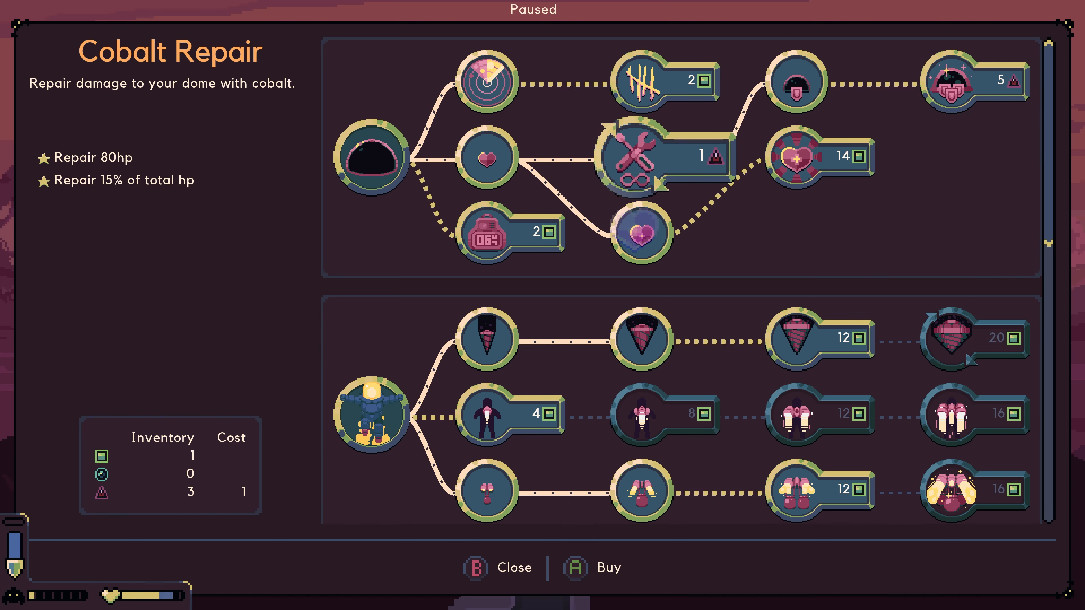
click(665, 157)
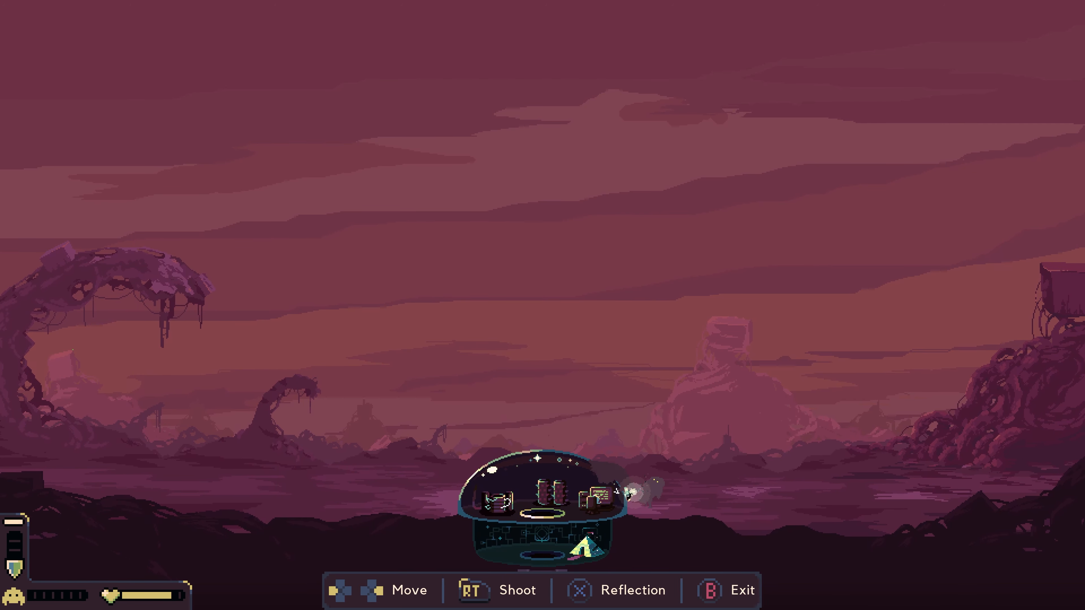
Leave the dome, drill underground and carry the found relic back to trigger Pick a Gadget.
key(RT)
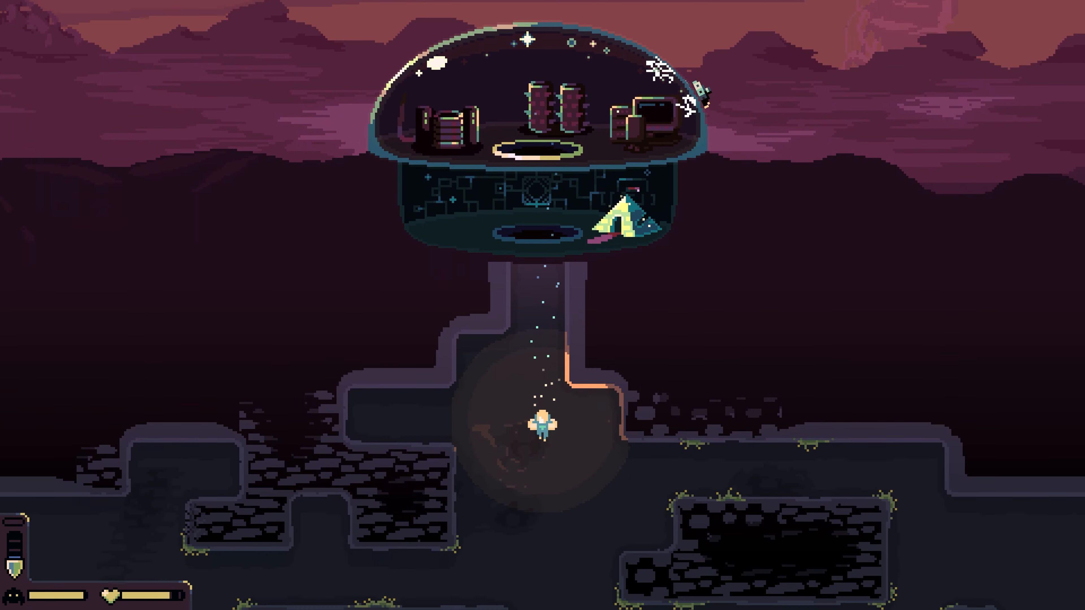
scroll(down, 3)
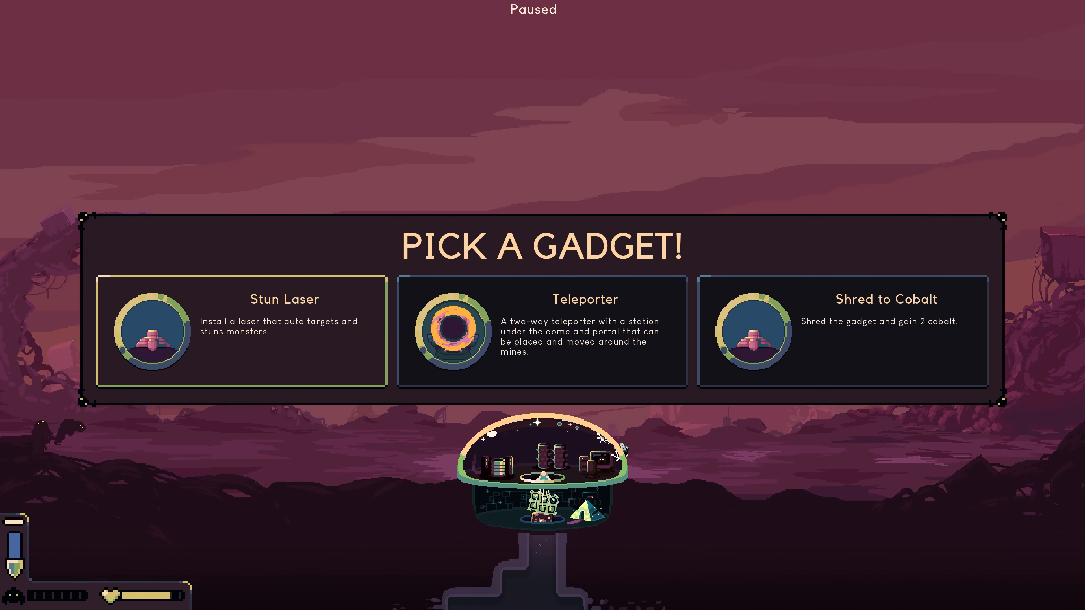
Choose the Teleporter card as the new gadget from the three offered.
click(541, 329)
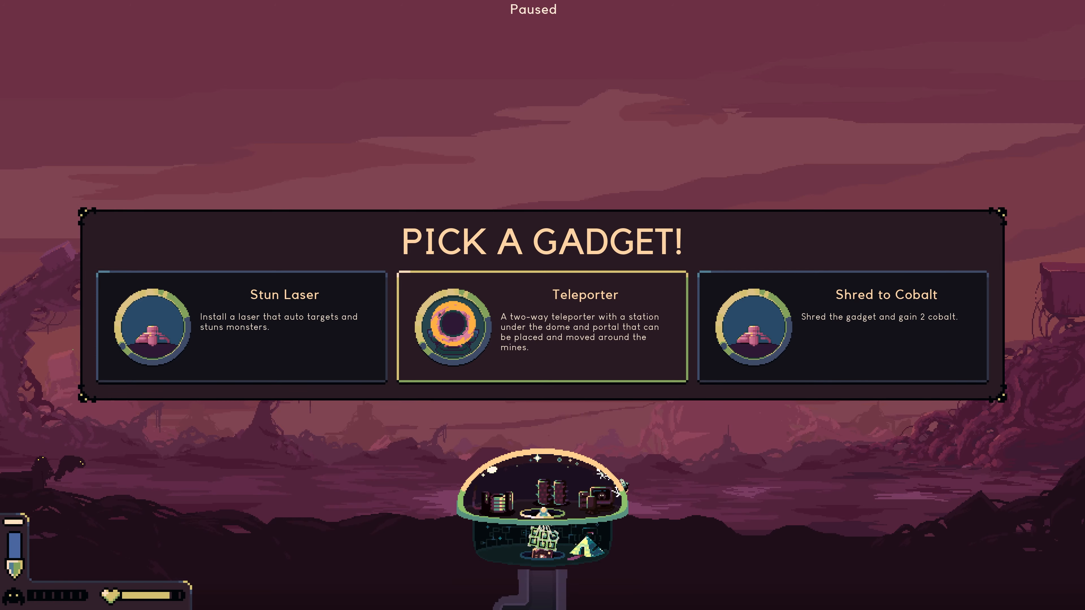
click(542, 327)
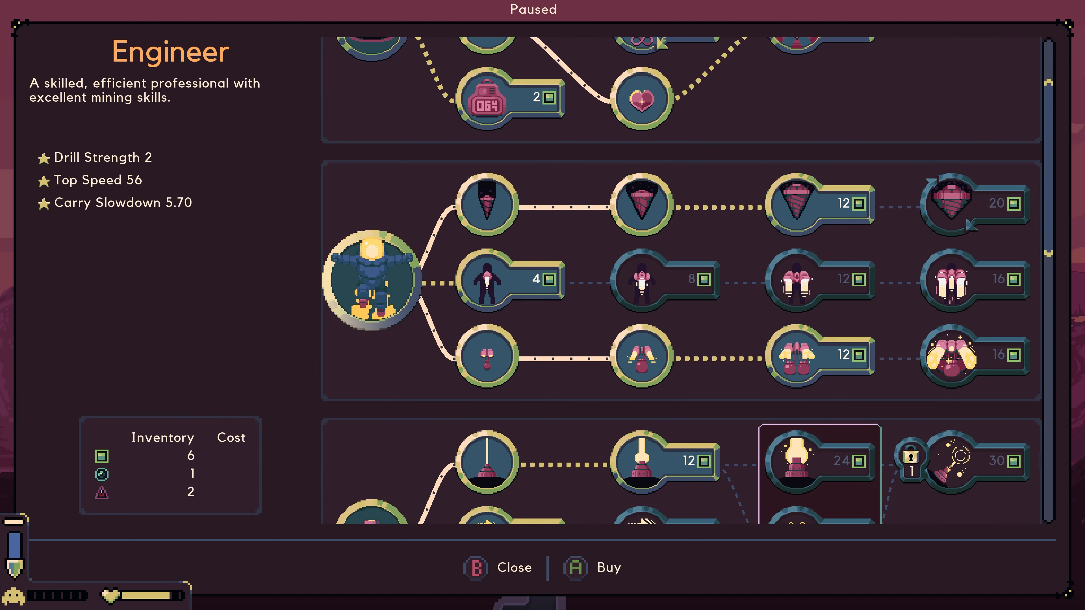
click(493, 279)
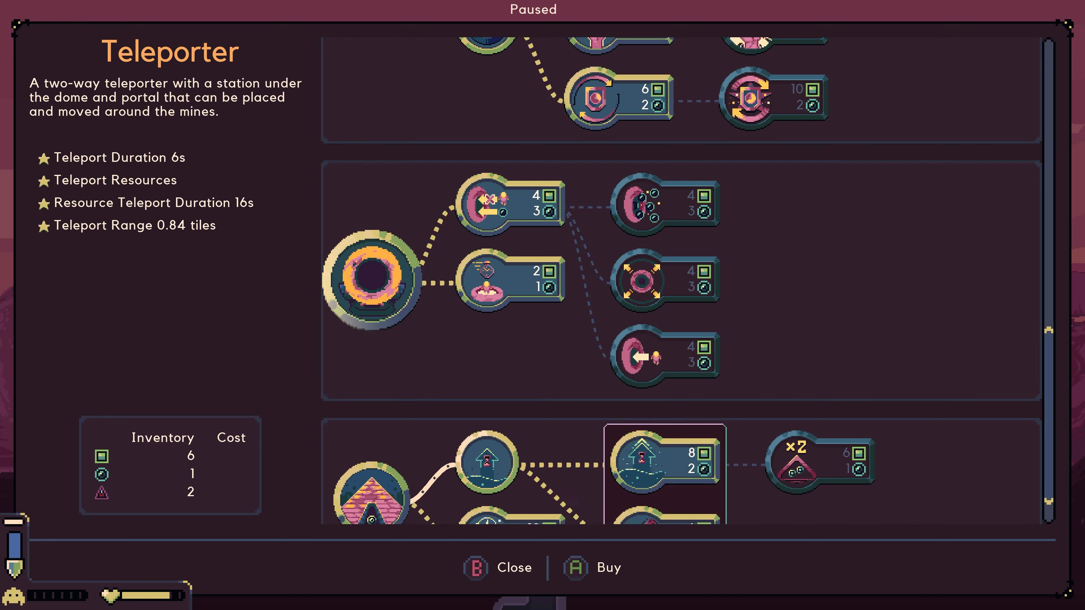
click(508, 203)
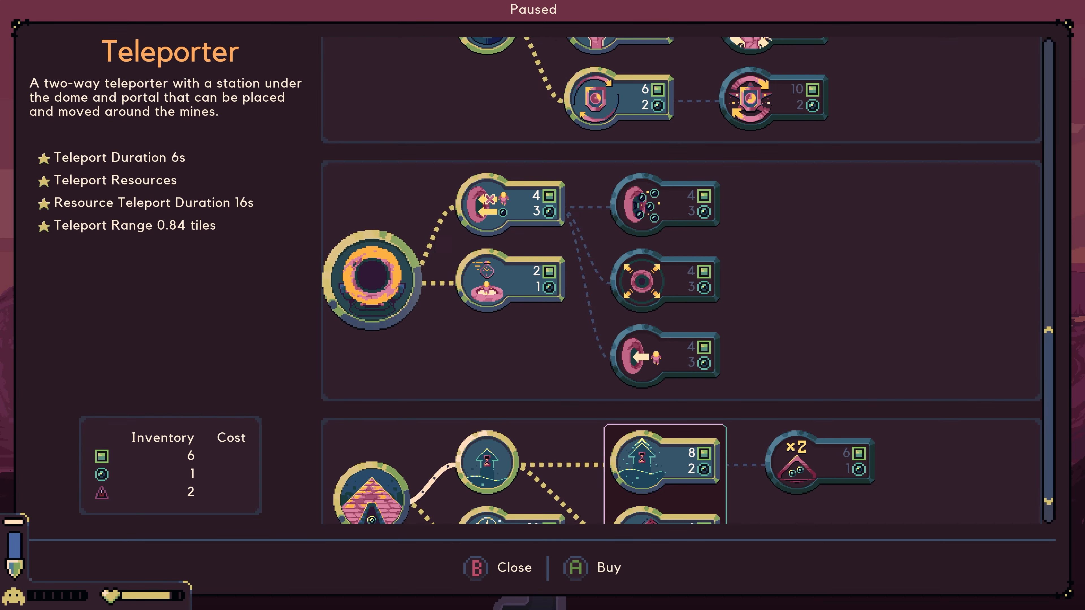
click(499, 277)
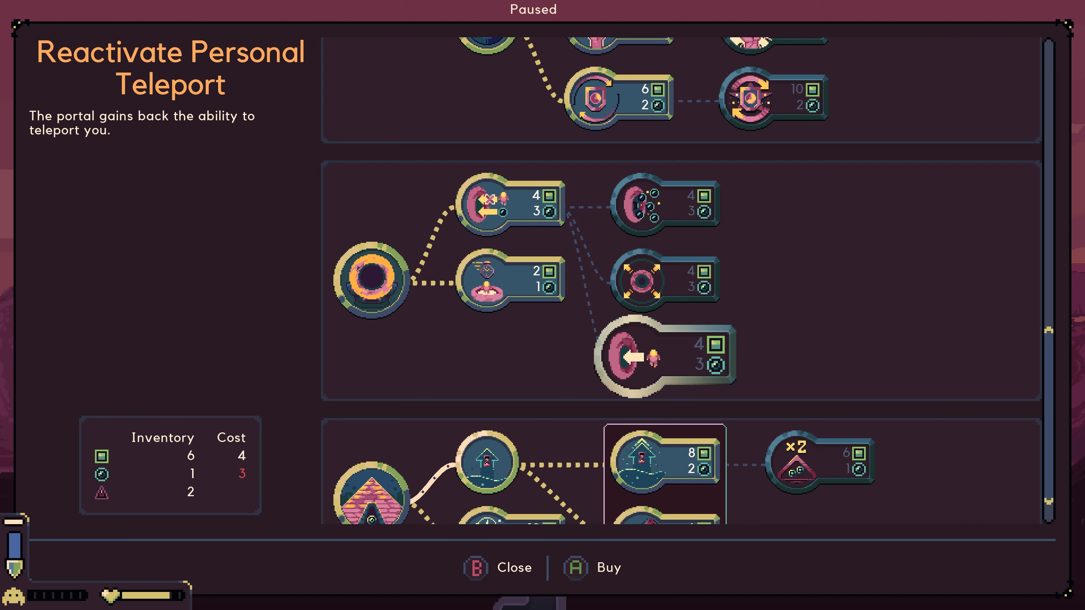
click(491, 277)
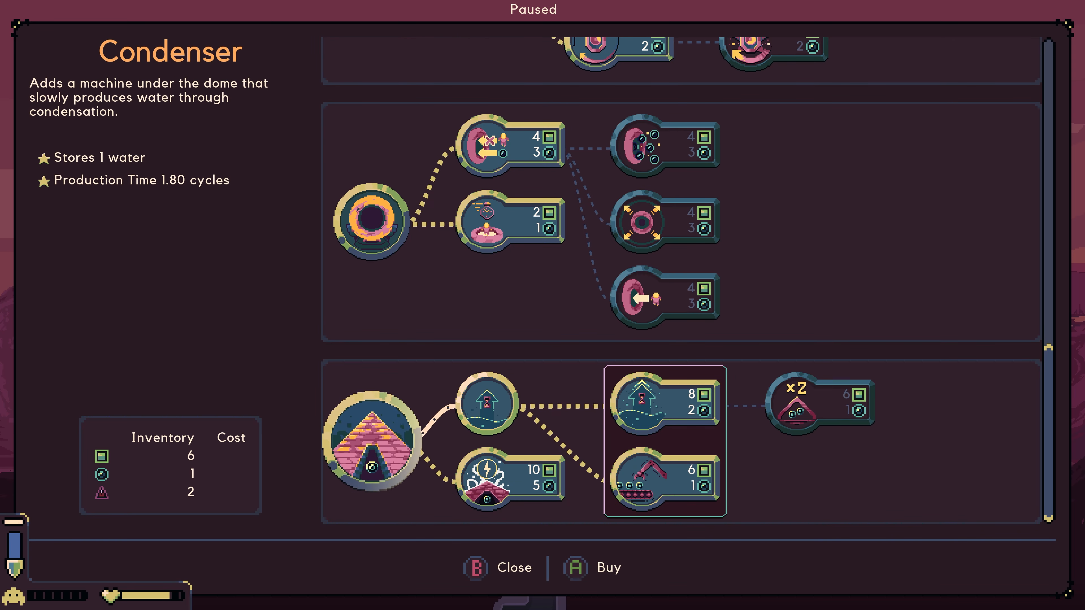
Spend the last cobalt on Cobalt Repair, then select the Timed Reflection node to see its cost.
click(485, 403)
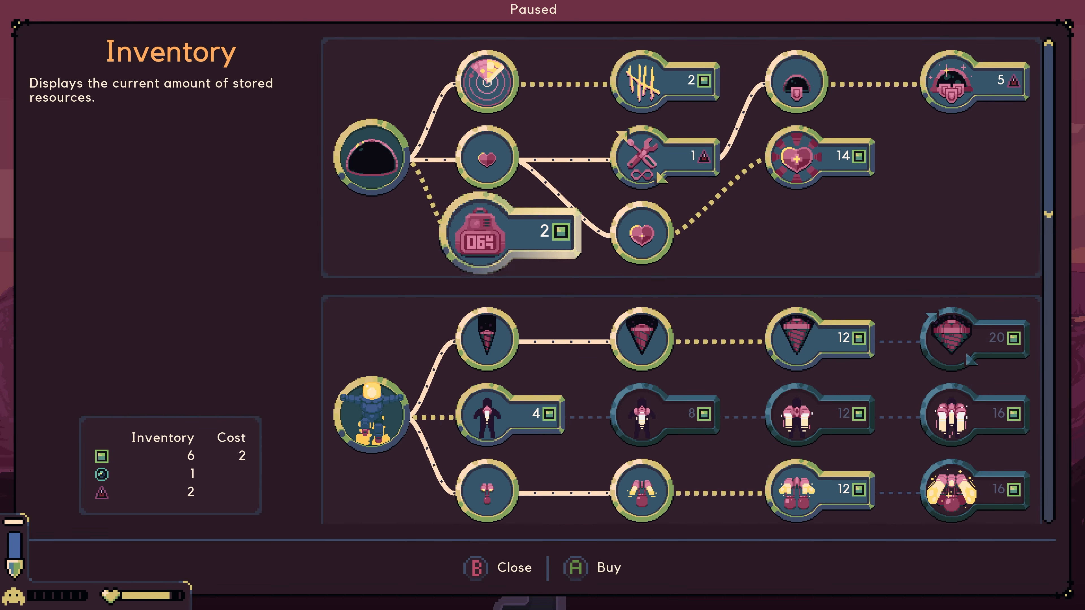
click(512, 567)
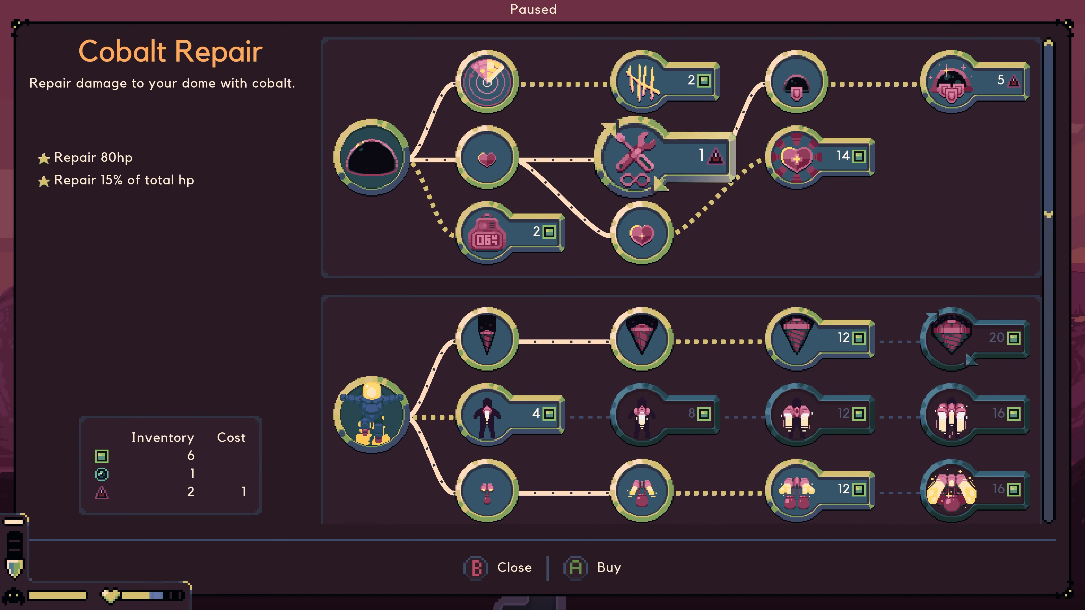
click(633, 156)
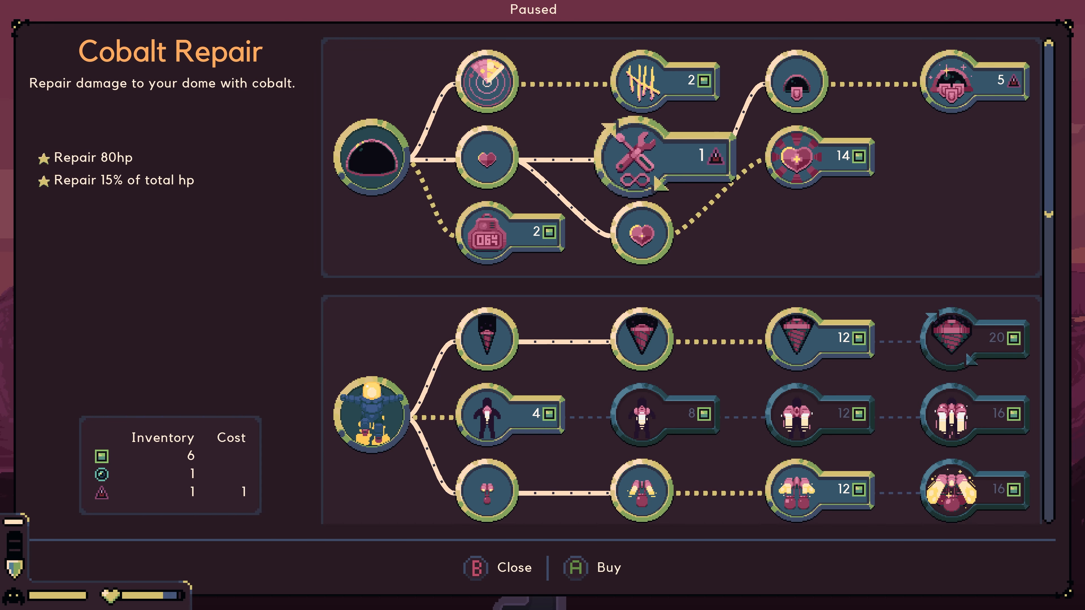
click(664, 157)
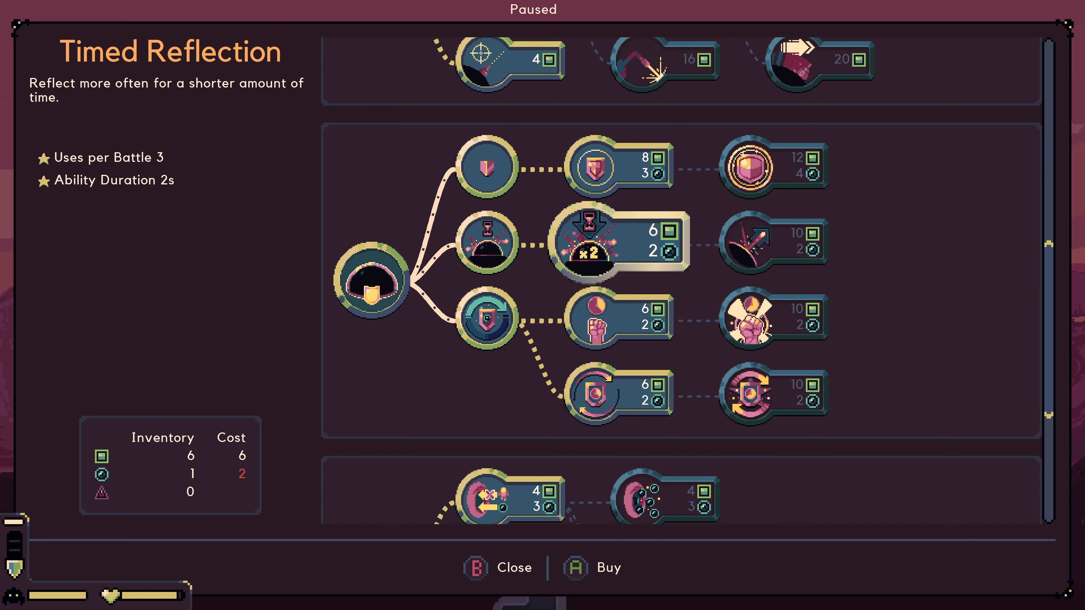
Select the Teleporter gadget node to read its description and stats.
click(502, 568)
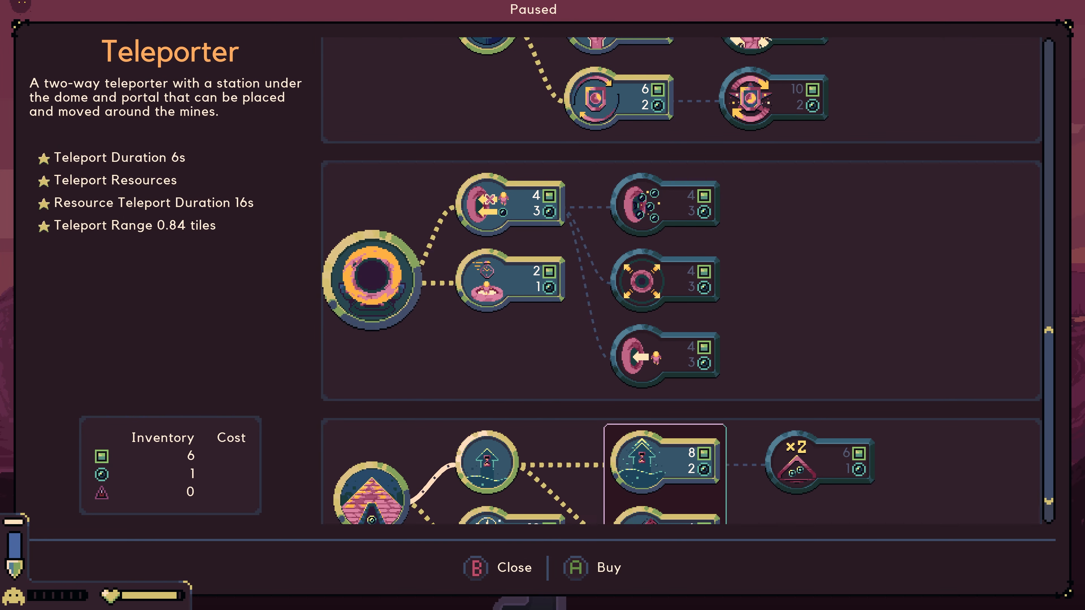
Close the upgrades tree back to the Battle/Upgrades/Exit dome menu.
click(510, 203)
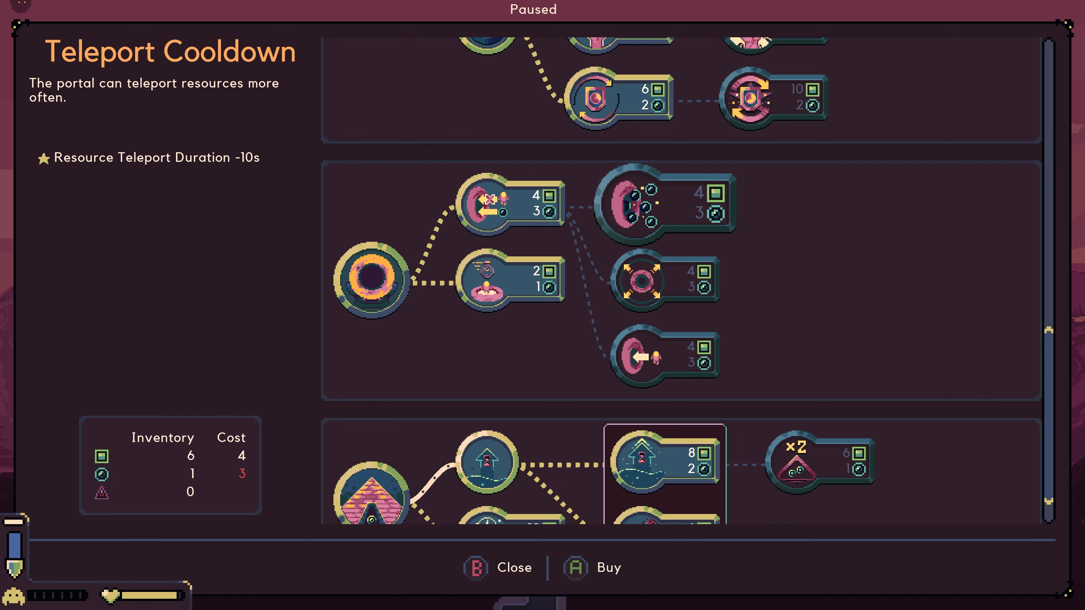
click(498, 567)
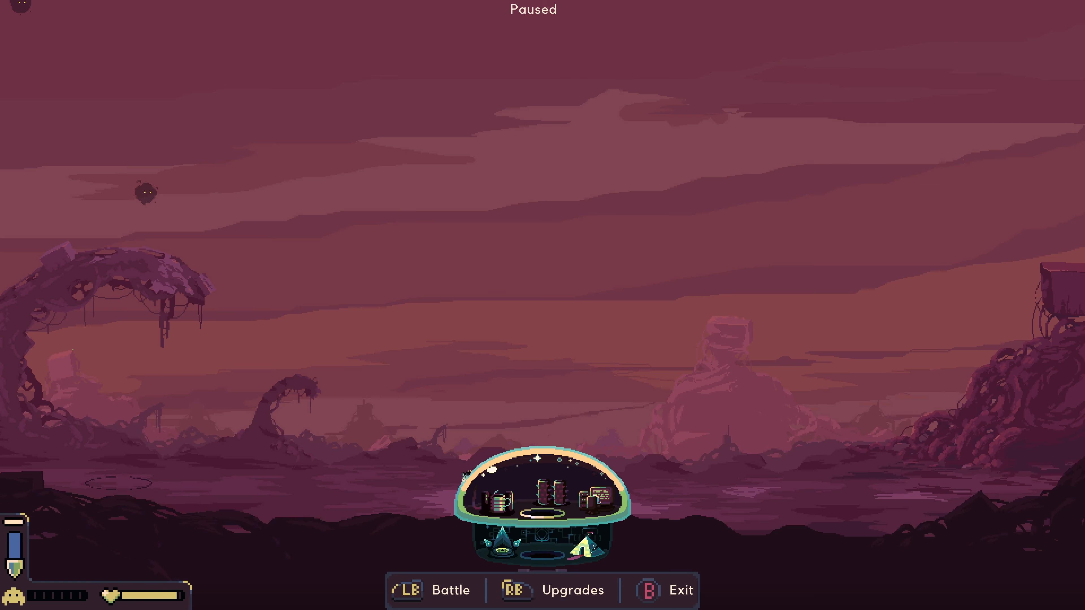
Take Battle control of the laser against the monster, then release it with Escape.
click(434, 590)
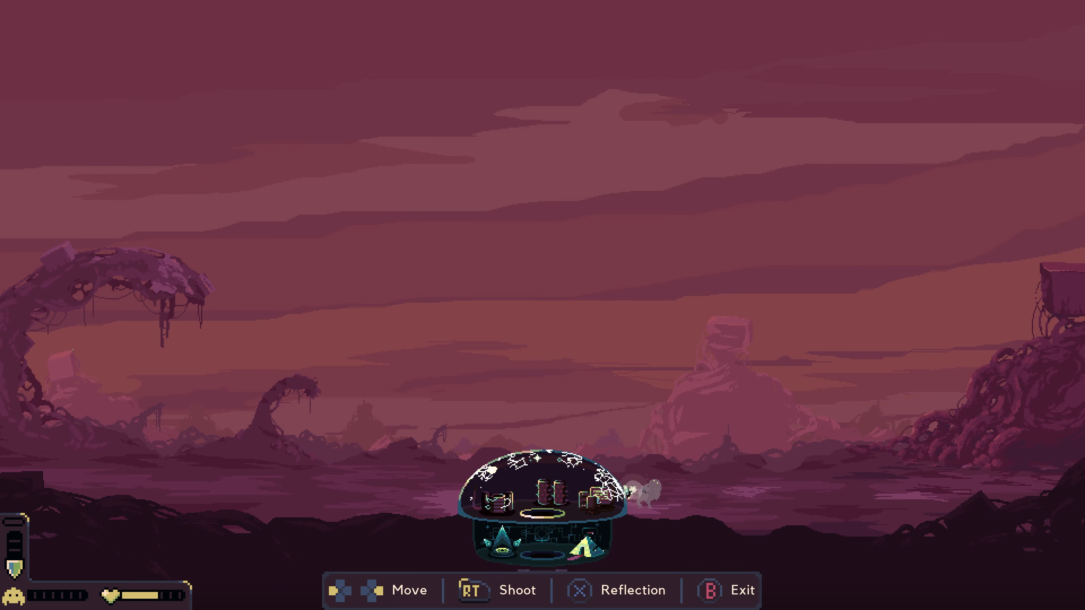
key(Escape)
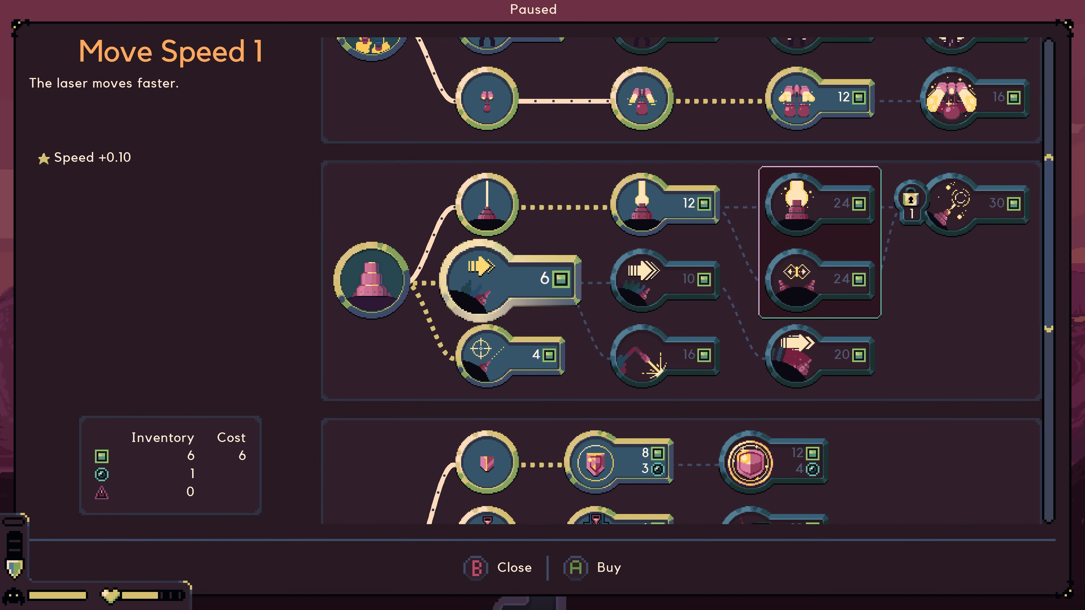
click(503, 281)
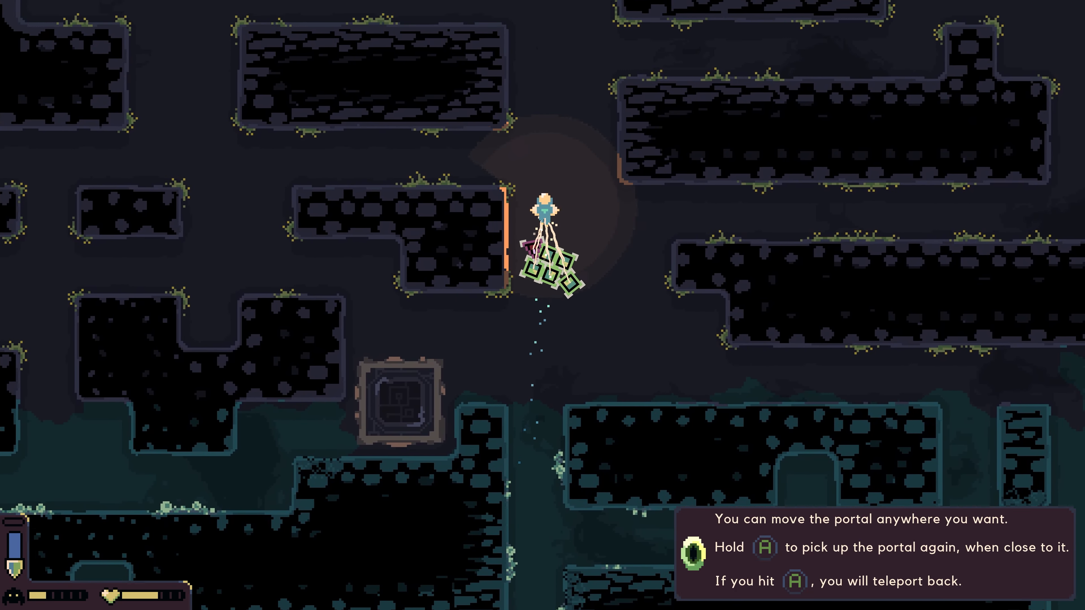
Drill rocks below and haul the tethered iron chunks back up the shaft into the dome.
scroll(down, 3)
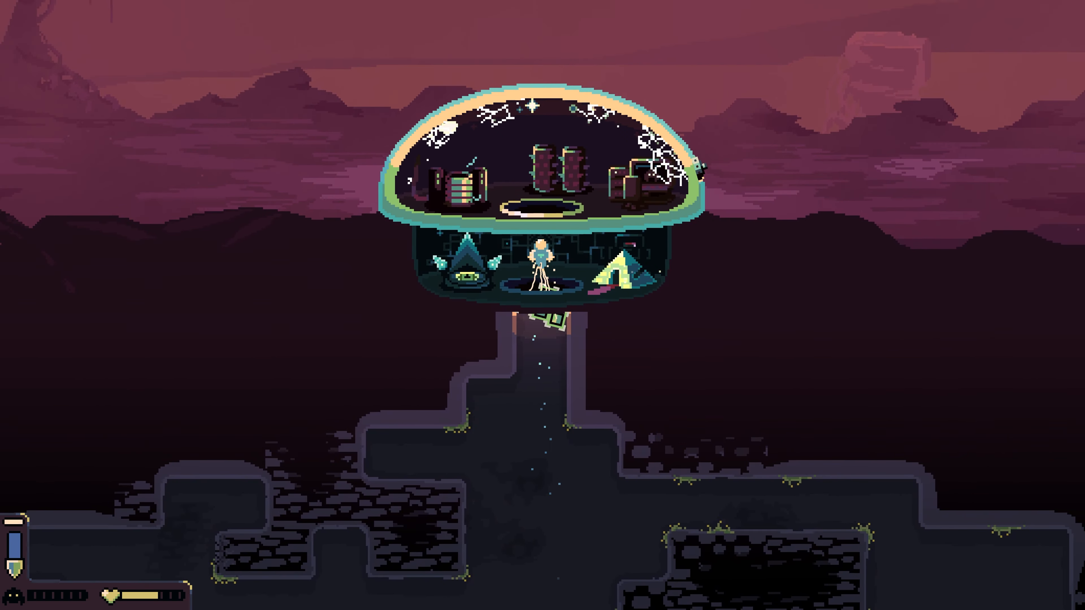
Bring up the upgrade tree with 13 iron, 1 water and 2 cobalt in stock.
key(Escape)
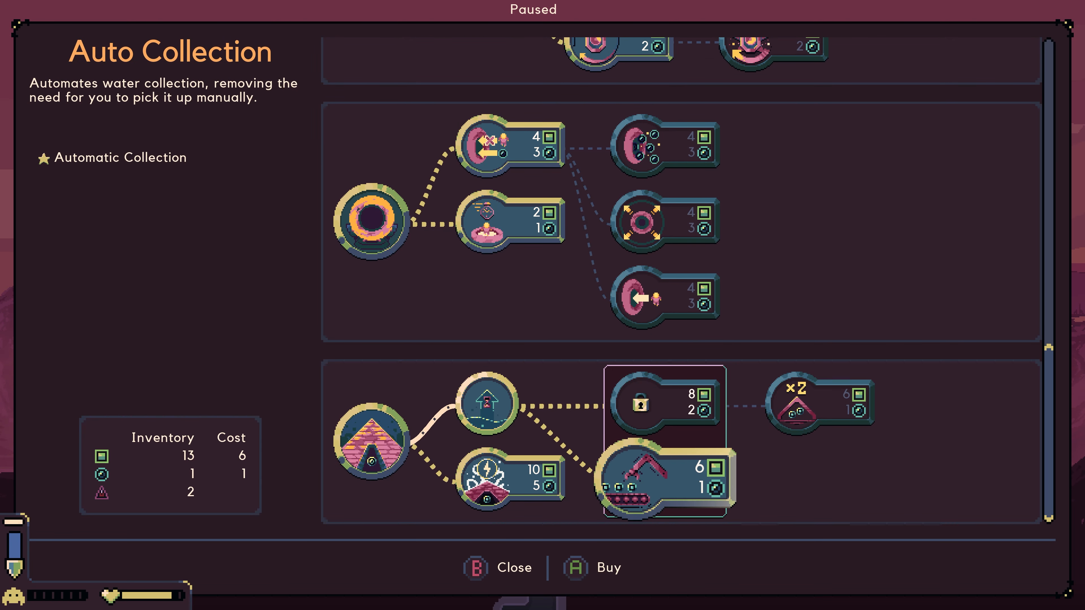
Browse the jetpack and drill upgrades and buy Drill Strength 3 for 12 iron, leaving 1 iron.
click(484, 403)
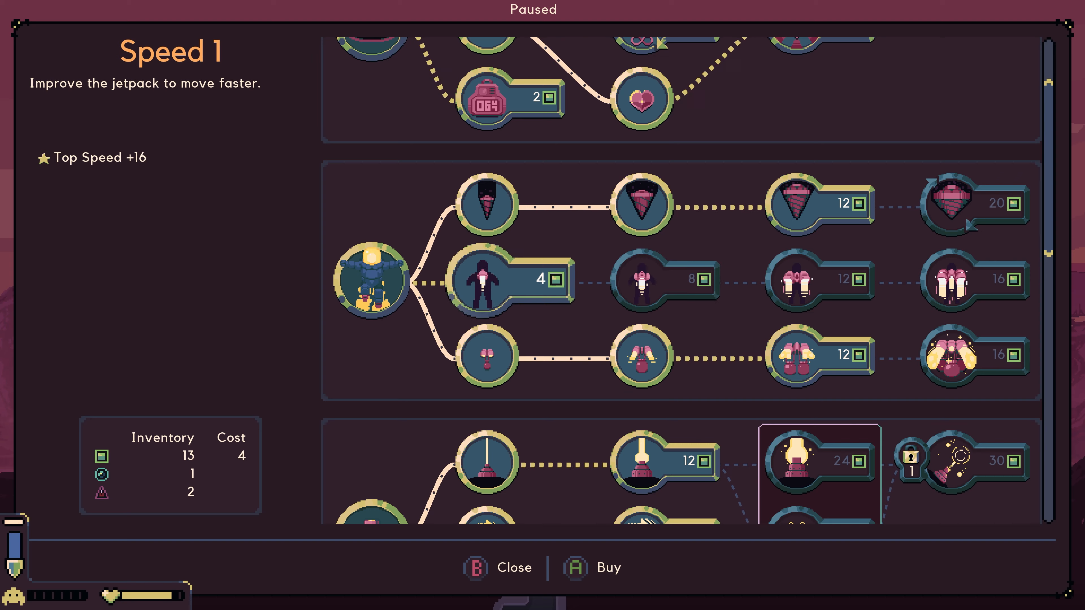
click(487, 280)
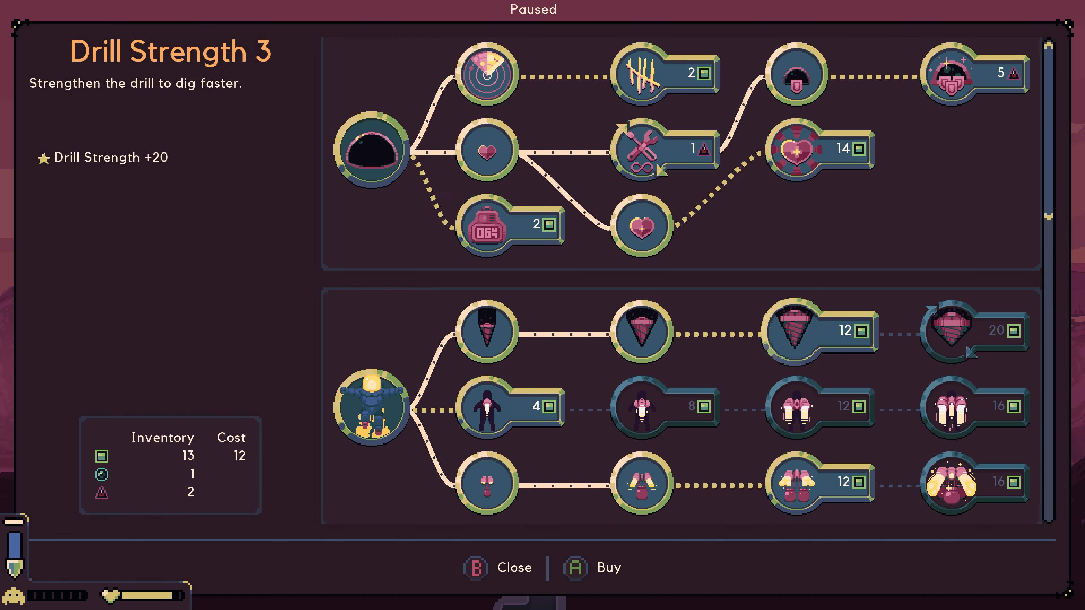
scroll(down, 3)
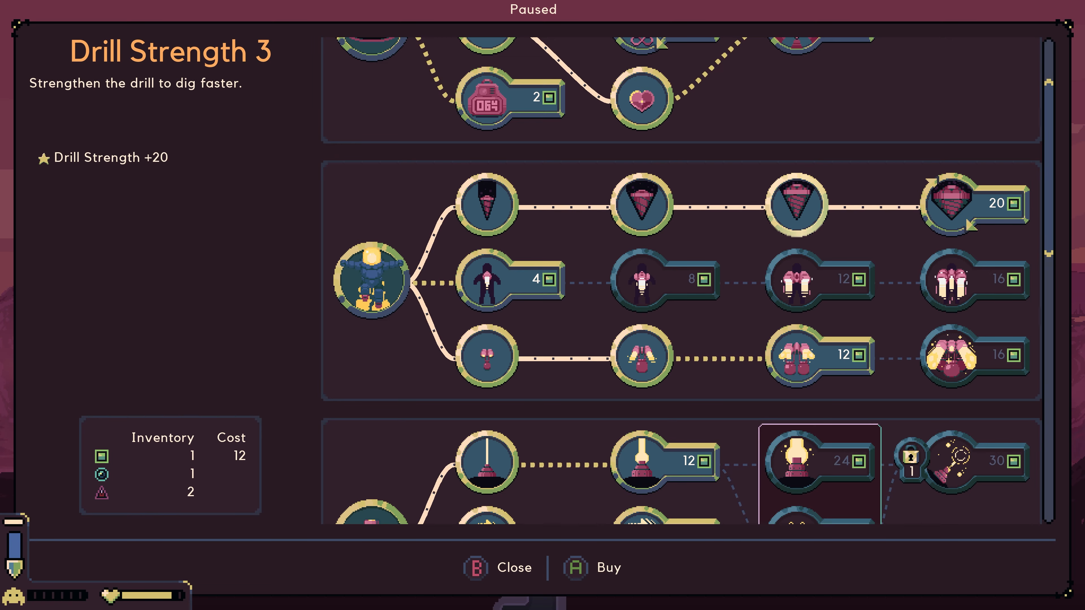
click(496, 567)
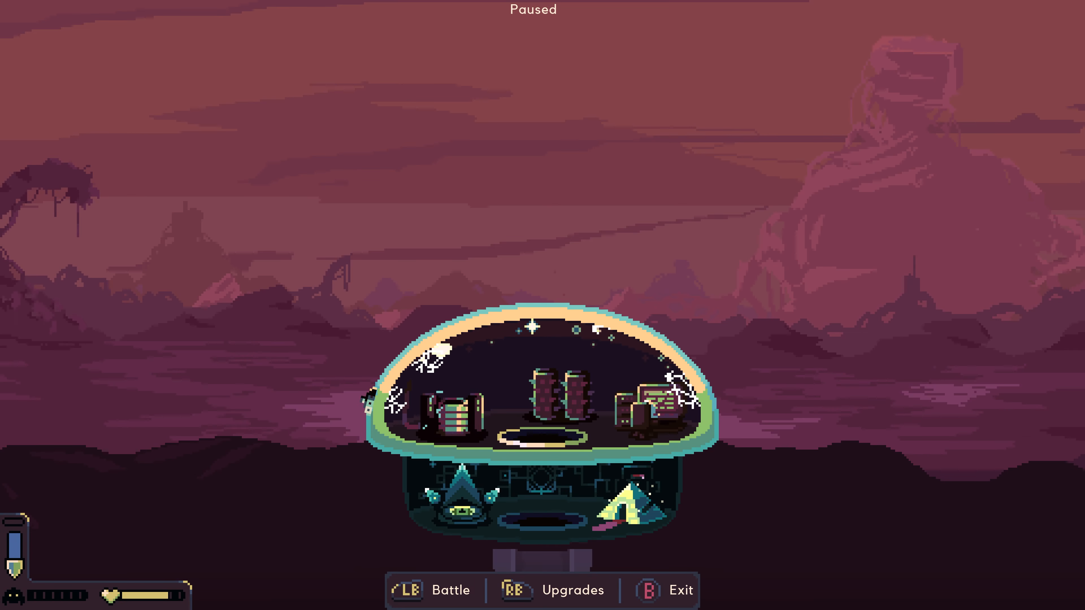
Glance at the upgrade tree, close it, and take the dome's laser as a monster approaches.
click(555, 590)
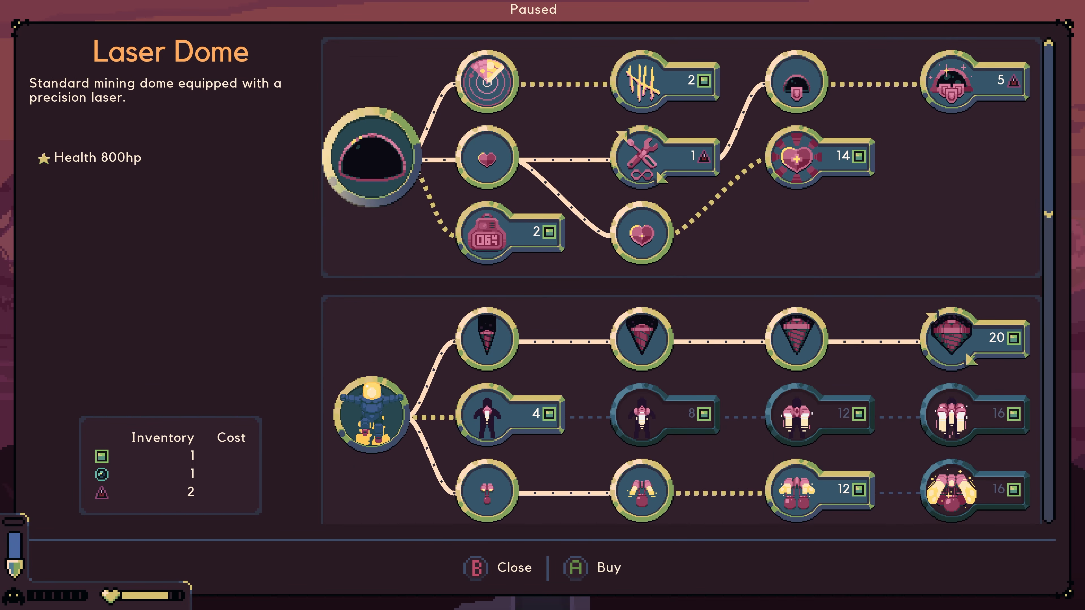
click(499, 567)
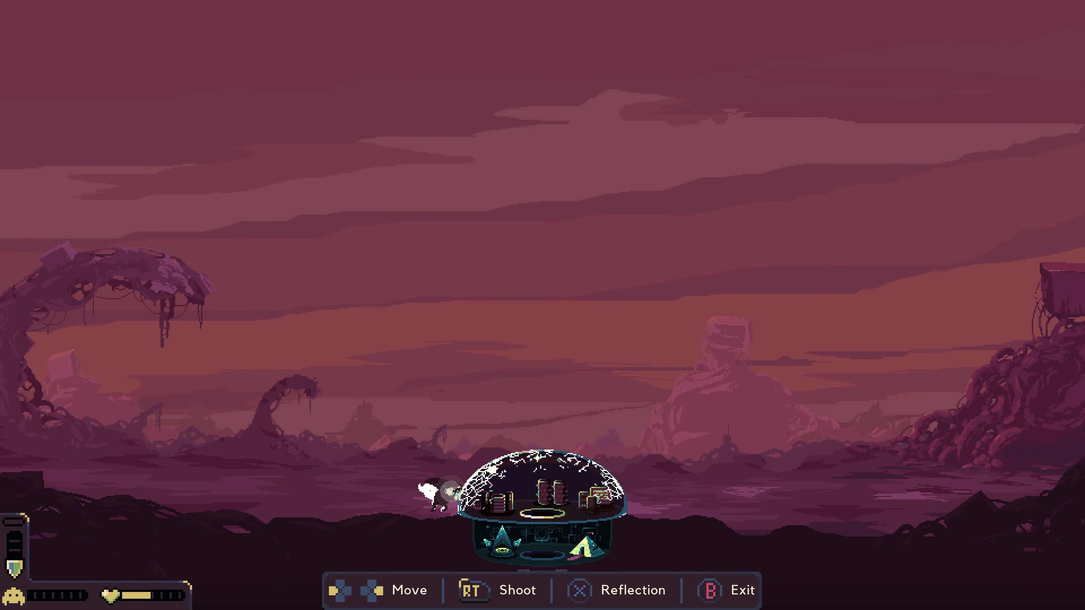
Fire the dome's weapon at the wave until the cracked dome falls, ending the Brutal run.
key(RT)
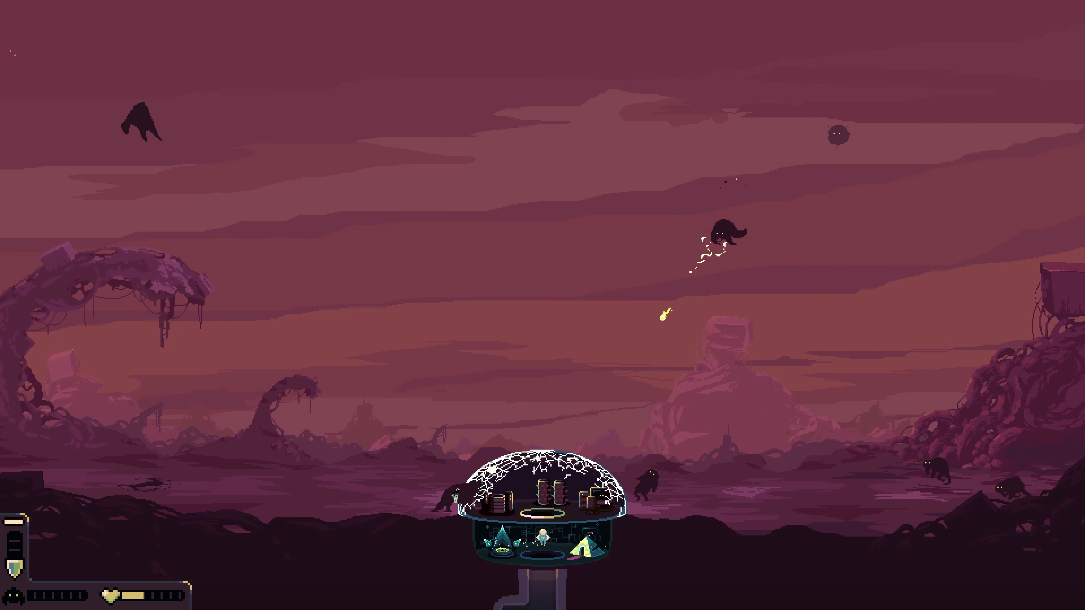
key(Escape)
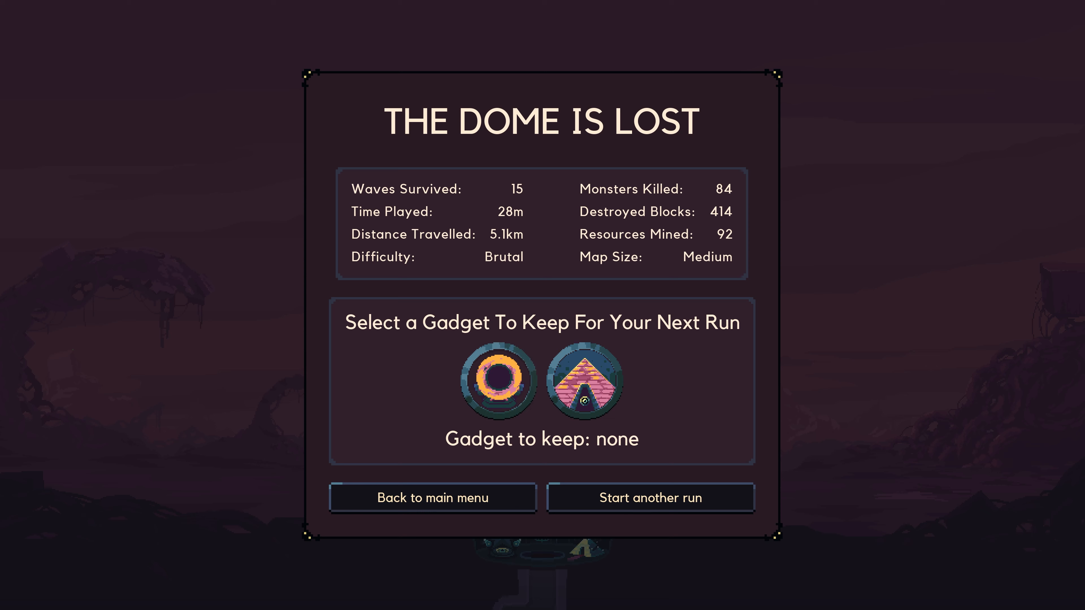
Pick the Teleporter as the gadget to keep for the next run on the defeat summary.
click(496, 381)
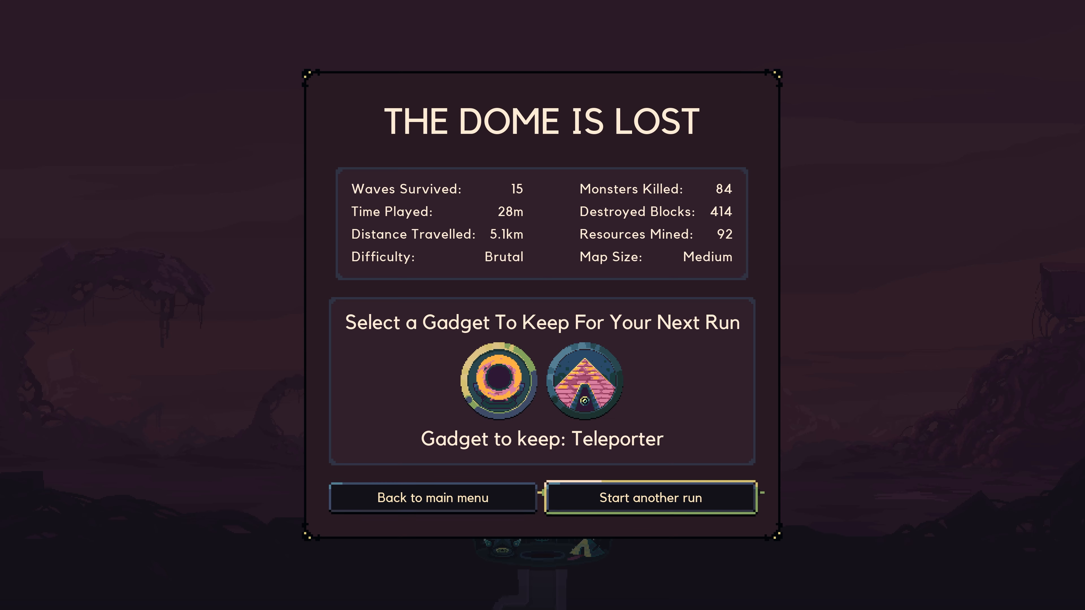